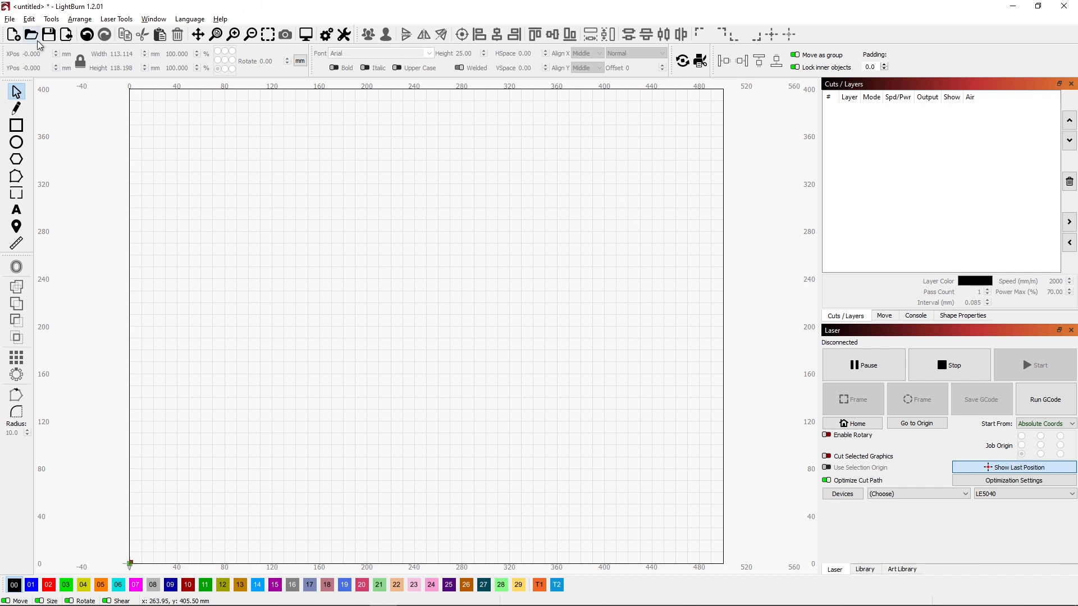
mouse_move(31, 34)
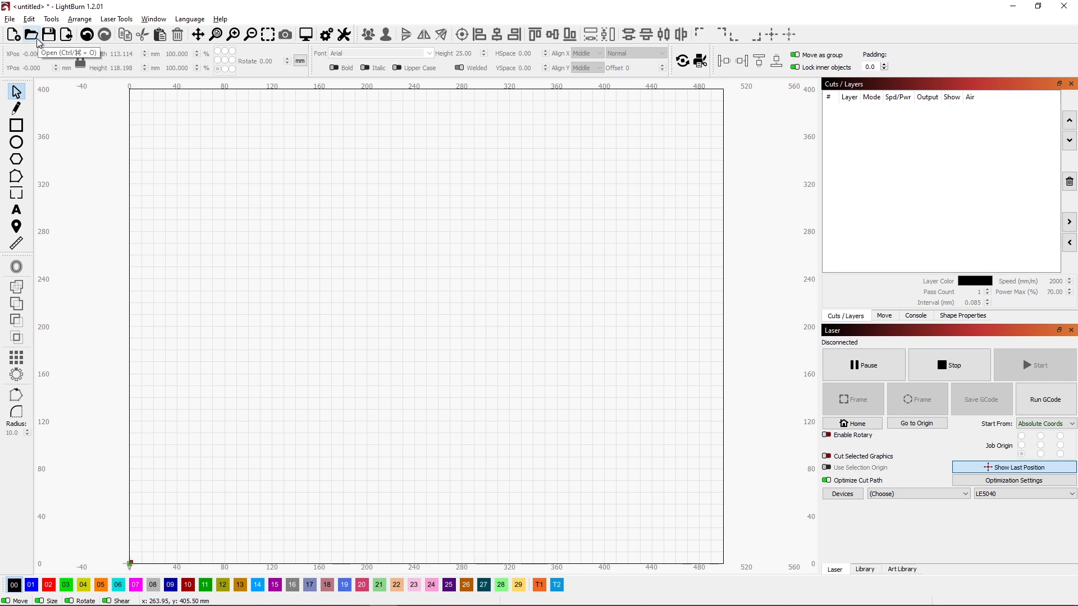
Open the '110 Template' project file from the toolbar
click(31, 35)
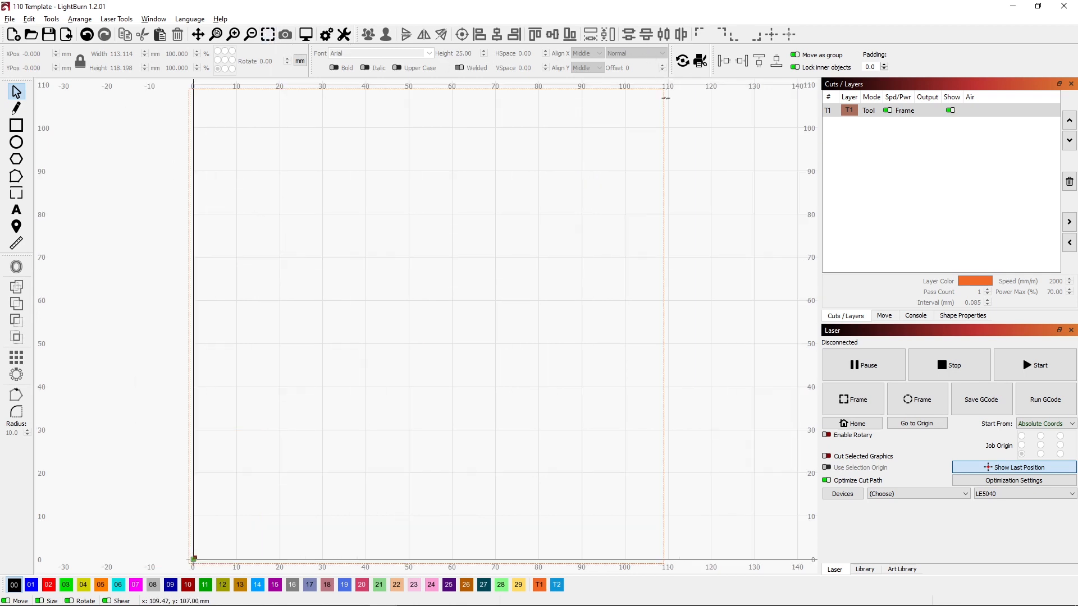
mouse_move(664, 211)
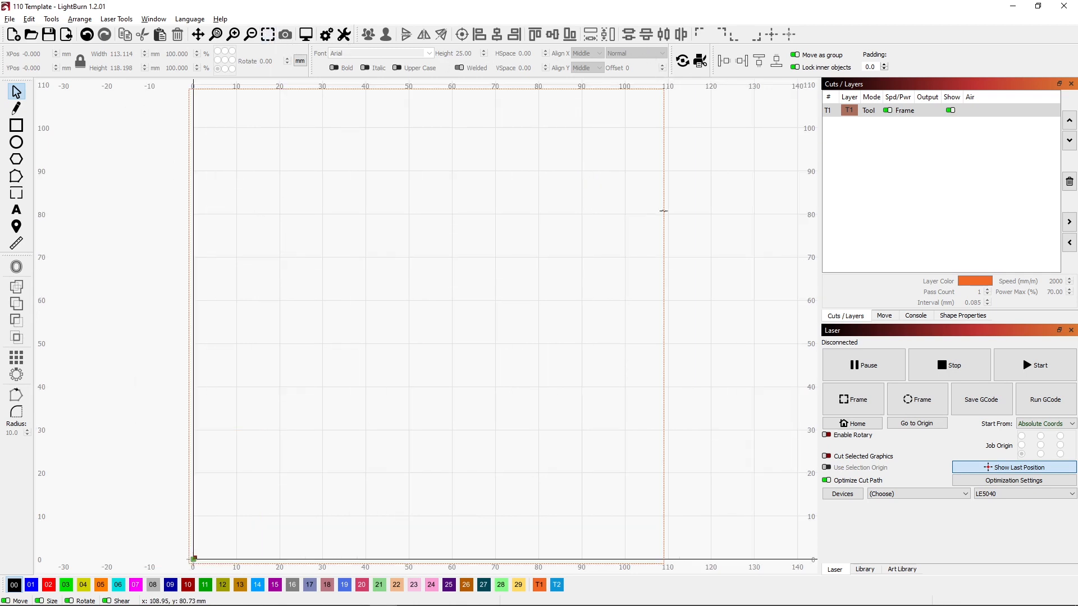
mouse_move(328, 230)
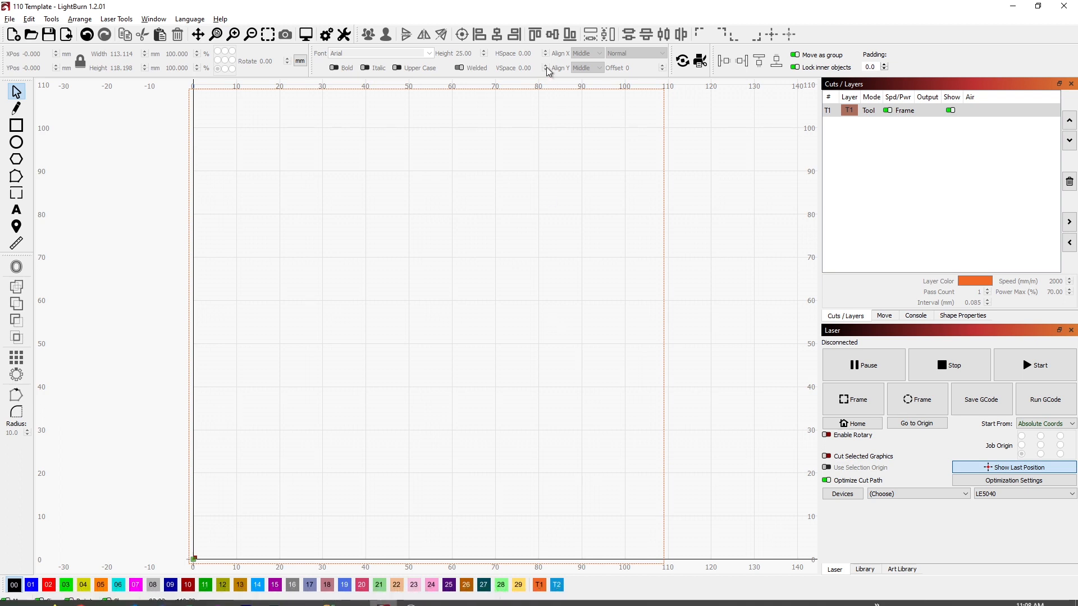
mouse_move(237, 120)
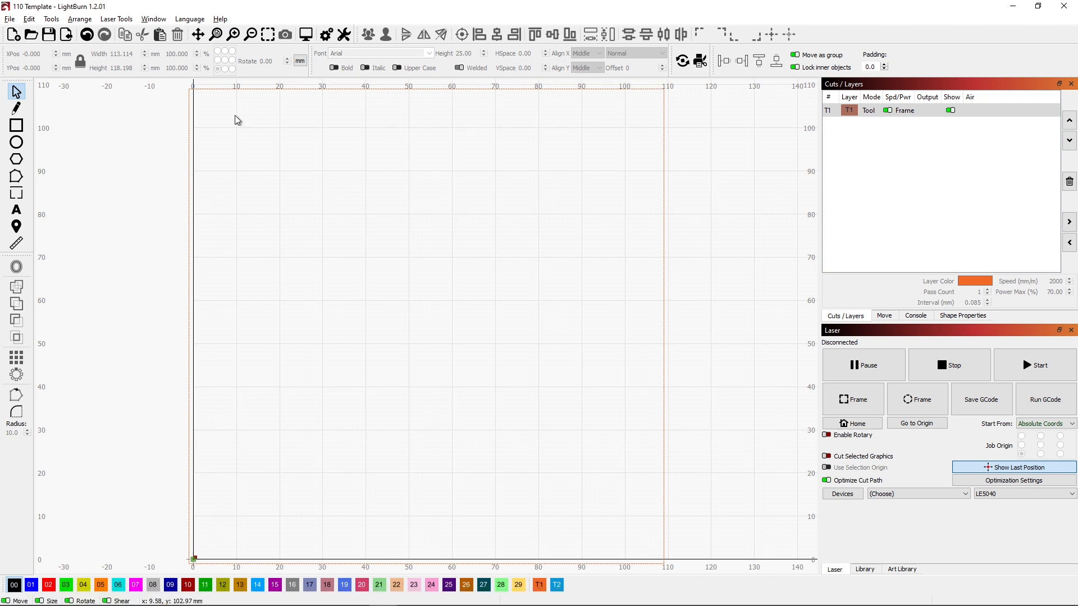
mouse_move(214, 131)
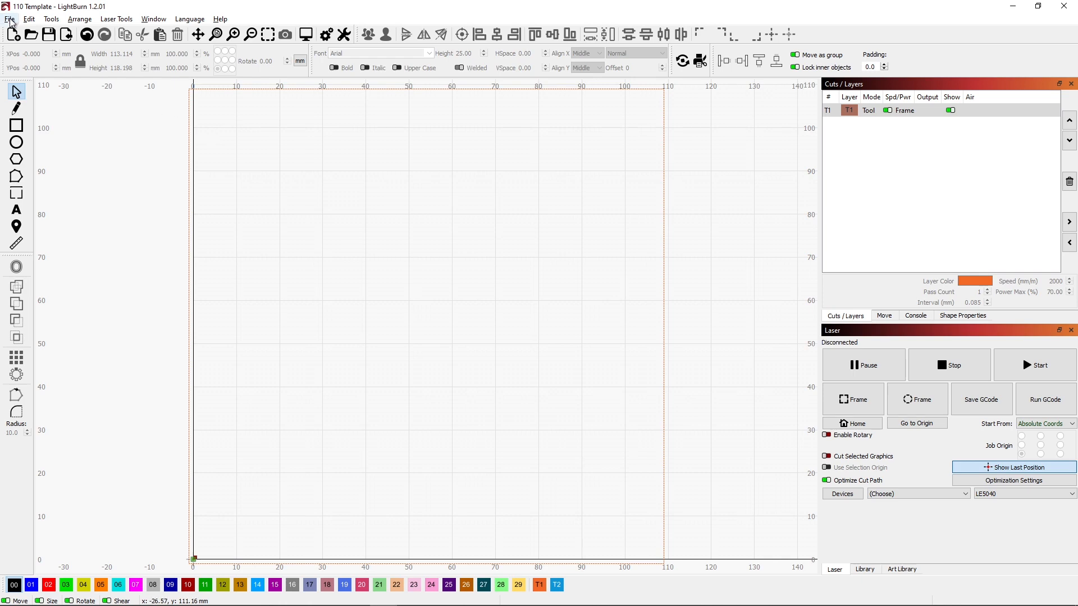
Import the black-and-white leaf line-art image file into the 110 Template project
click(11, 19)
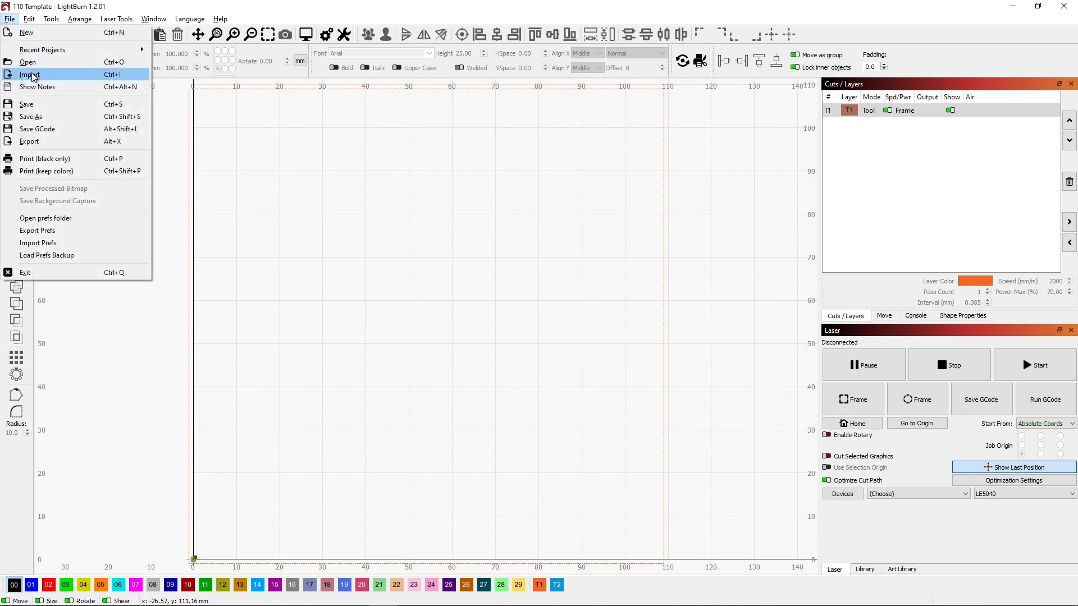
click(29, 75)
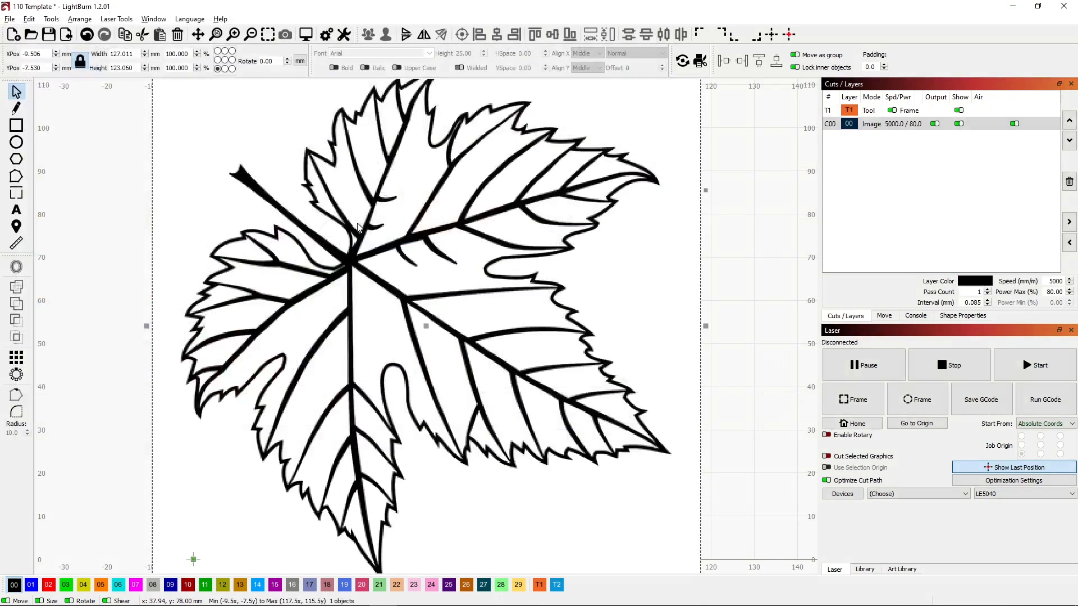
mouse_move(593, 285)
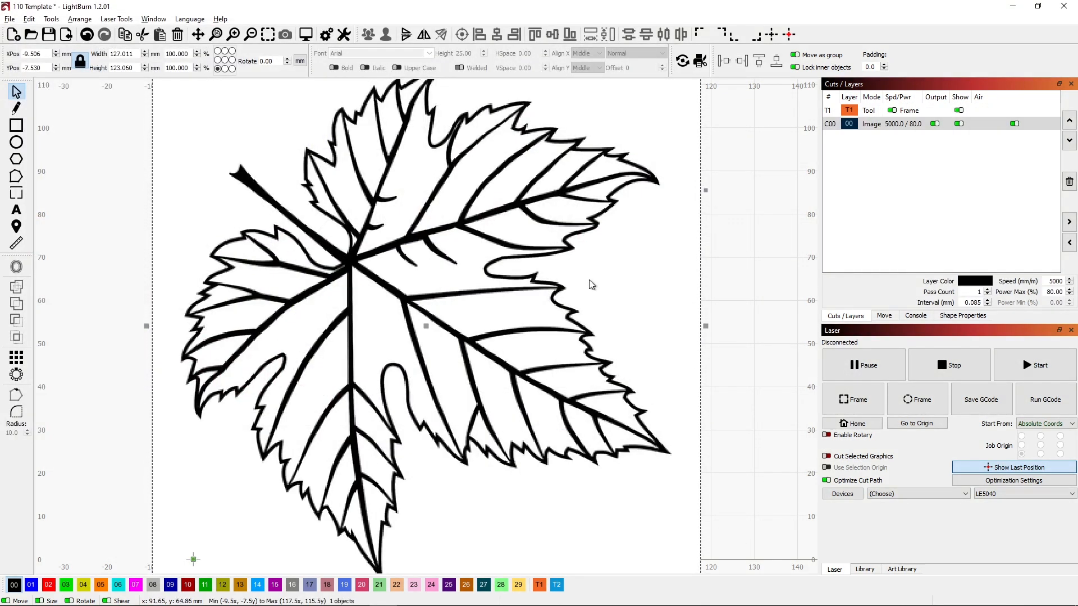
mouse_move(376, 307)
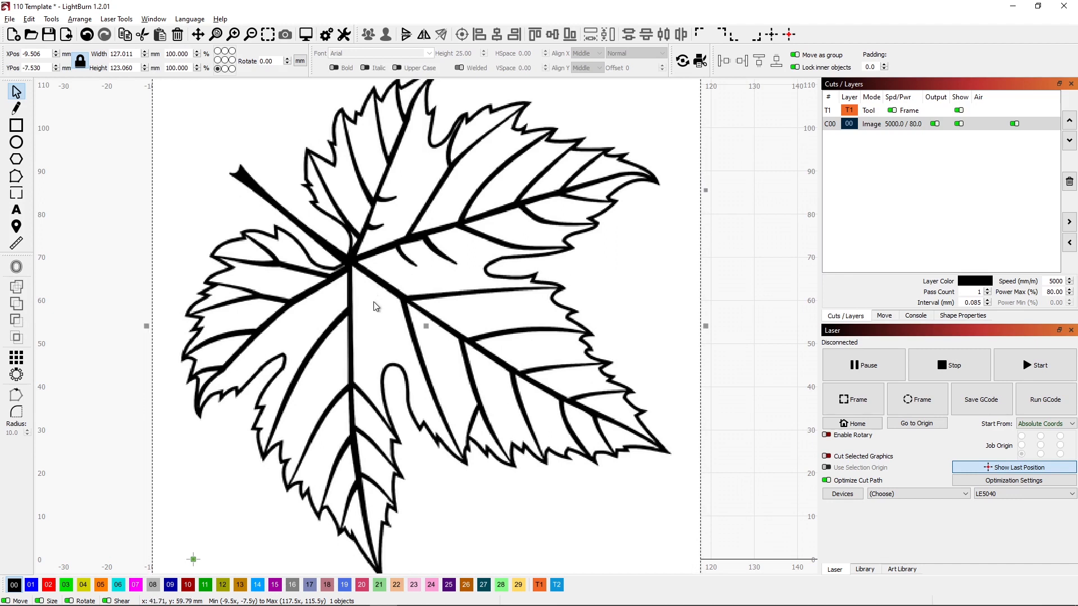
mouse_move(401, 258)
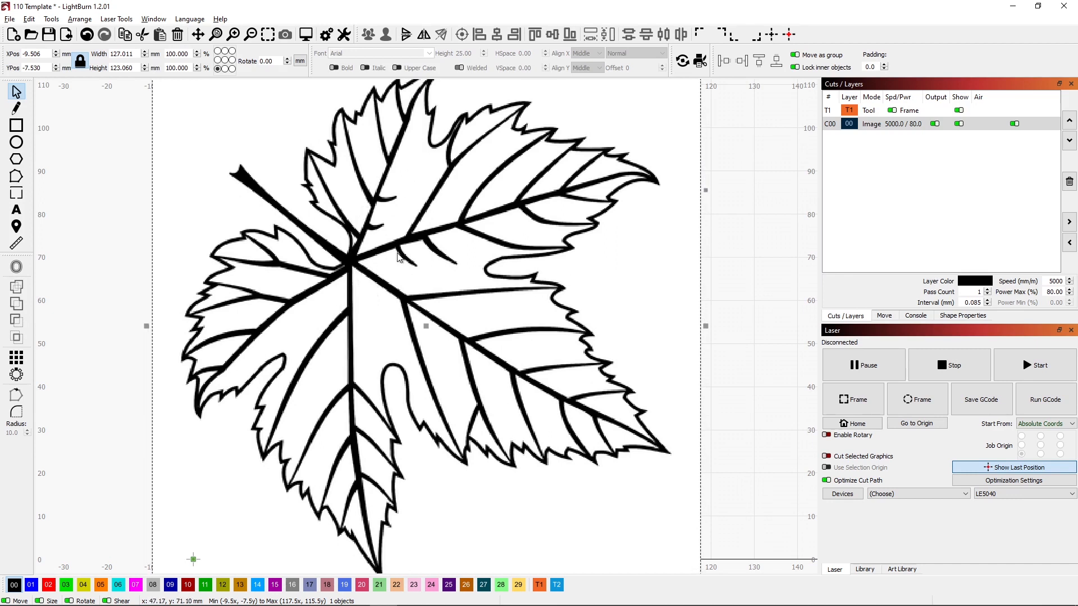
mouse_move(516, 219)
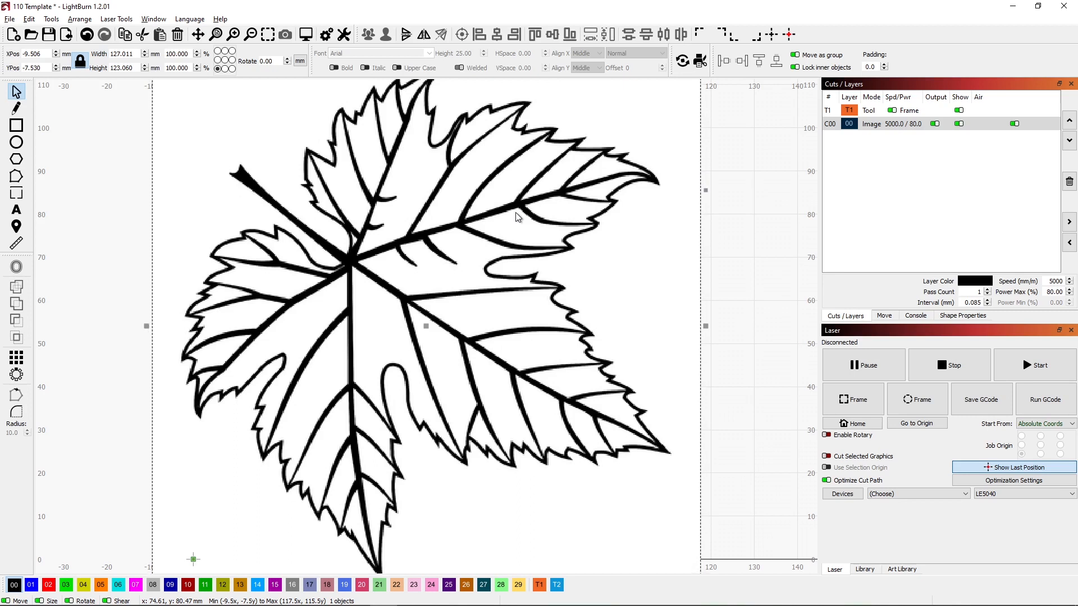
mouse_move(437, 348)
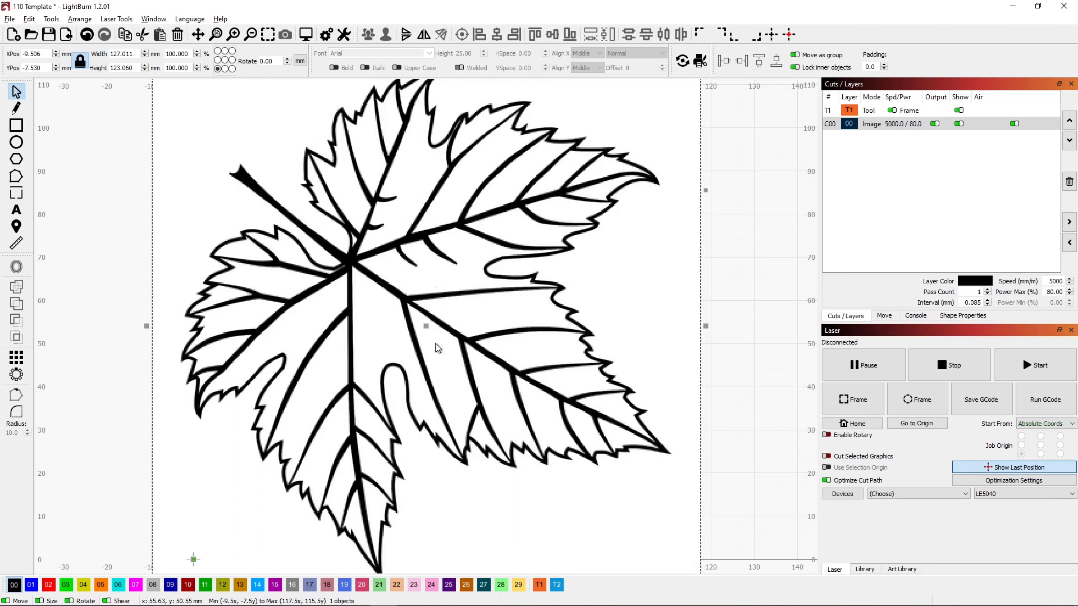
mouse_move(299, 327)
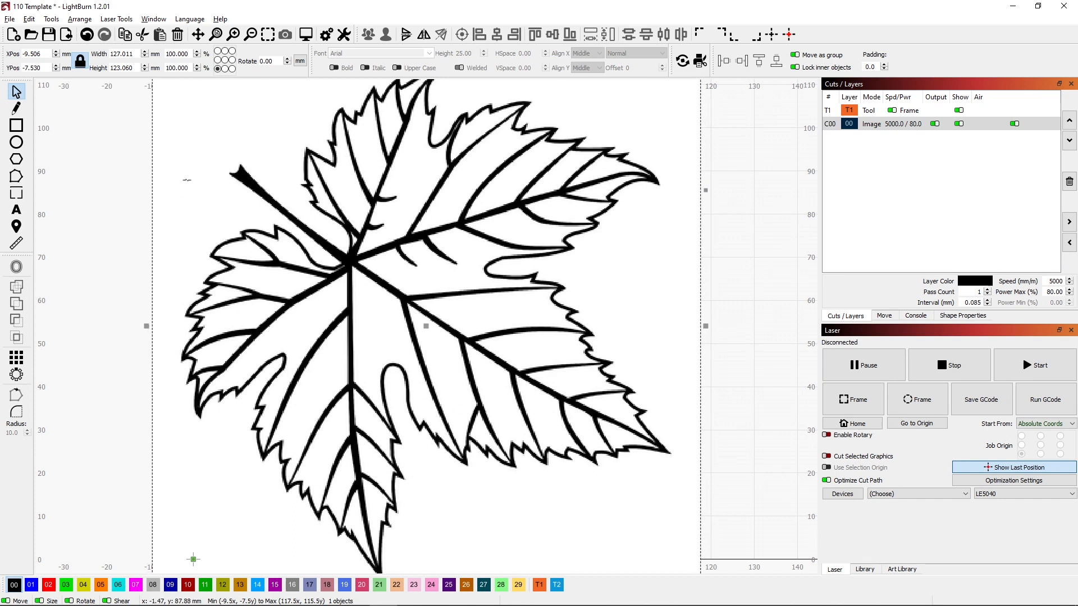
mouse_move(206, 221)
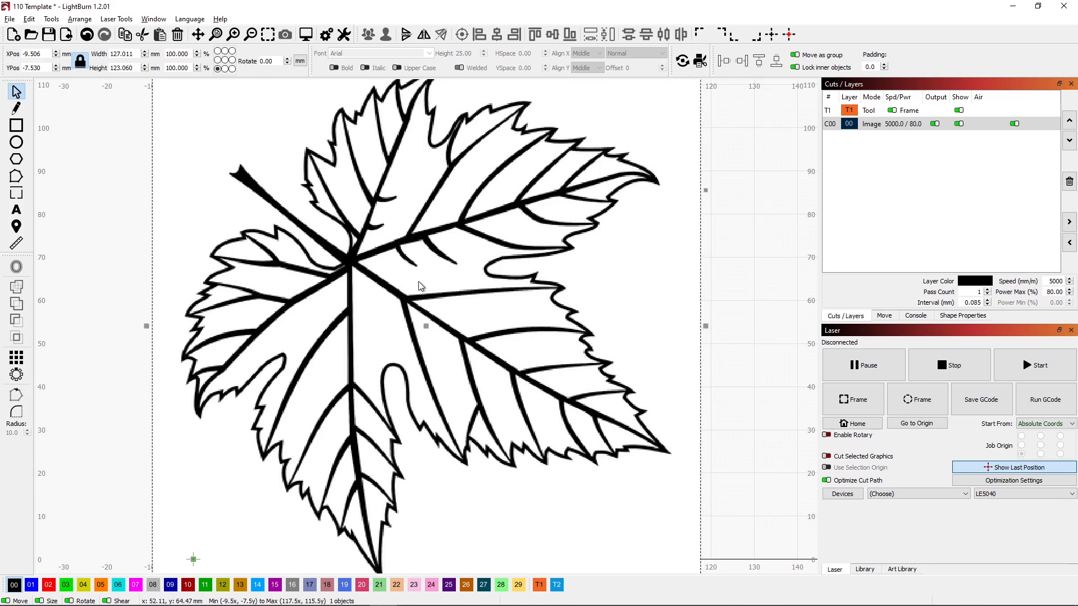
Trace the leaf image into vector outlines with 'Delete image after trace' enabled
right_click(421, 286)
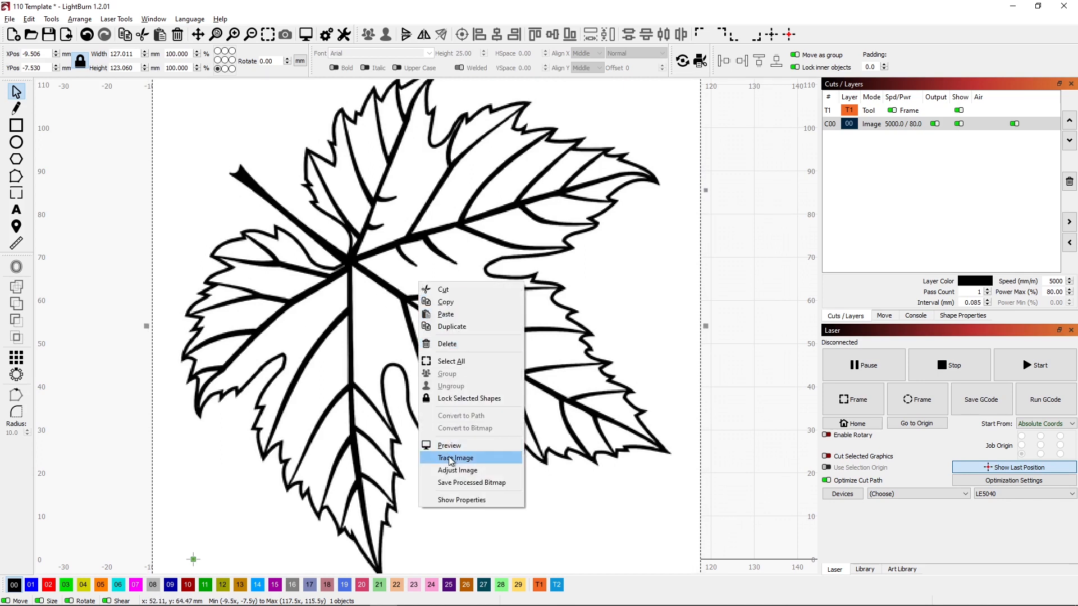
click(454, 458)
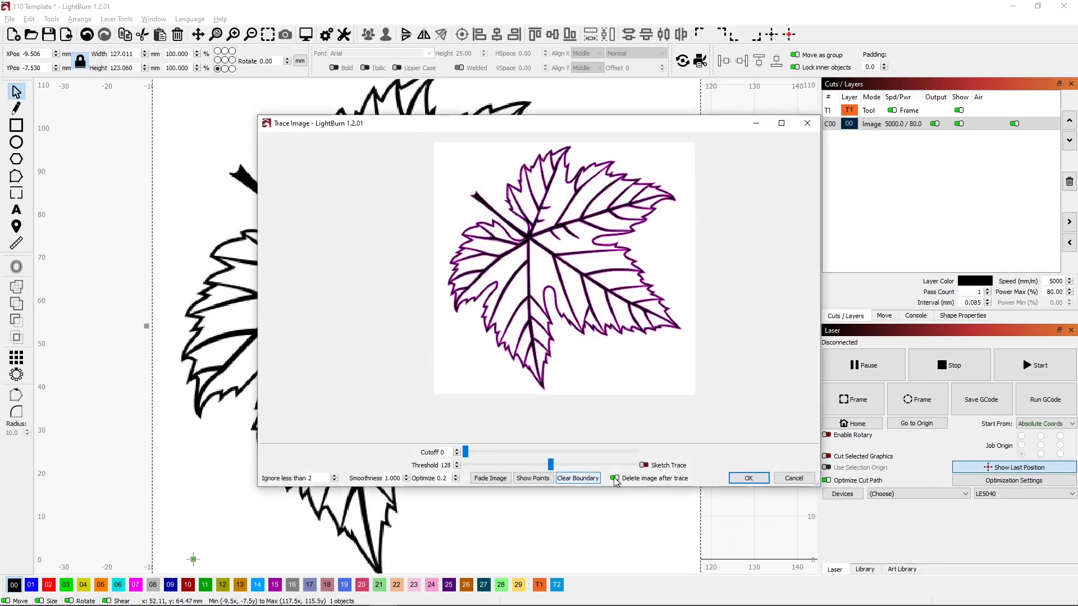
click(616, 478)
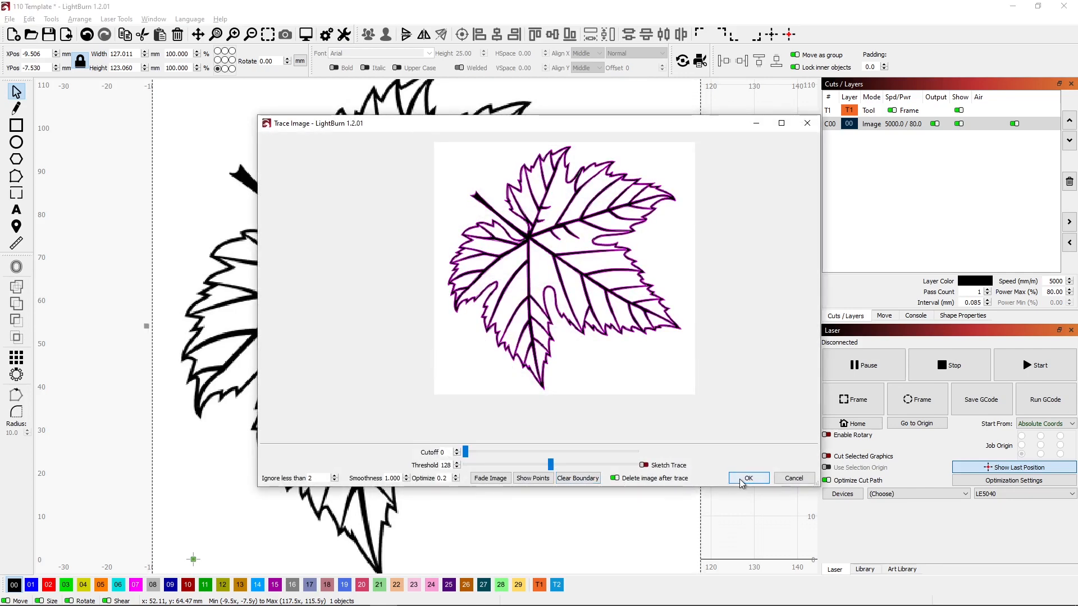
click(747, 477)
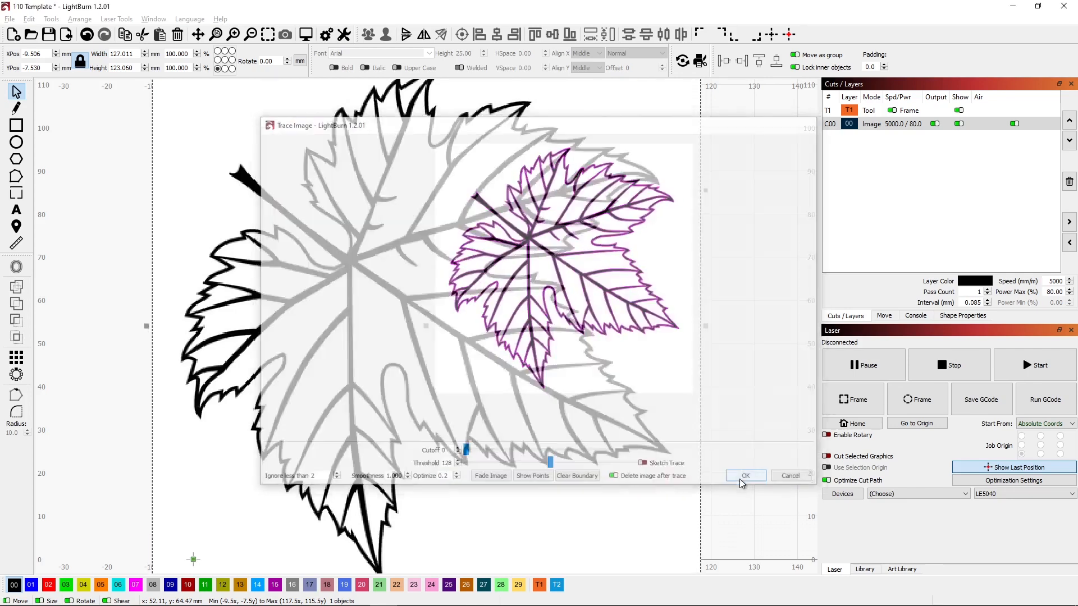
click(746, 476)
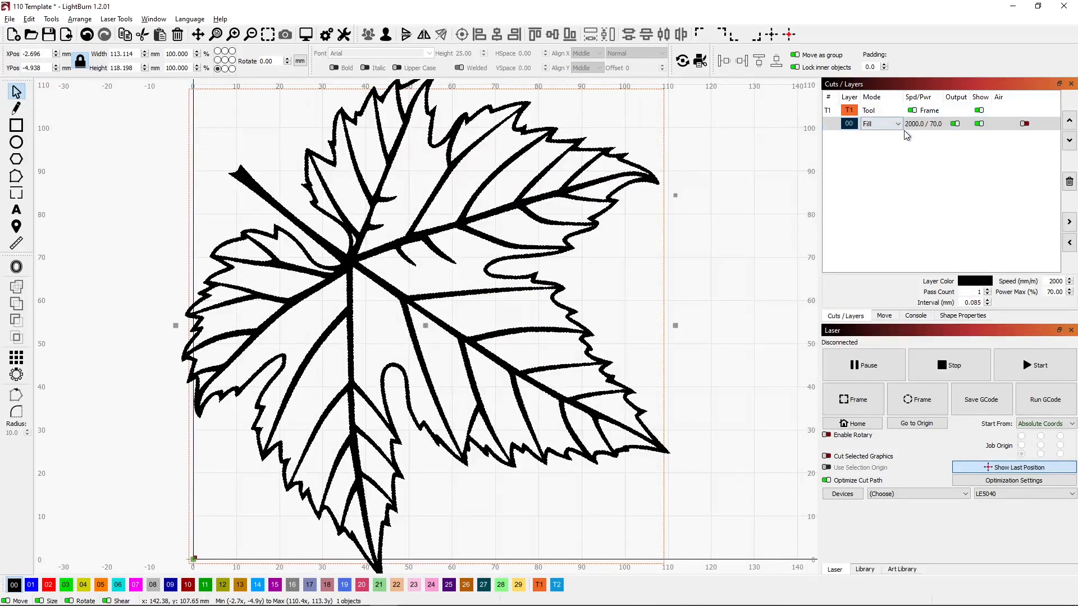
click(897, 124)
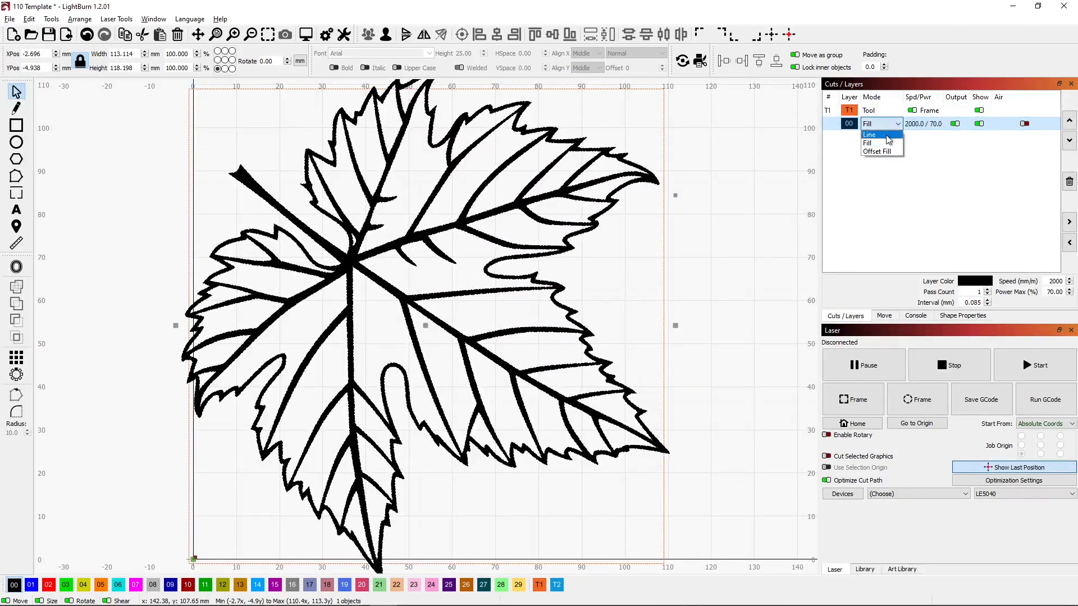
click(869, 134)
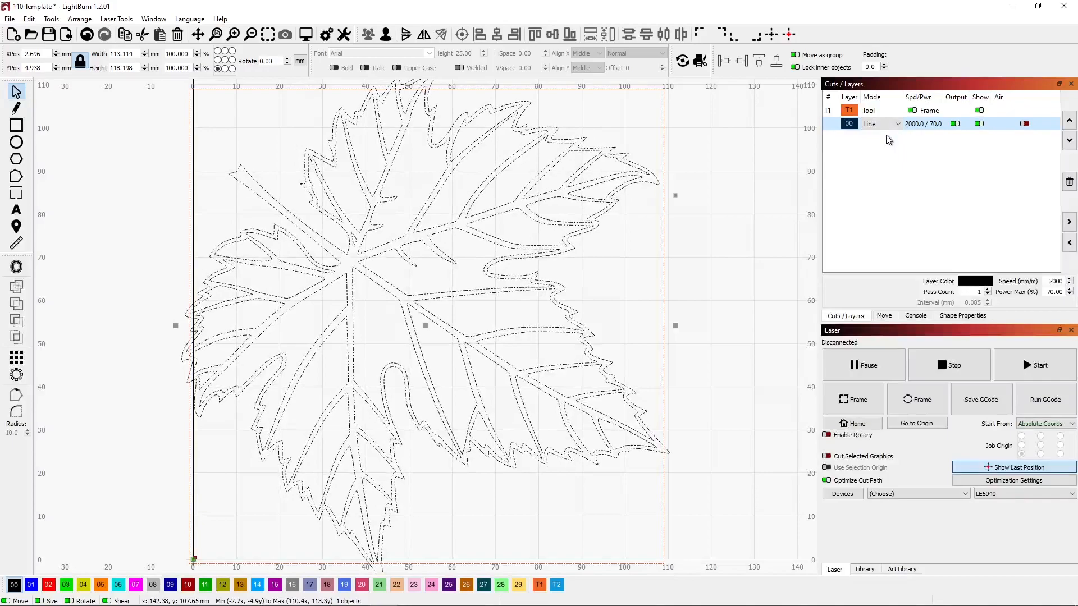
click(896, 124)
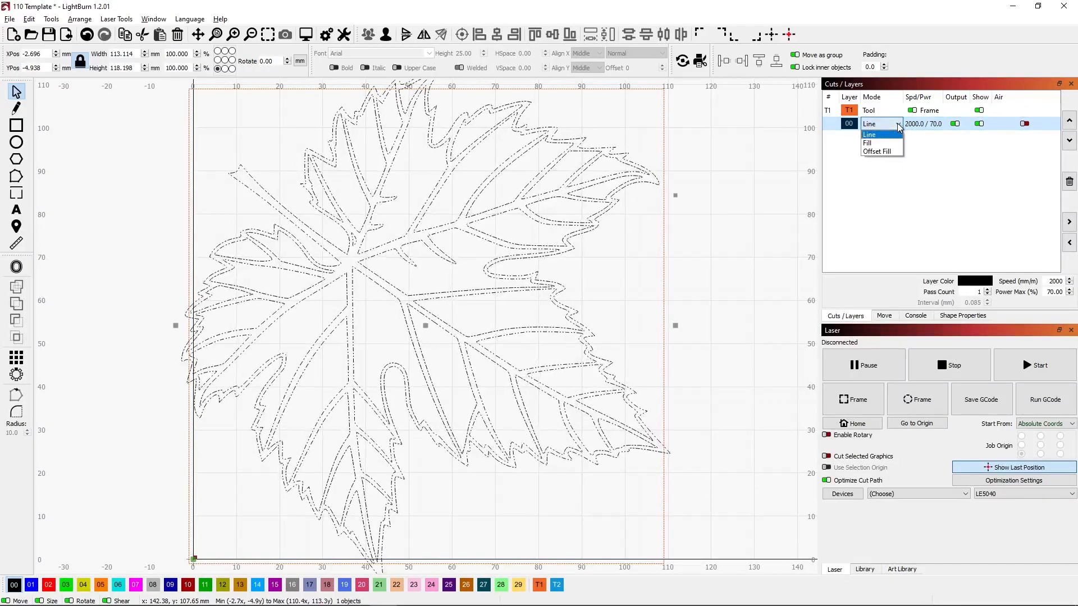
click(869, 143)
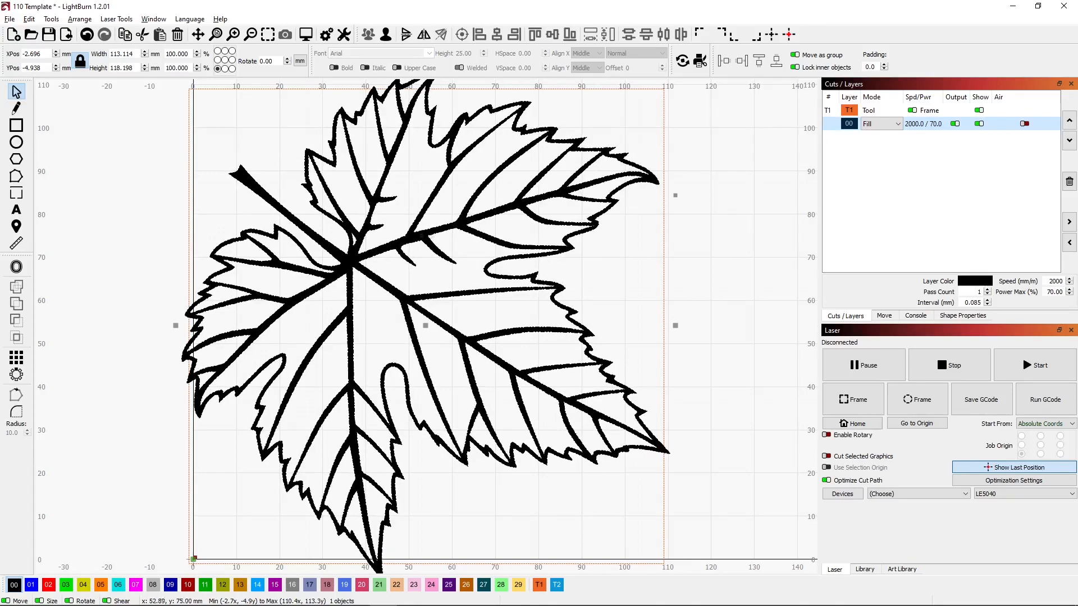
click(80, 61)
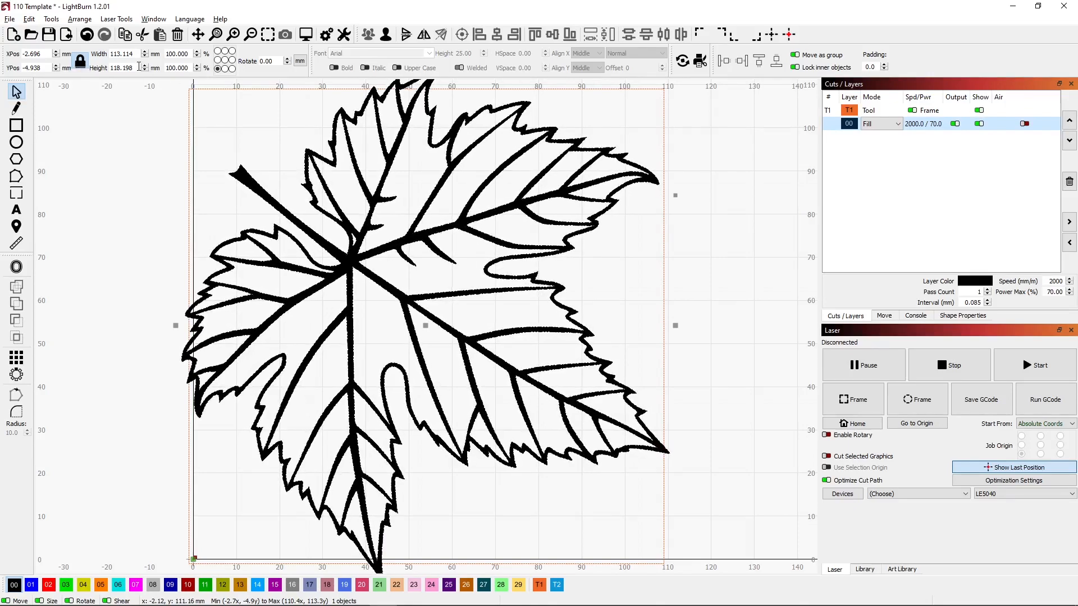
Enter a new height in the toolbar size field so the leaf becomes about 103 × 108 mm
triple_click(116, 67)
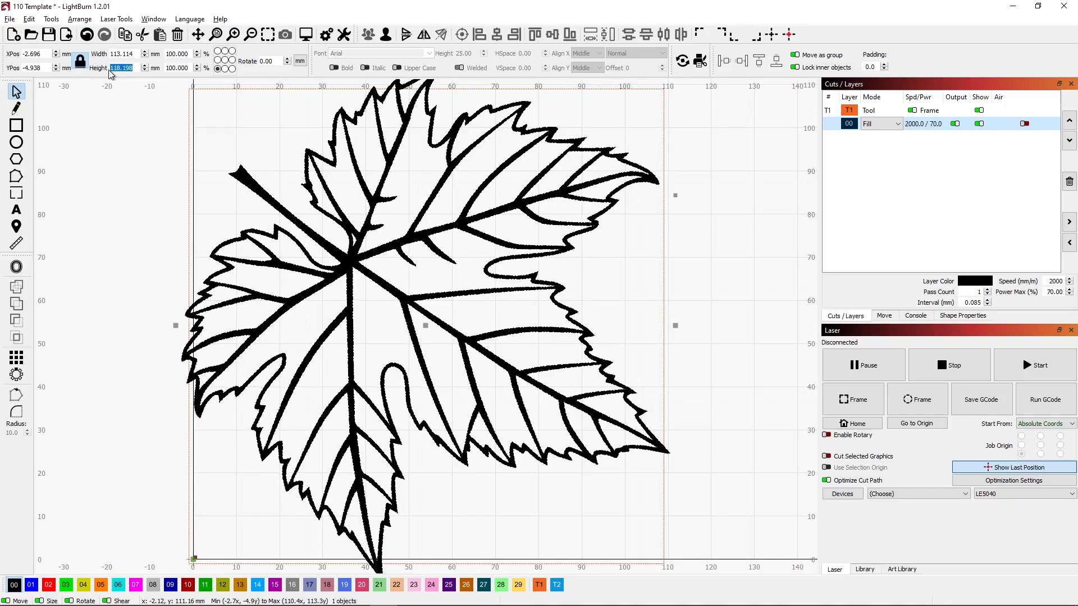
text(110.000)
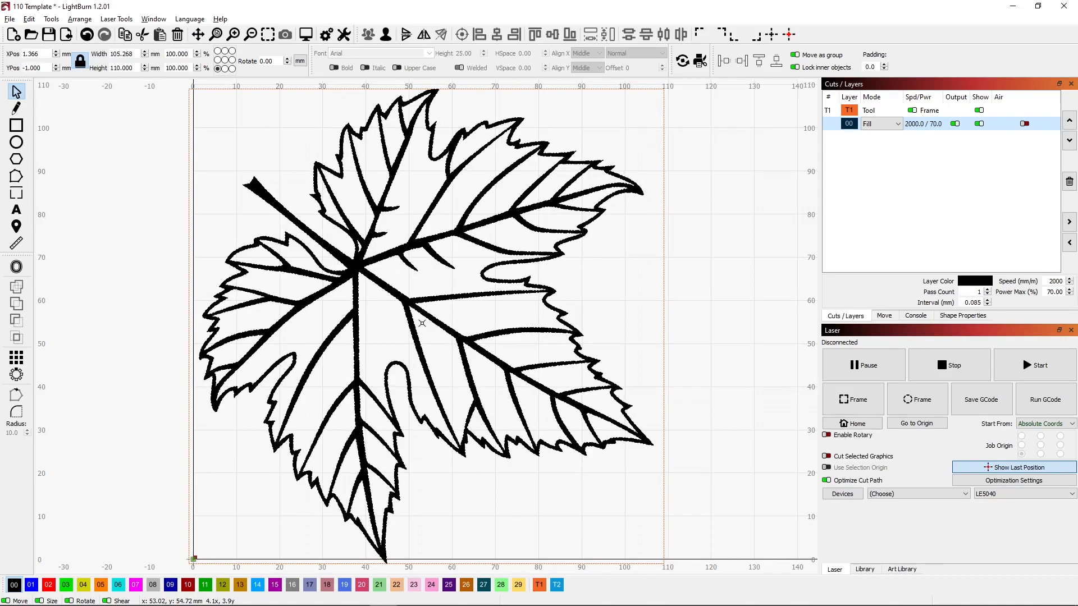
click(422, 323)
text(108.000)
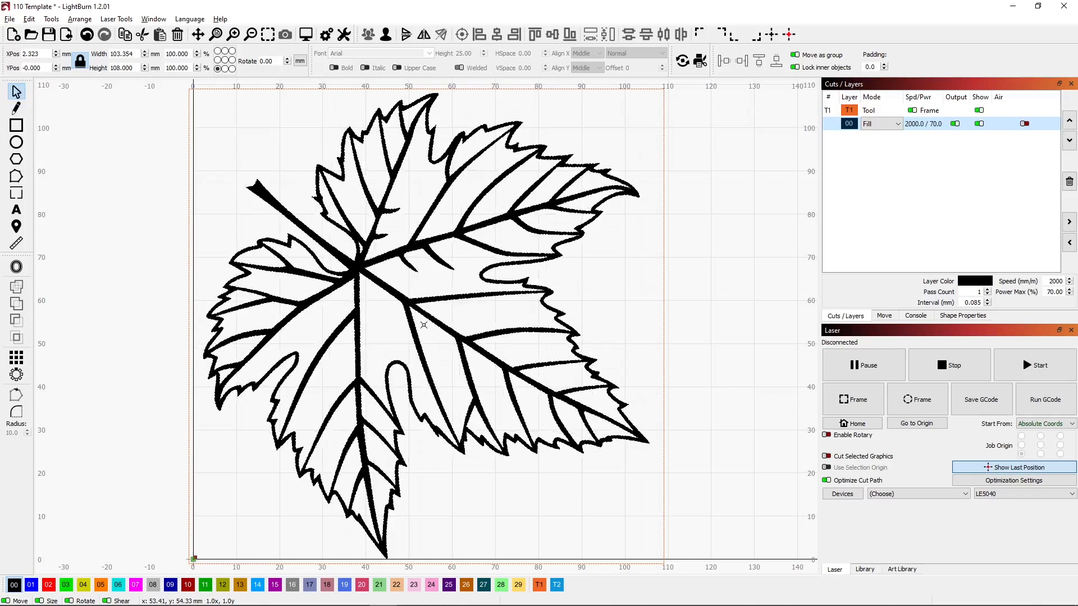
click(692, 276)
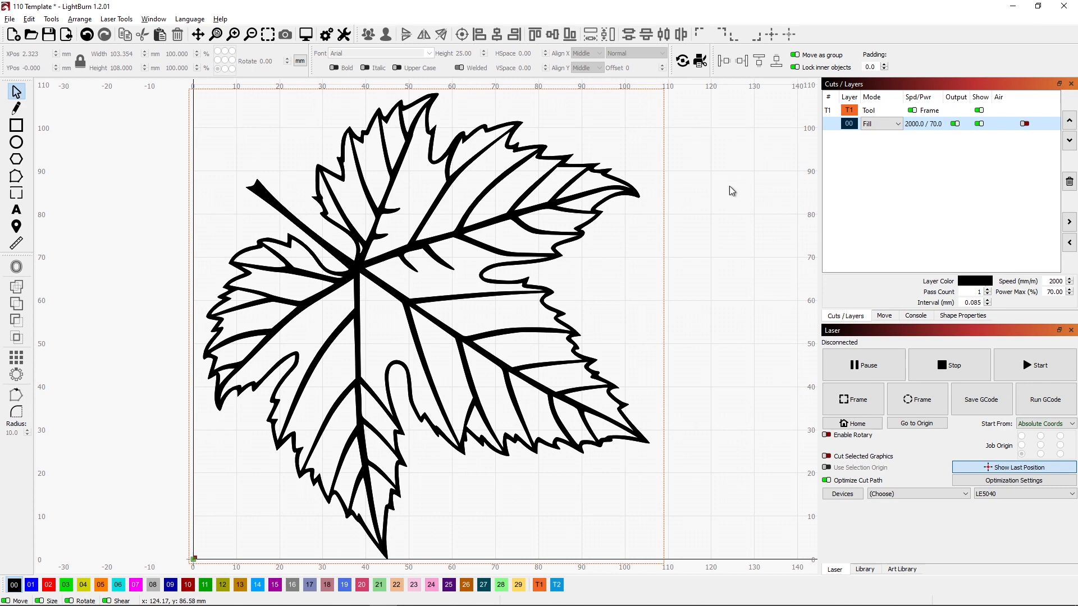
mouse_move(832, 129)
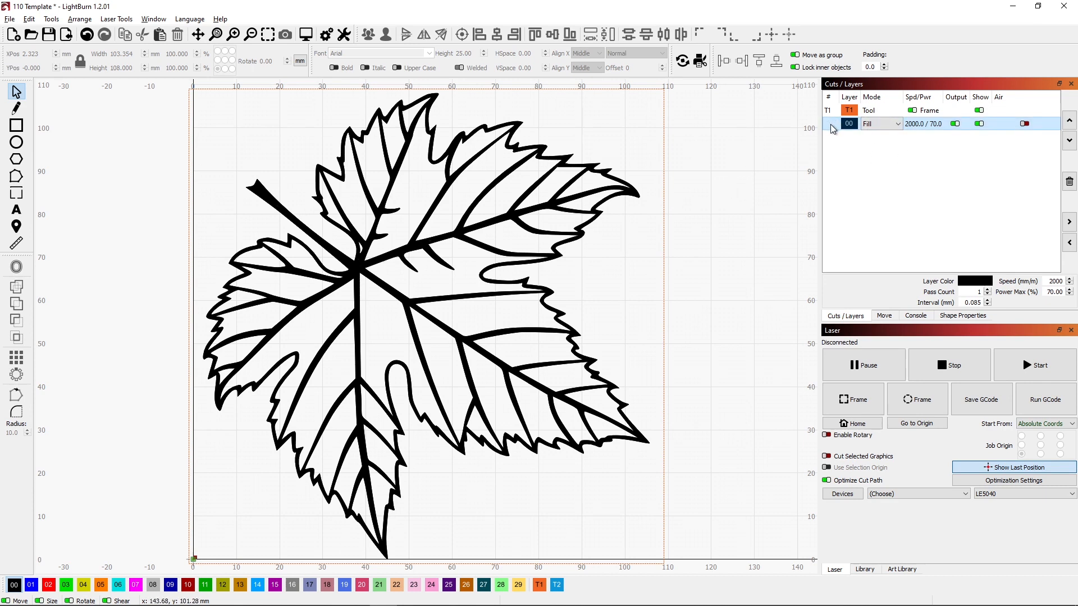
mouse_move(942, 129)
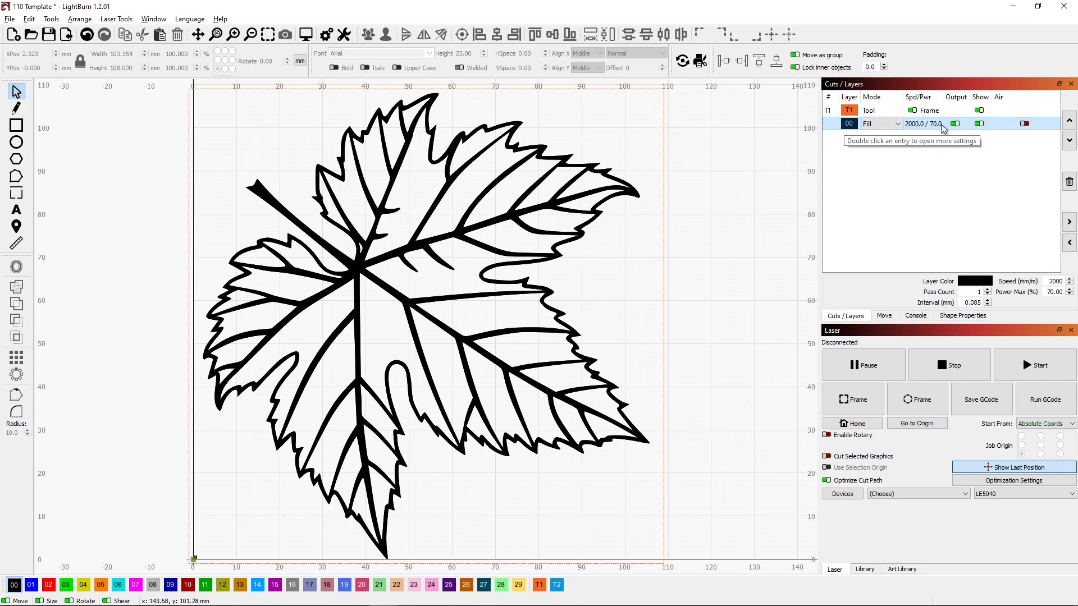
mouse_move(931, 131)
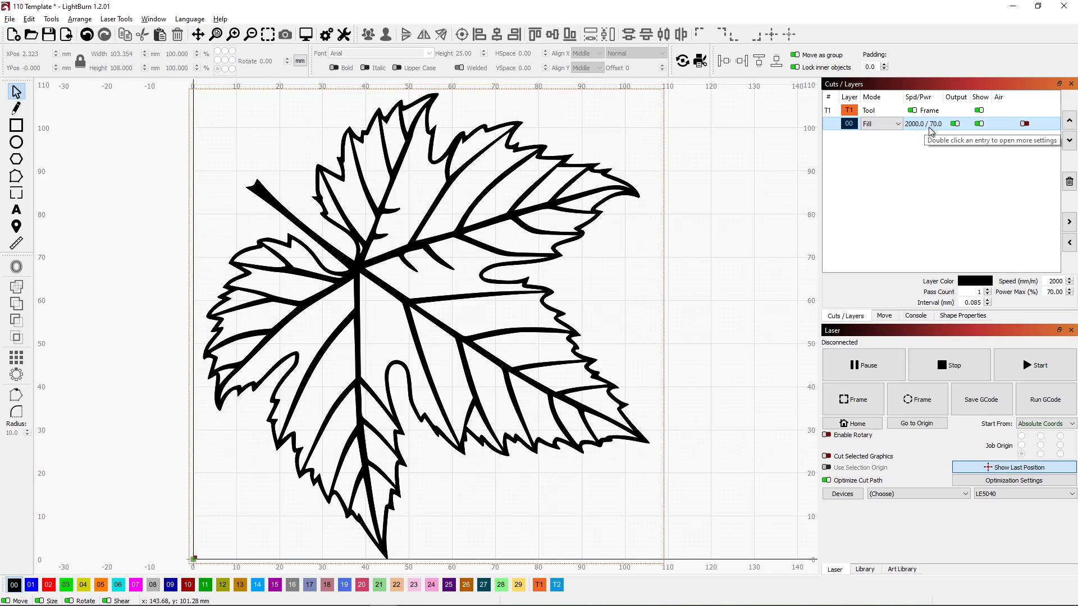
mouse_move(836, 129)
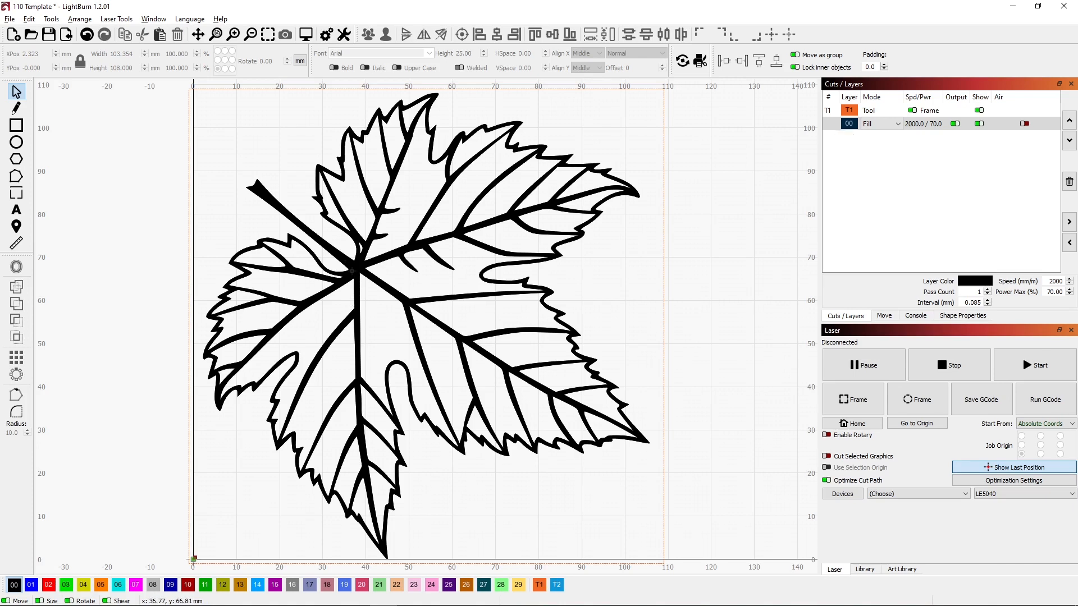
mouse_move(351, 271)
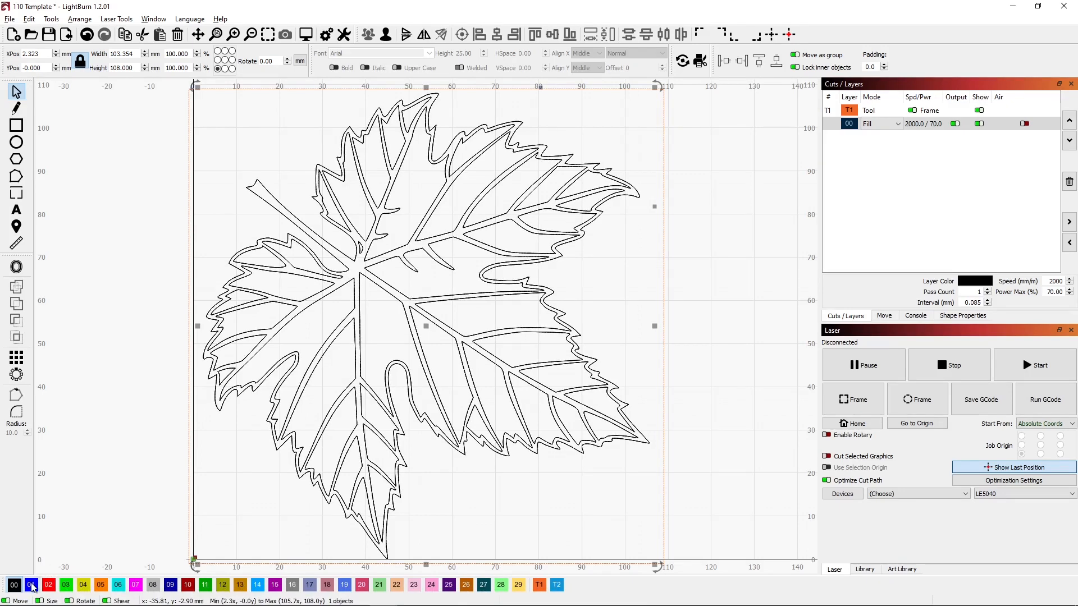
Move the copied leaf onto blue layer 01 and switch that layer to Line mode
click(30, 585)
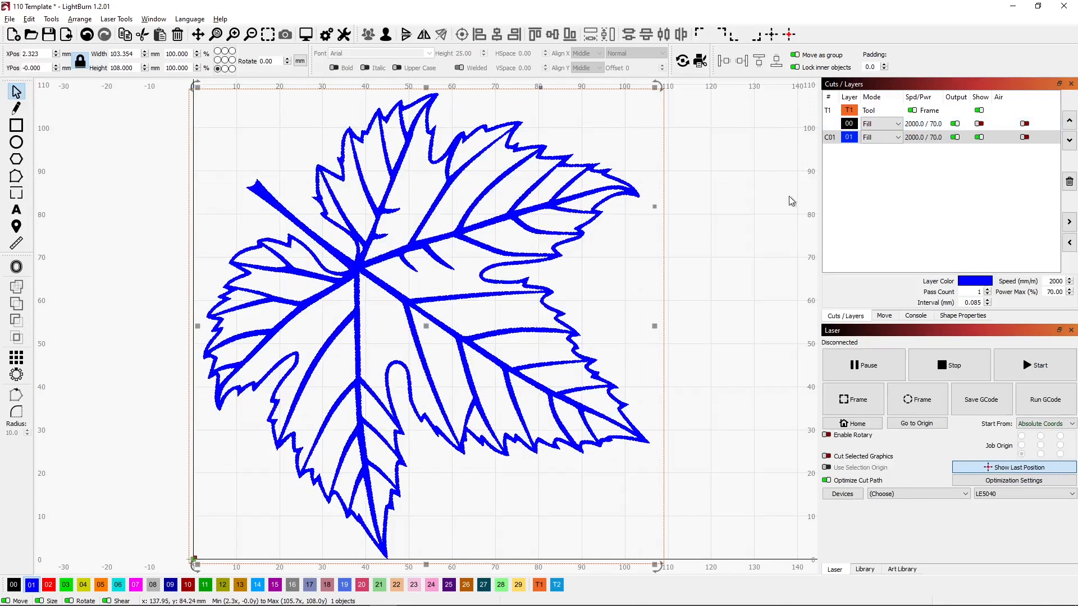
click(881, 137)
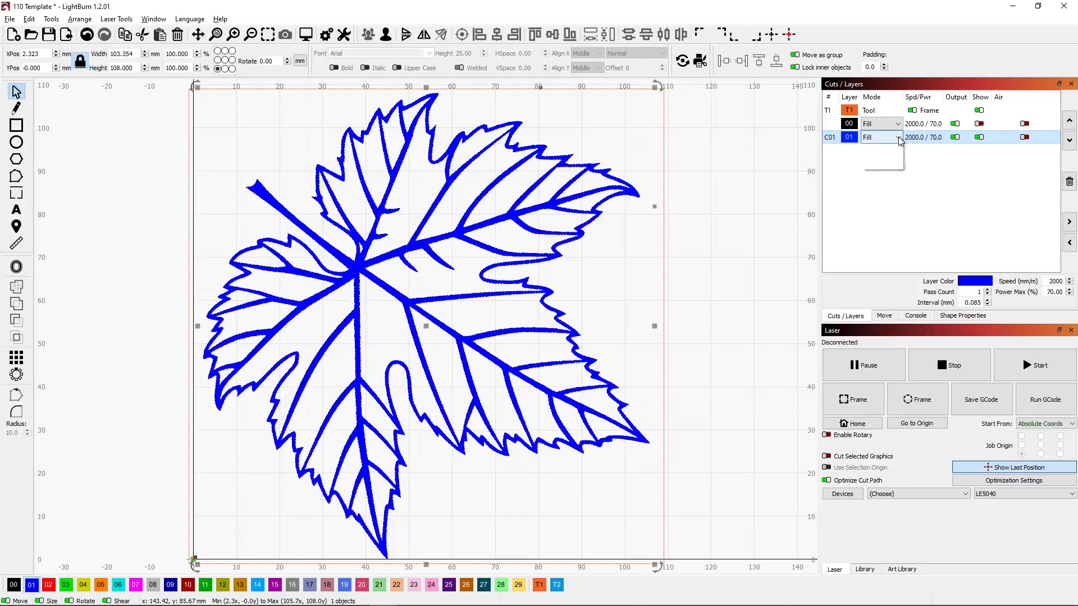
click(880, 149)
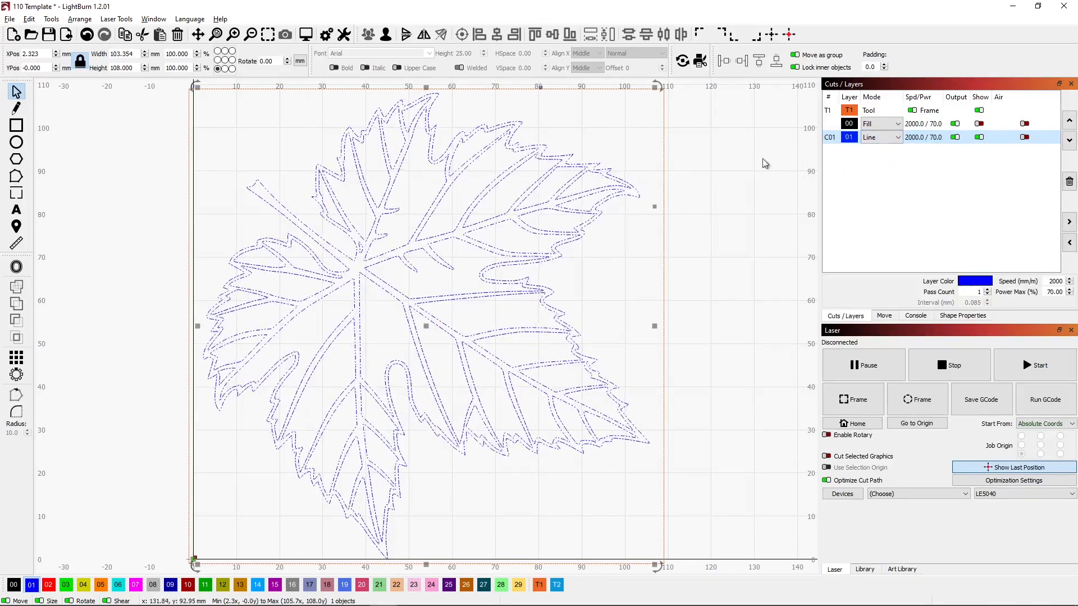
click(881, 137)
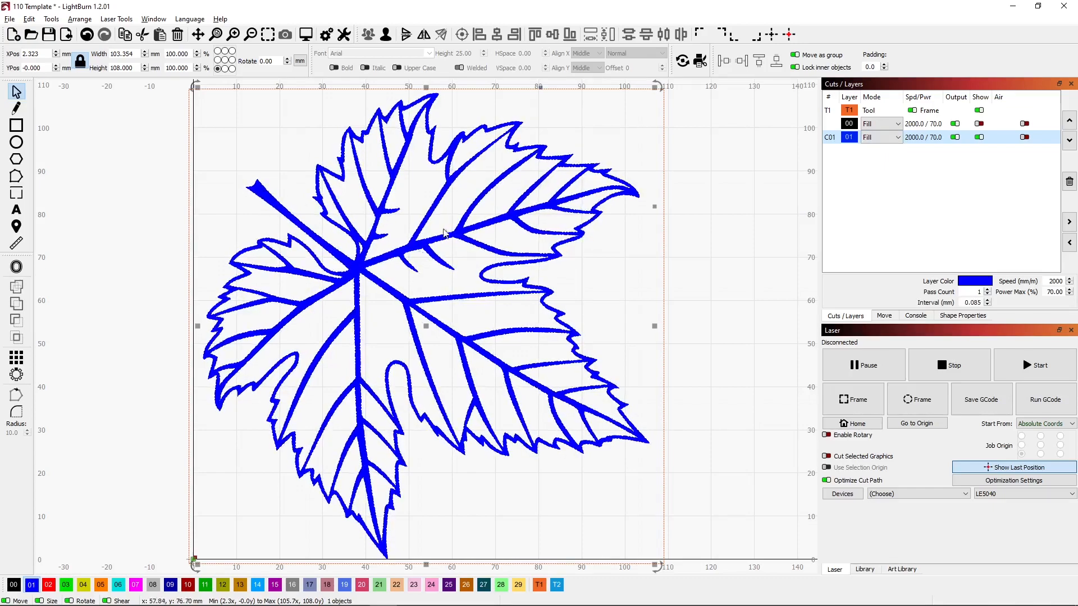
click(880, 137)
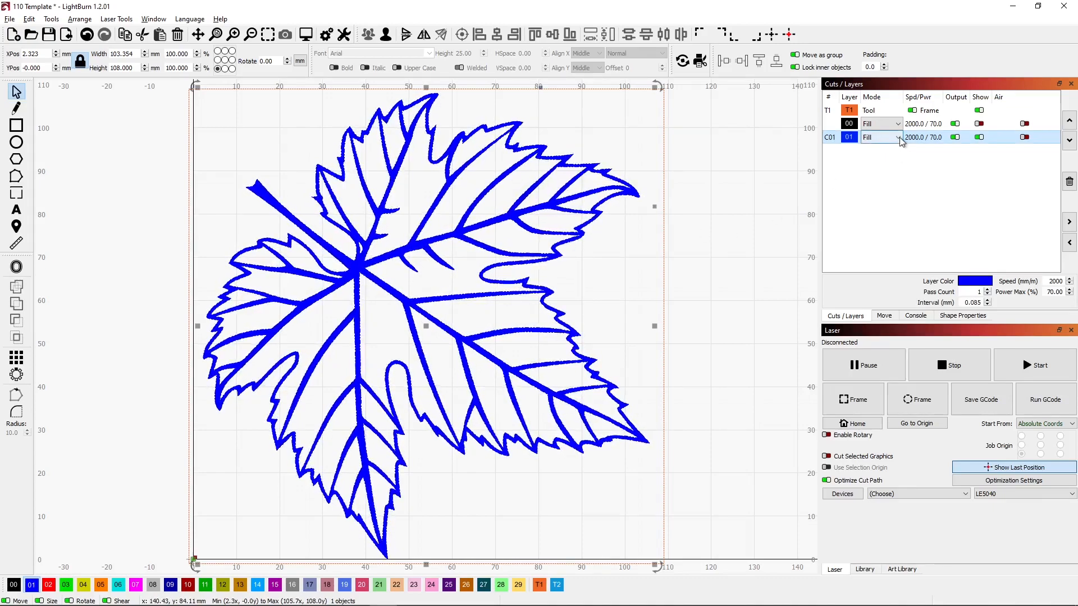
click(897, 137)
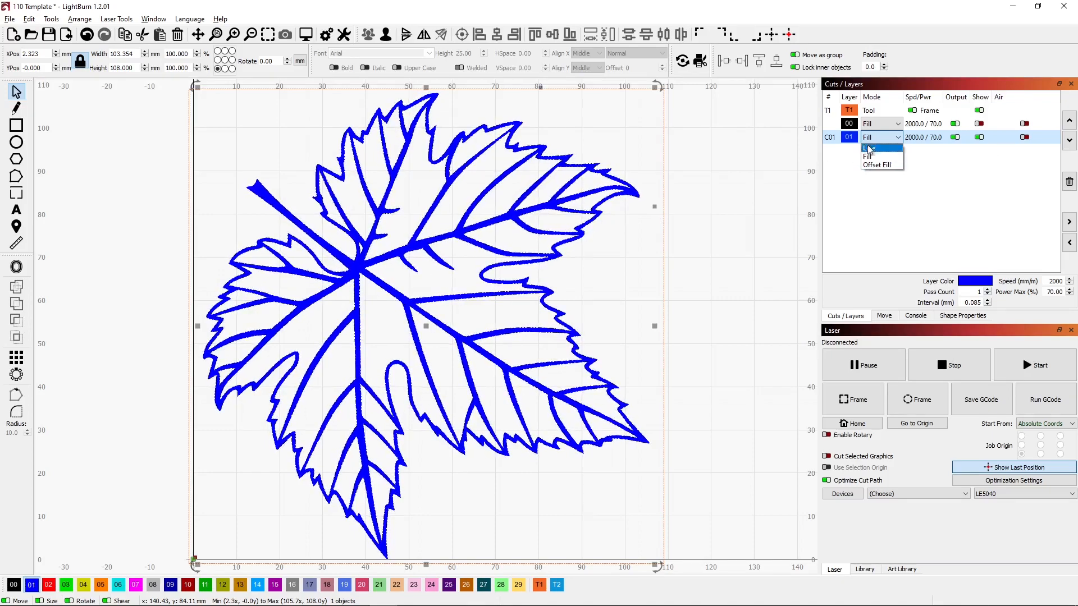
click(869, 150)
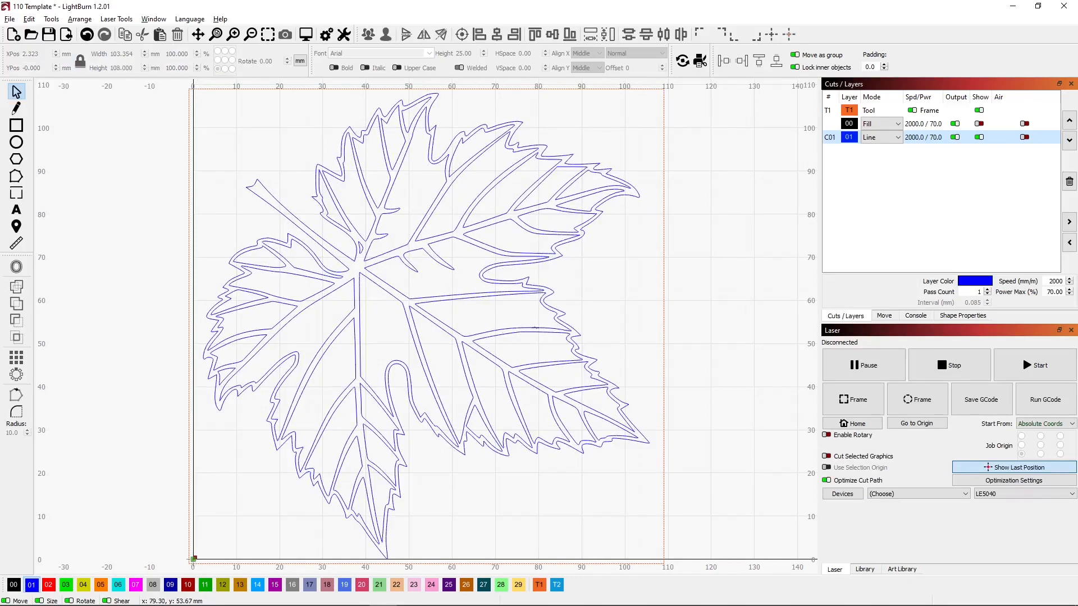
mouse_move(656, 208)
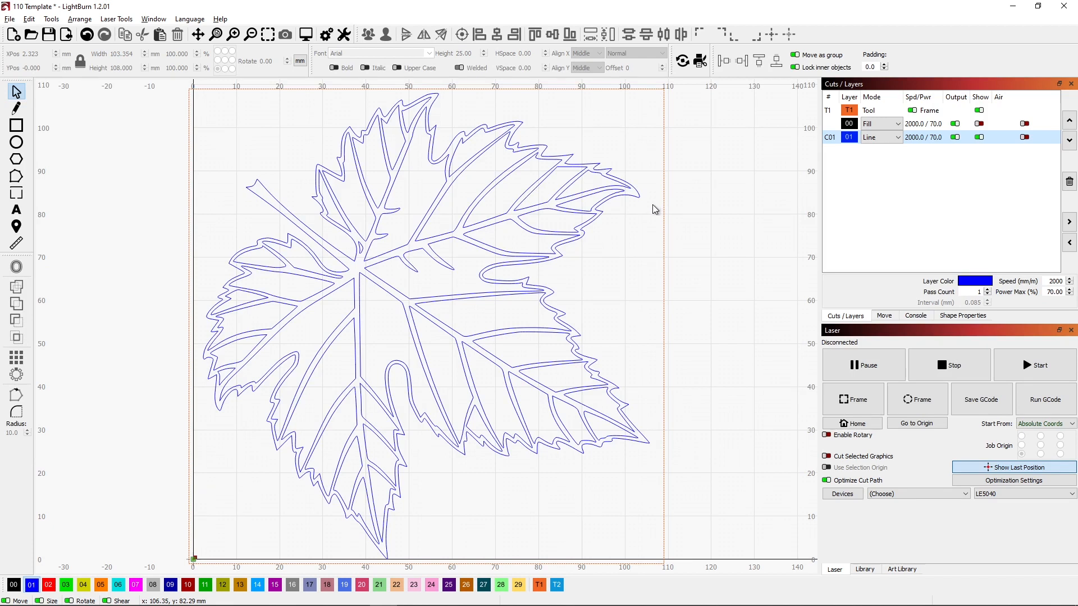
mouse_move(637, 199)
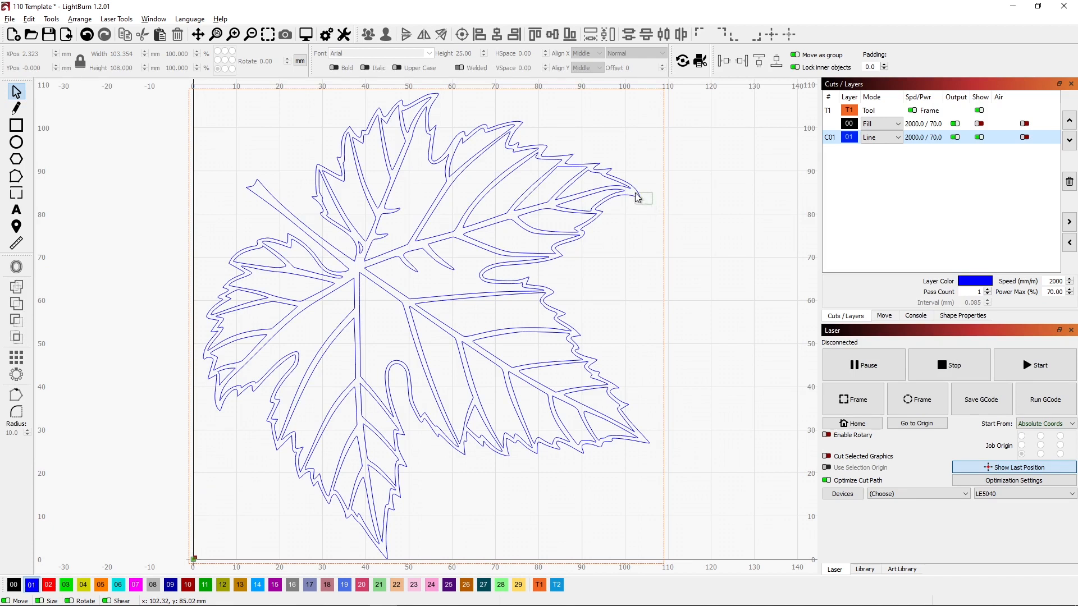
mouse_move(636, 197)
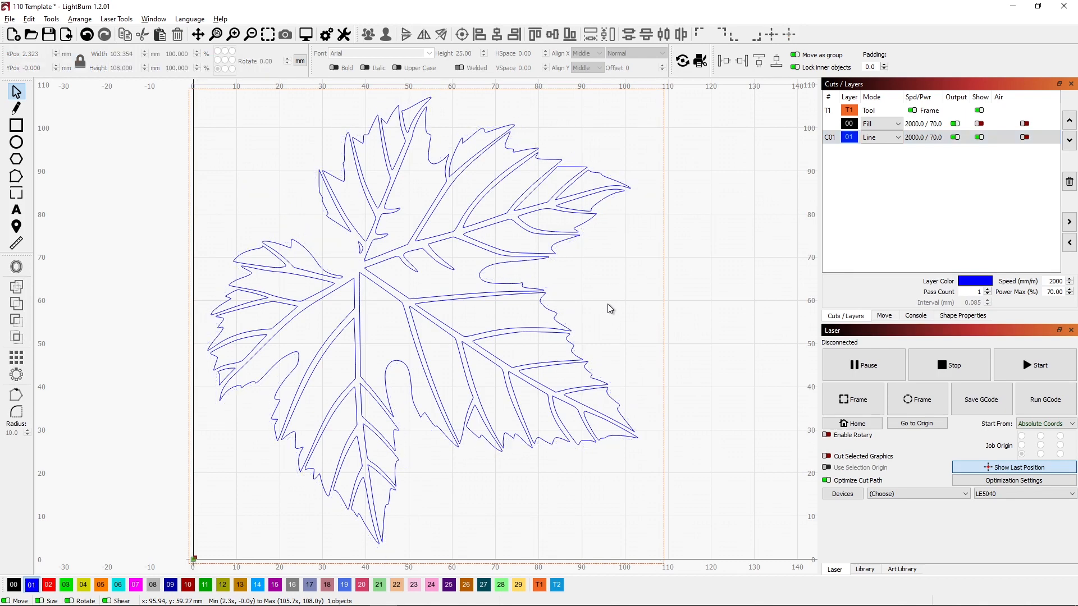
Set blue layer 01 back to Fill mode so the trimmed leaf pieces are solid
click(897, 137)
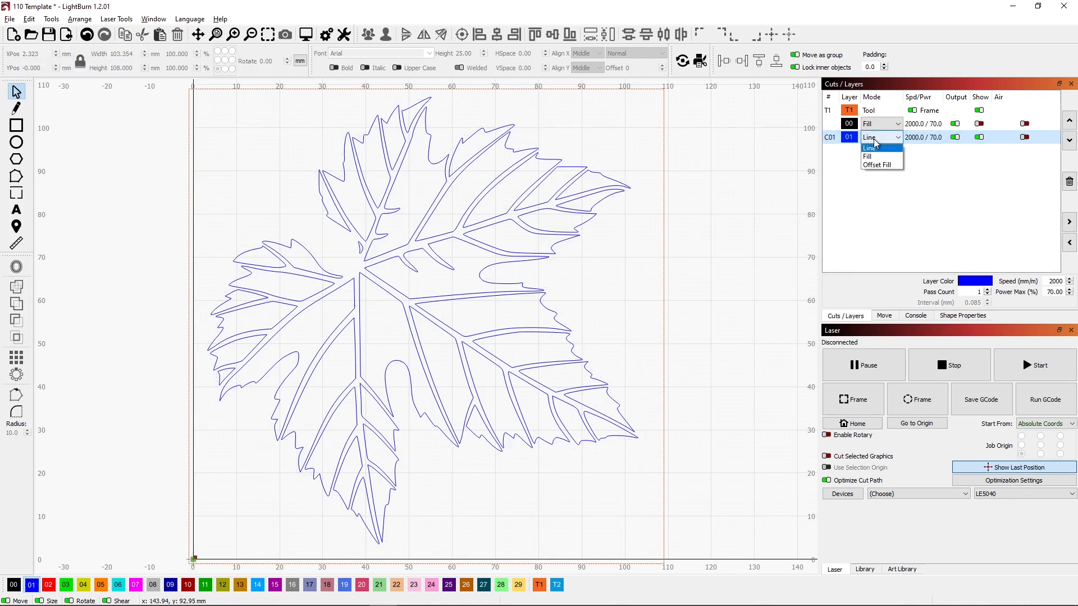
click(868, 156)
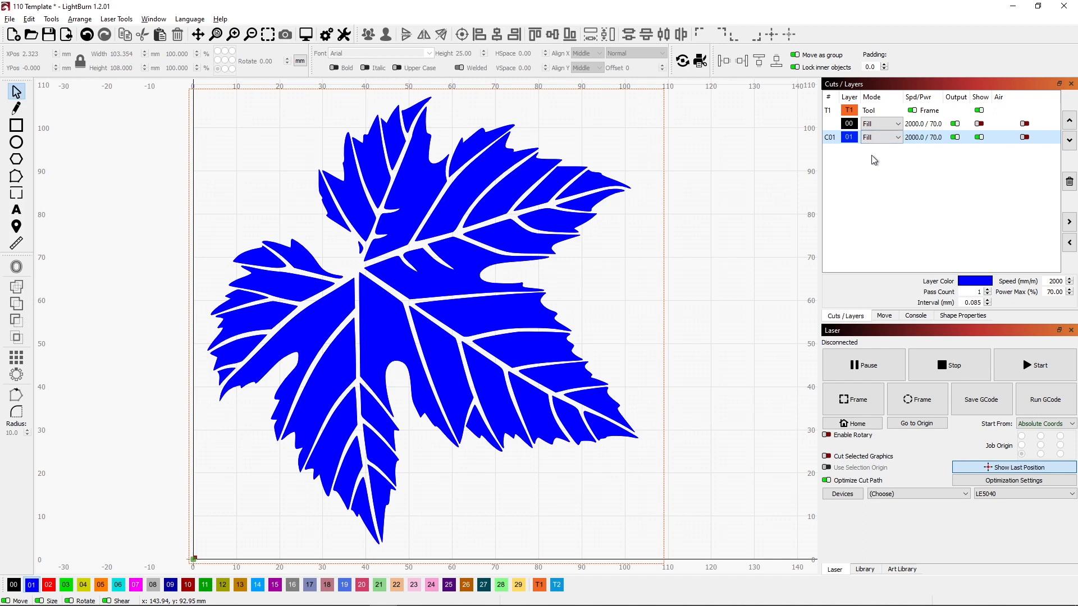
mouse_move(781, 477)
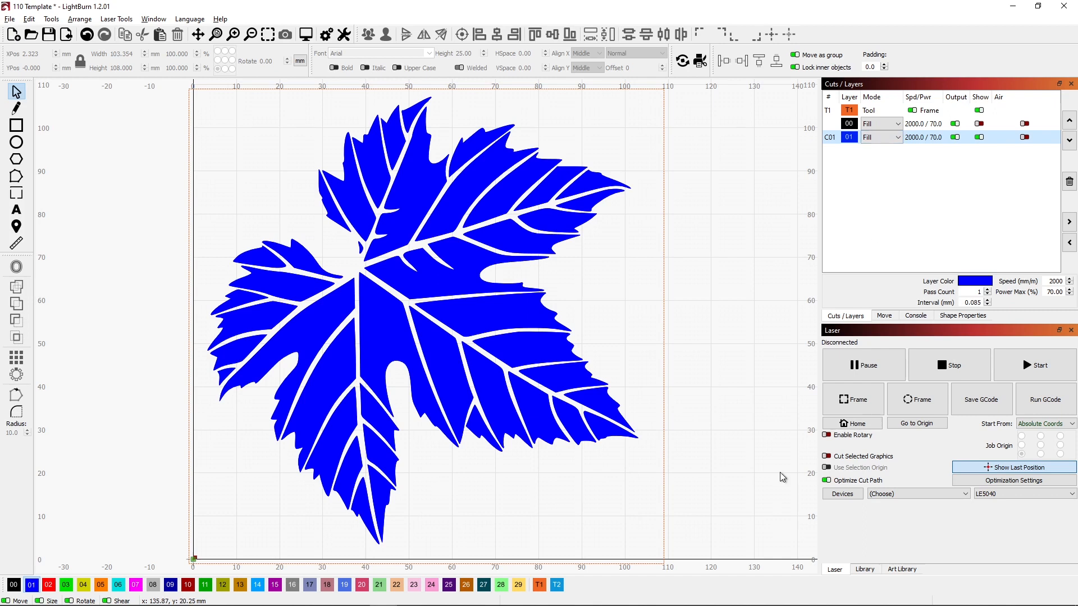
mouse_move(248, 217)
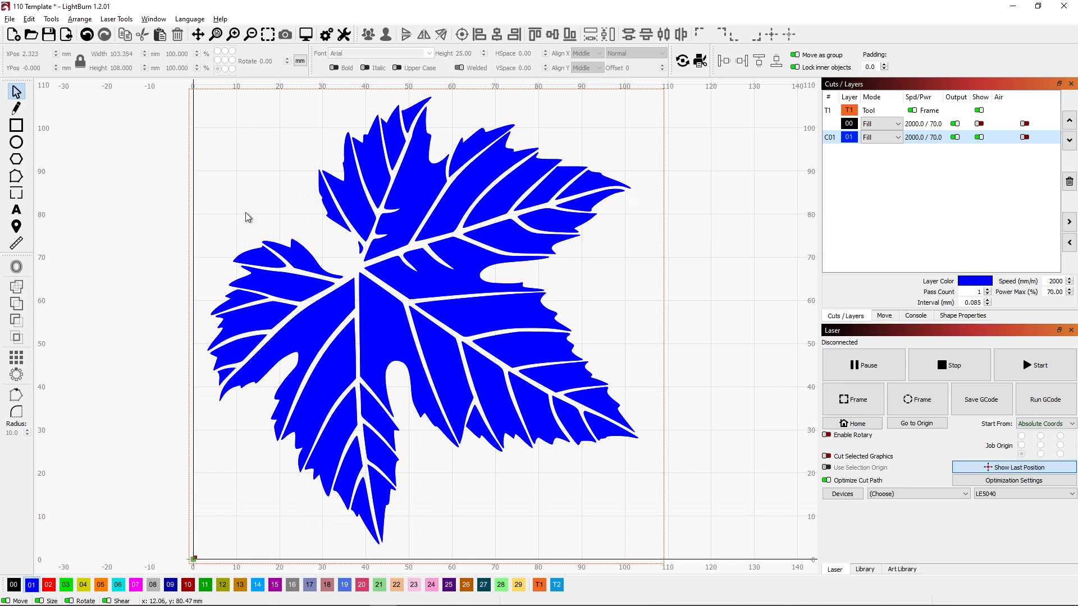
mouse_move(412, 198)
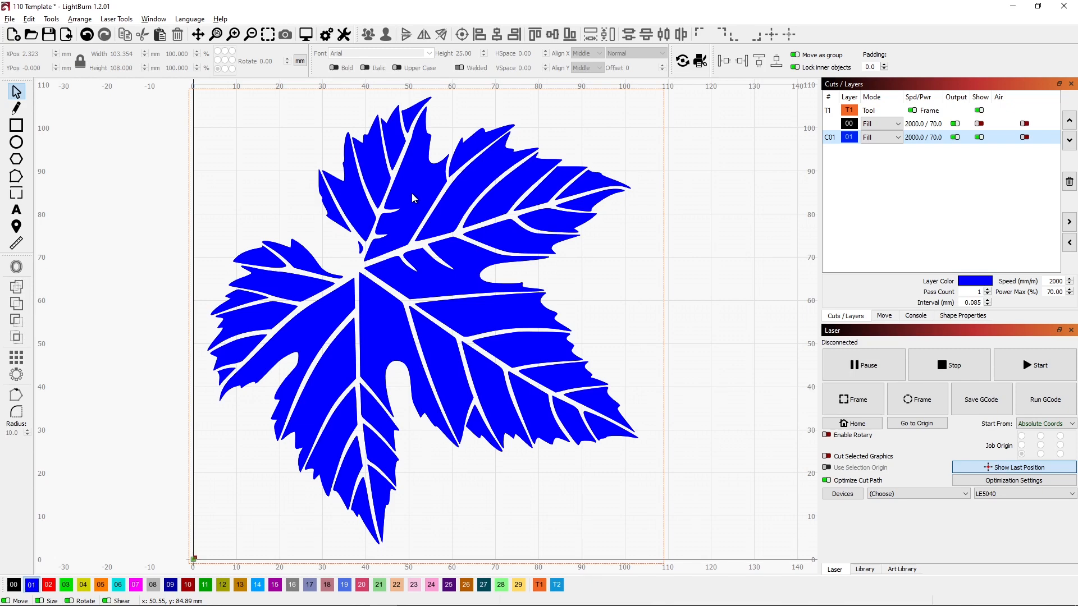
click(831, 137)
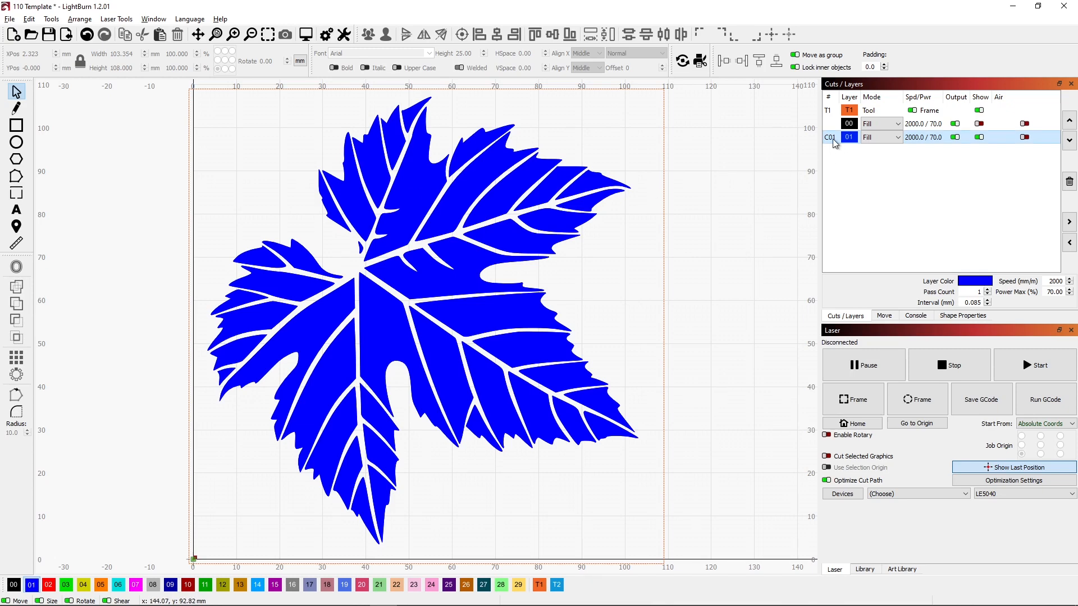
Set blue layer C01's speed to 4000 mm/min in its cut settings
double_click(866, 137)
text(4000)
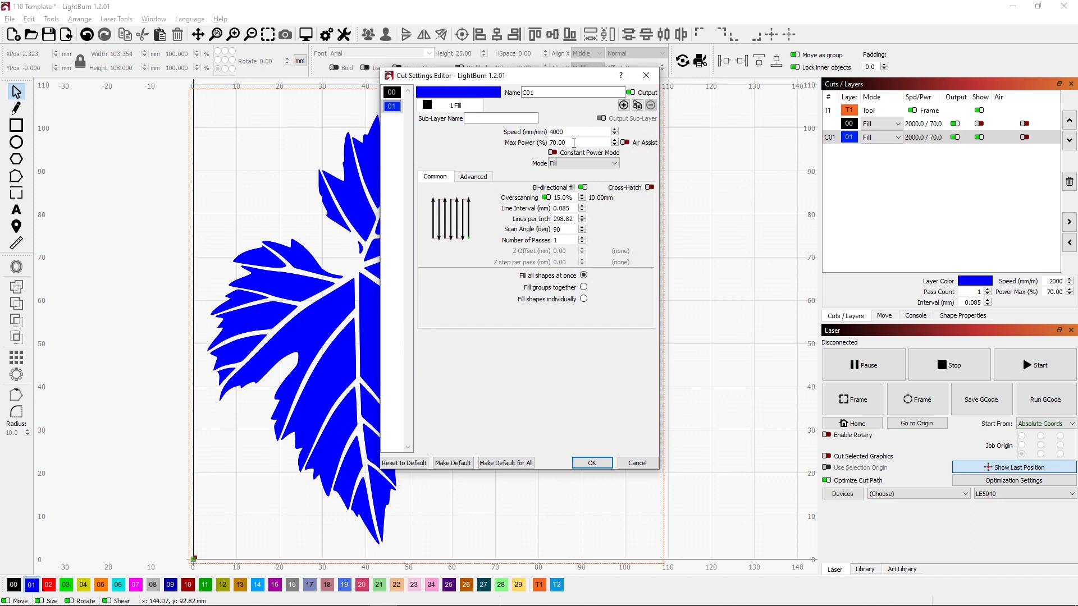
triple_click(577, 143)
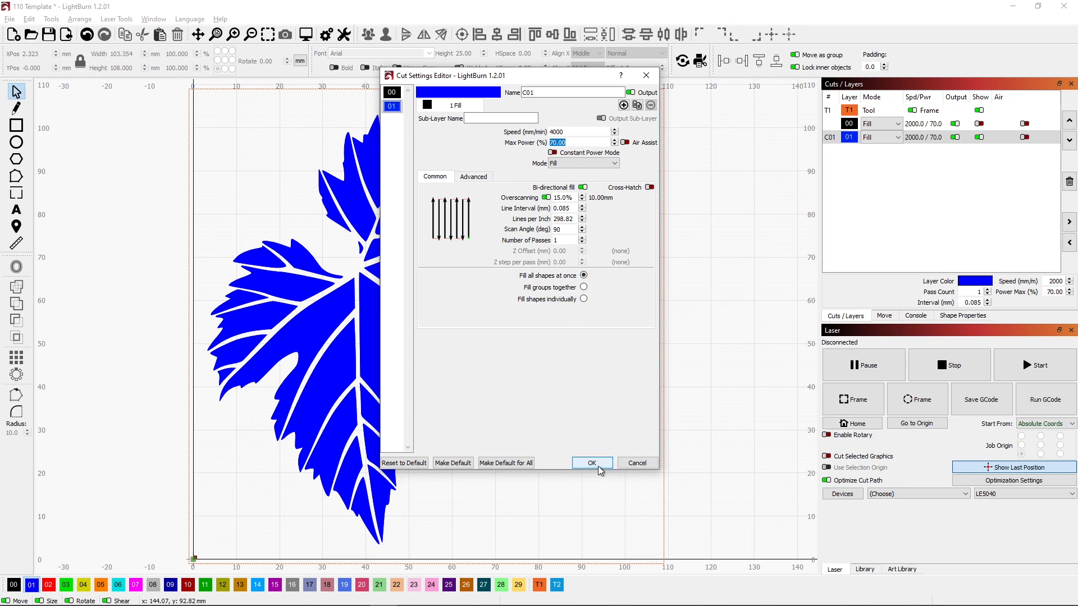
click(591, 462)
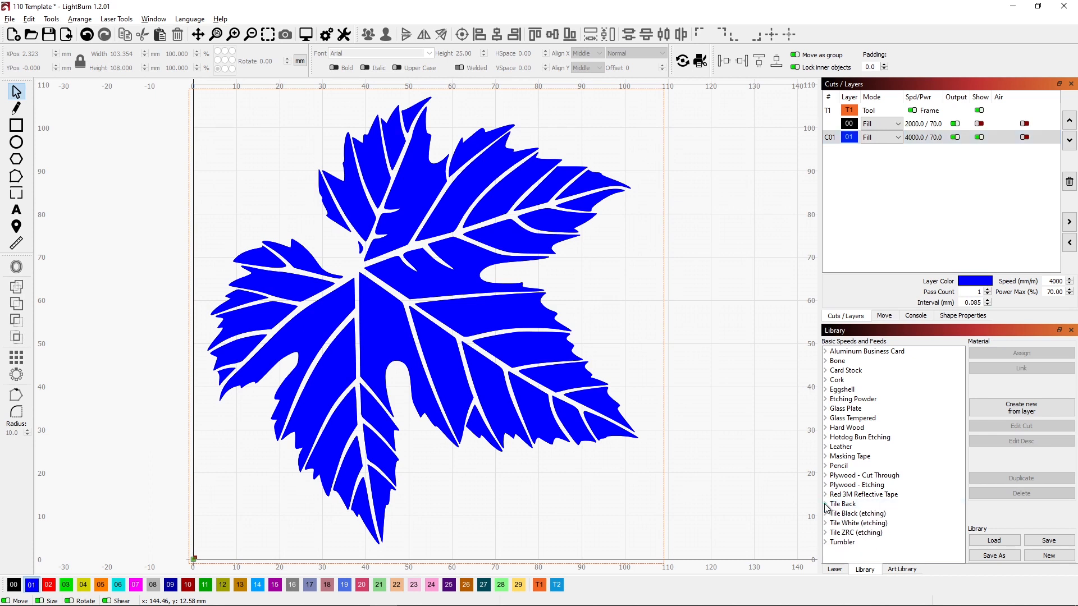
View the Tile Black (etching) 'Black on 1 Color' library preset without applying it
click(825, 504)
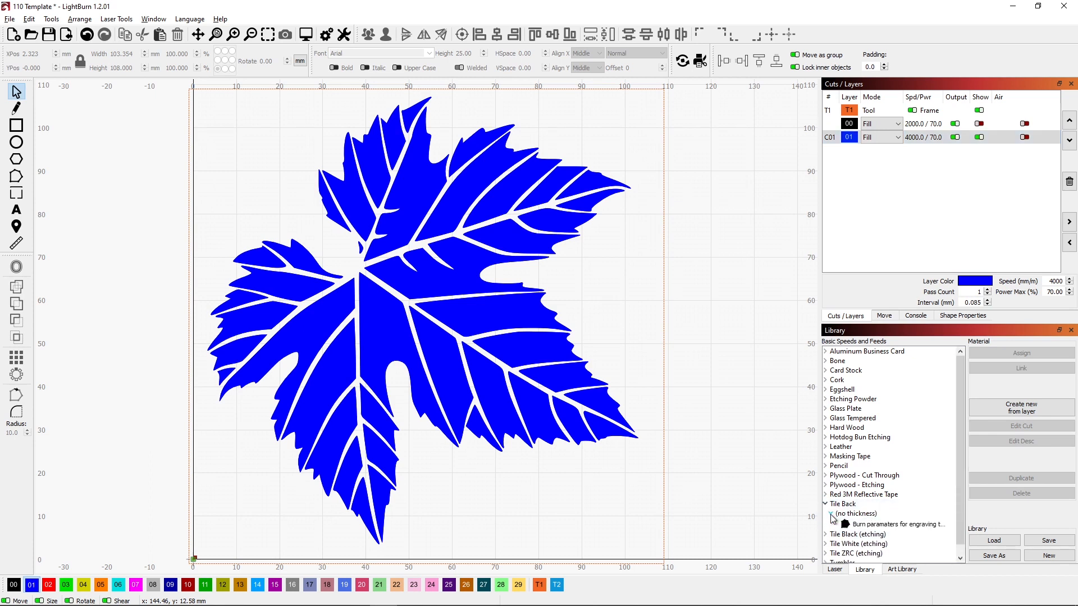
click(824, 503)
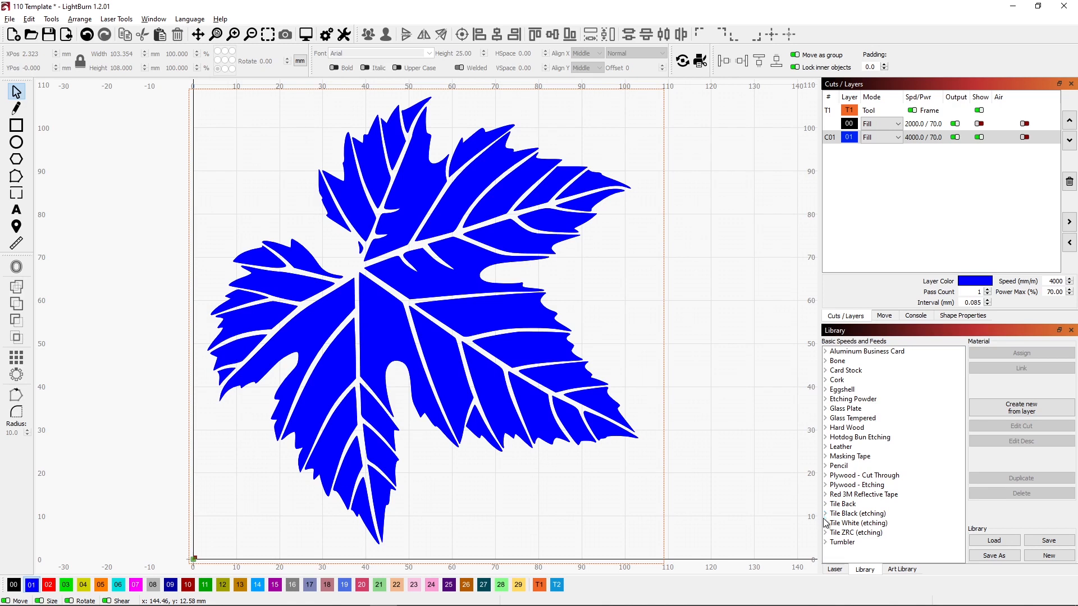
click(826, 514)
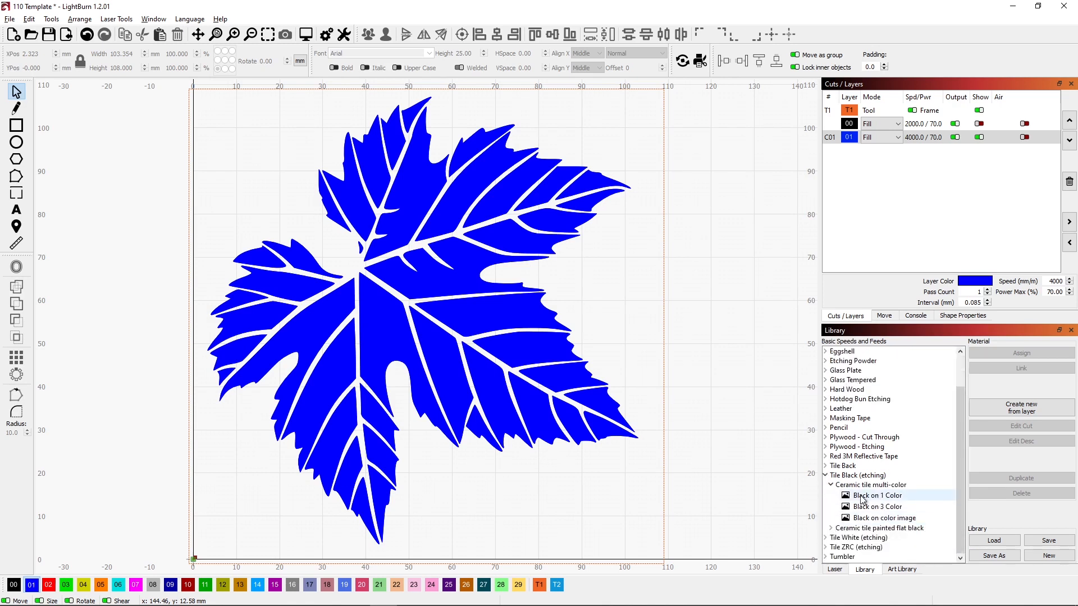
click(874, 495)
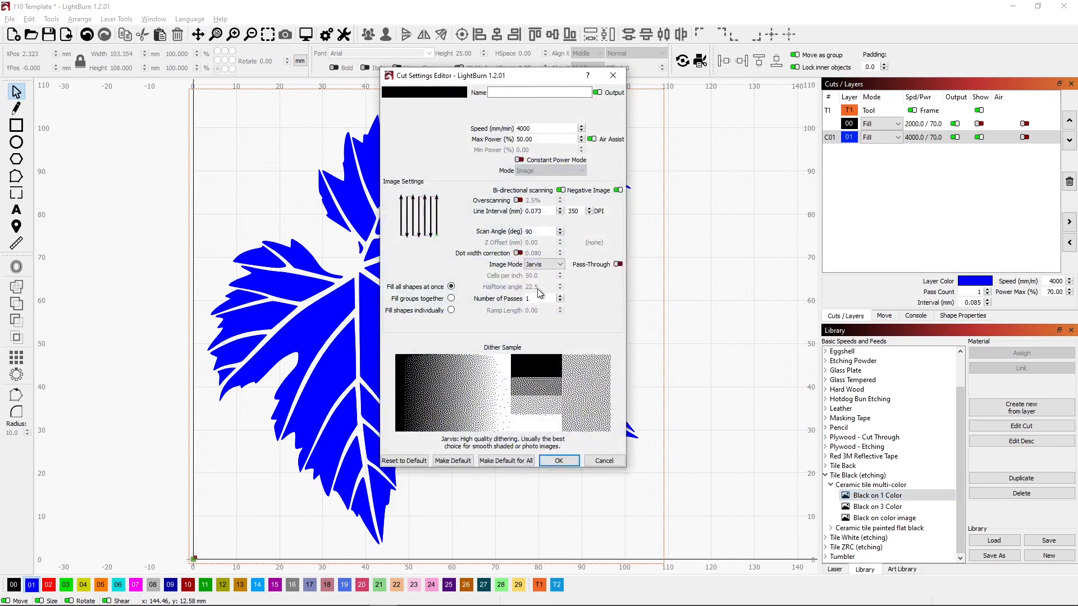
mouse_move(505, 136)
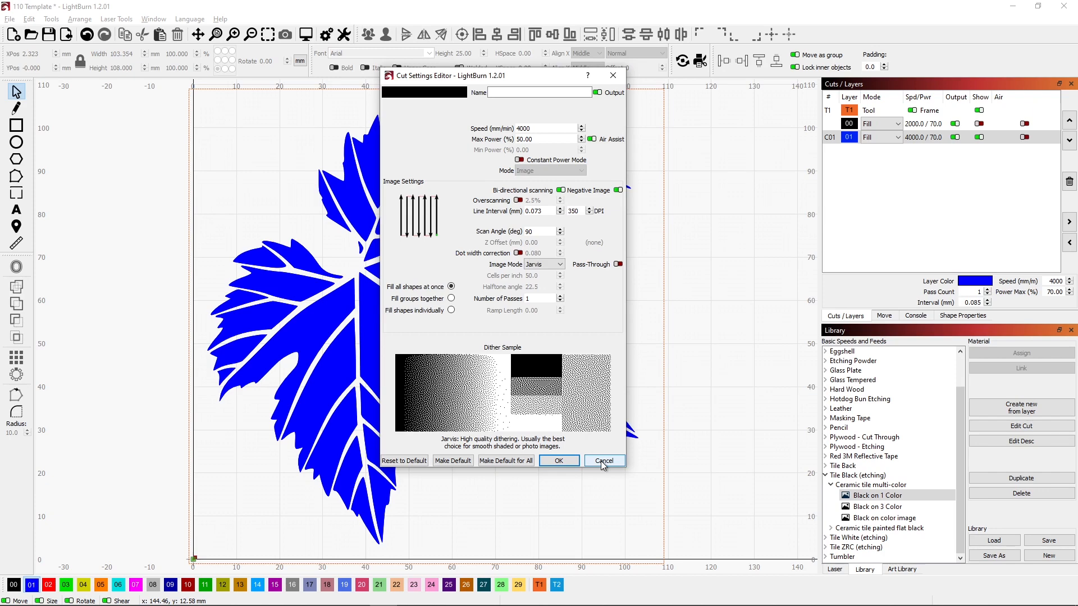
click(603, 461)
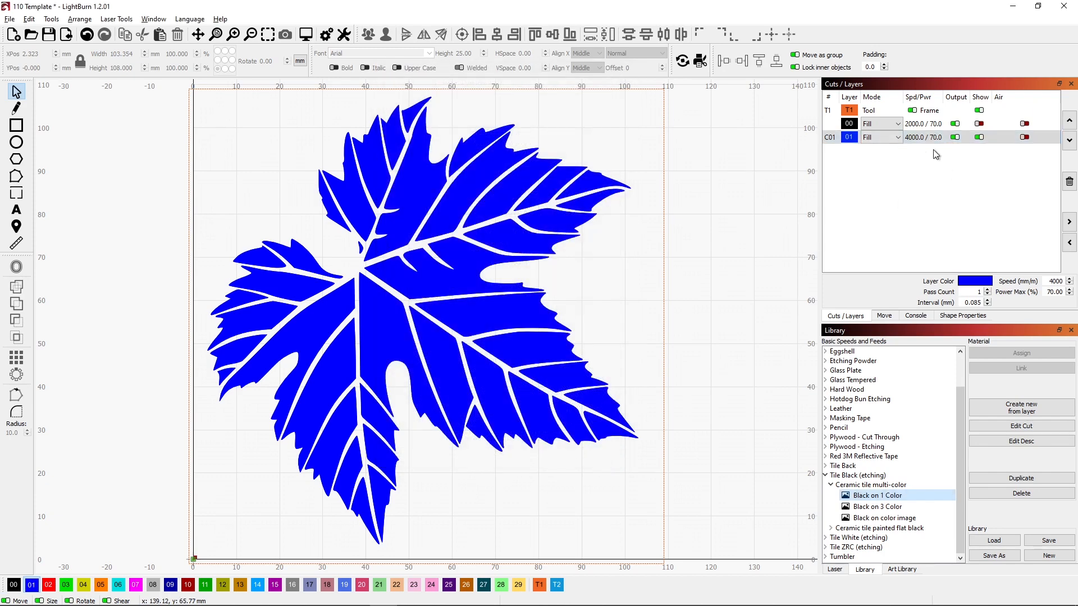
mouse_move(870, 170)
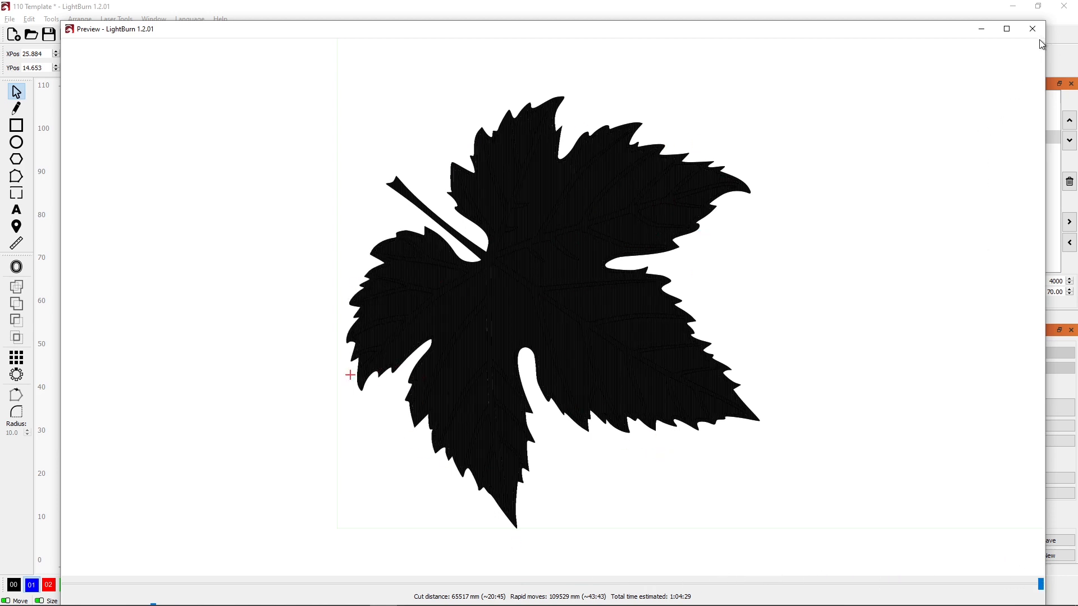
Close the job preview (about 1 h 4 min) and deselect to review the black-over-blue leaf
click(1031, 29)
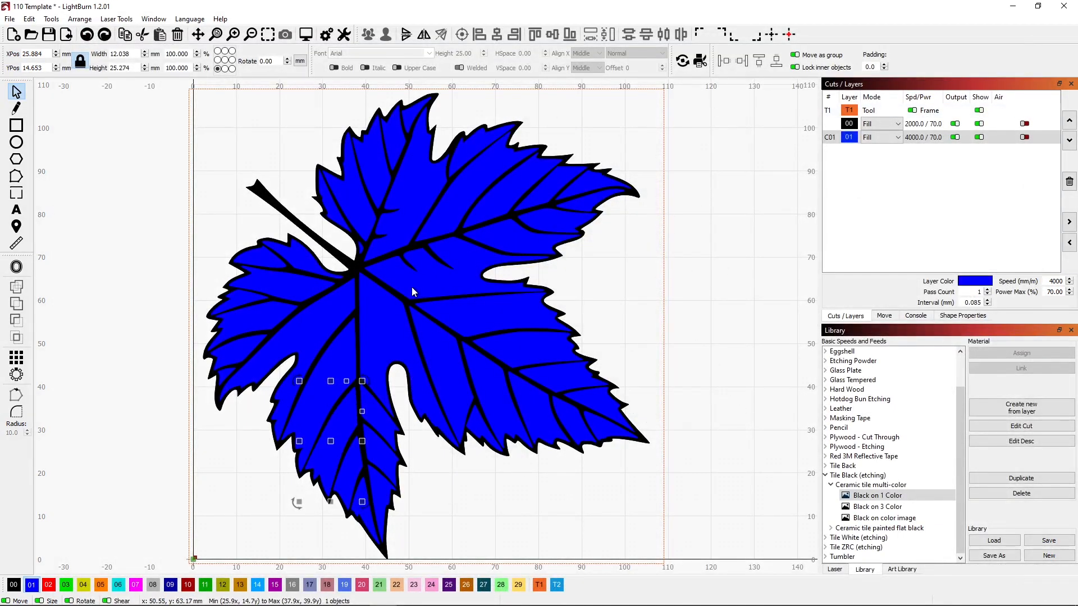
mouse_move(413, 245)
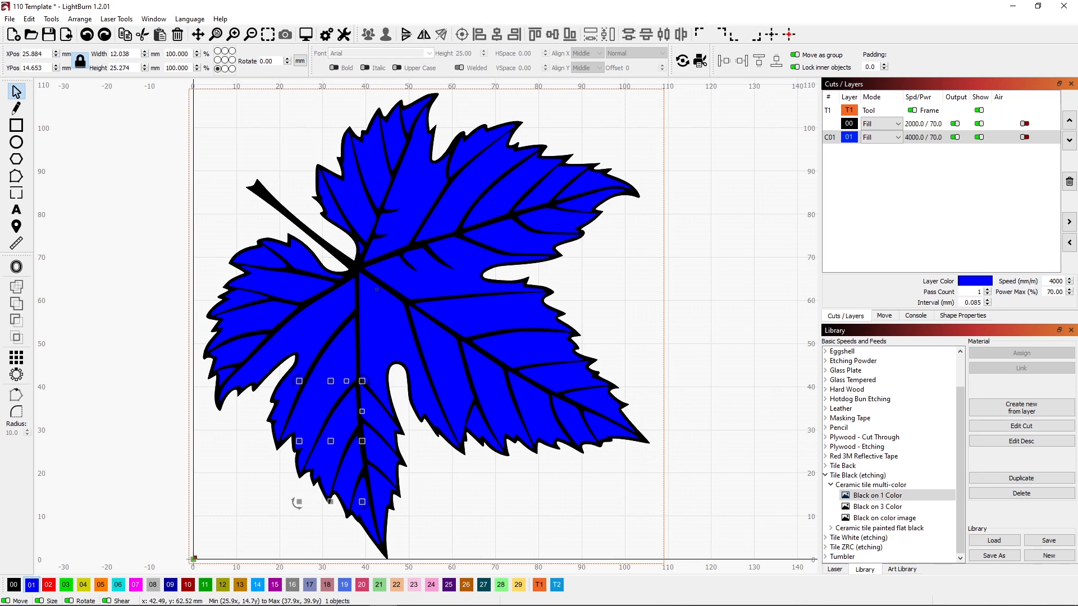
mouse_move(438, 287)
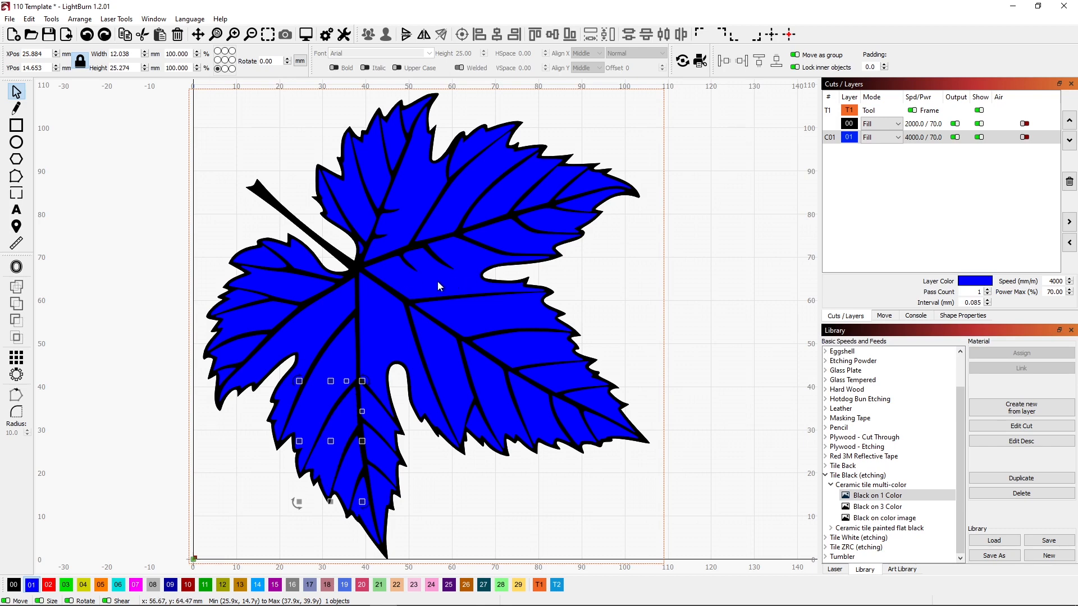
mouse_move(435, 287)
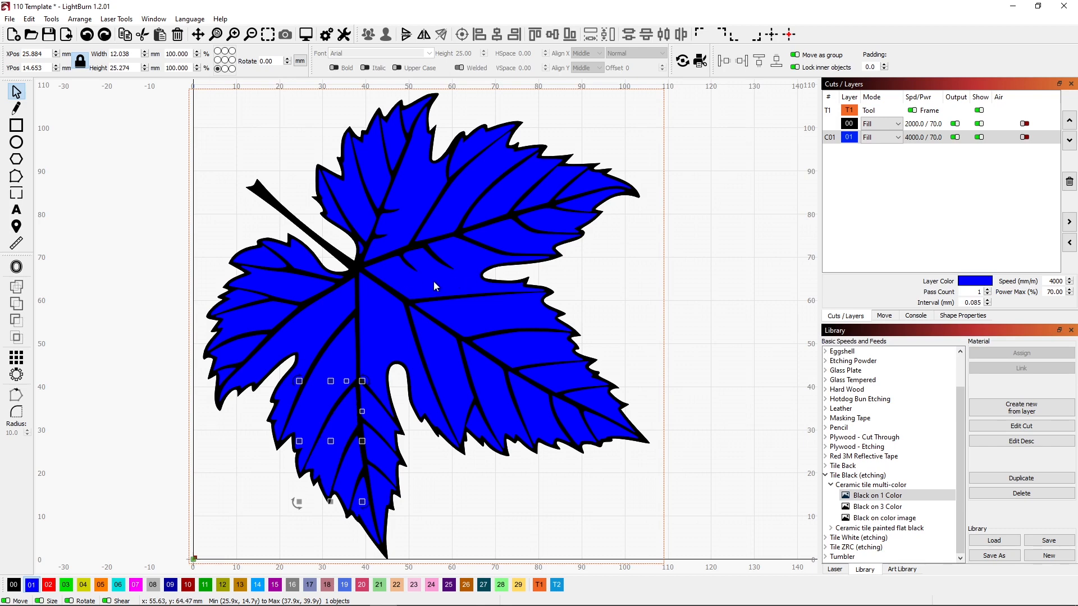
click(694, 269)
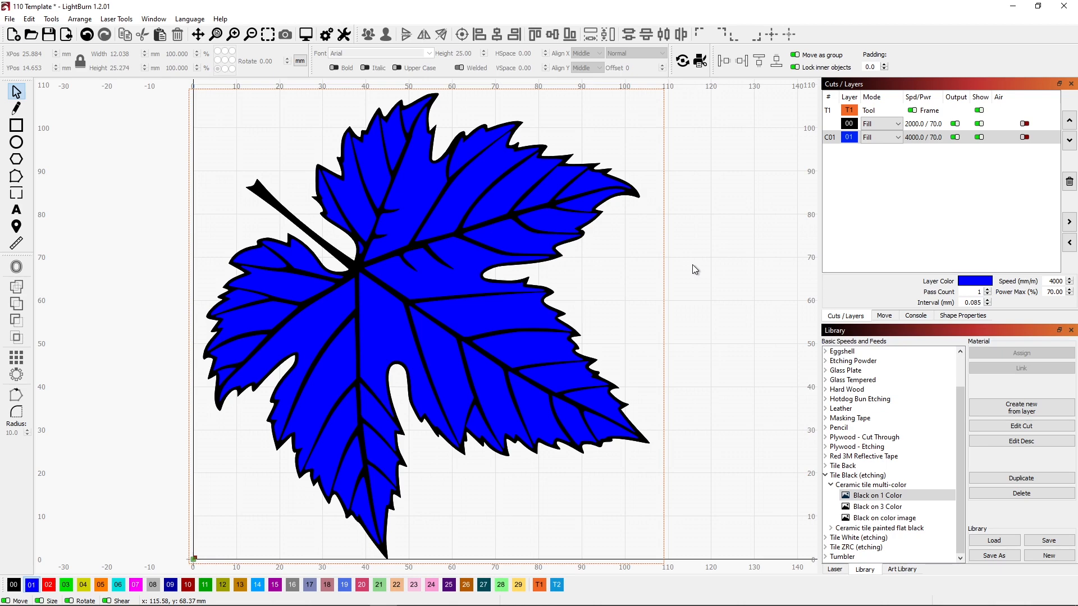
mouse_move(600, 285)
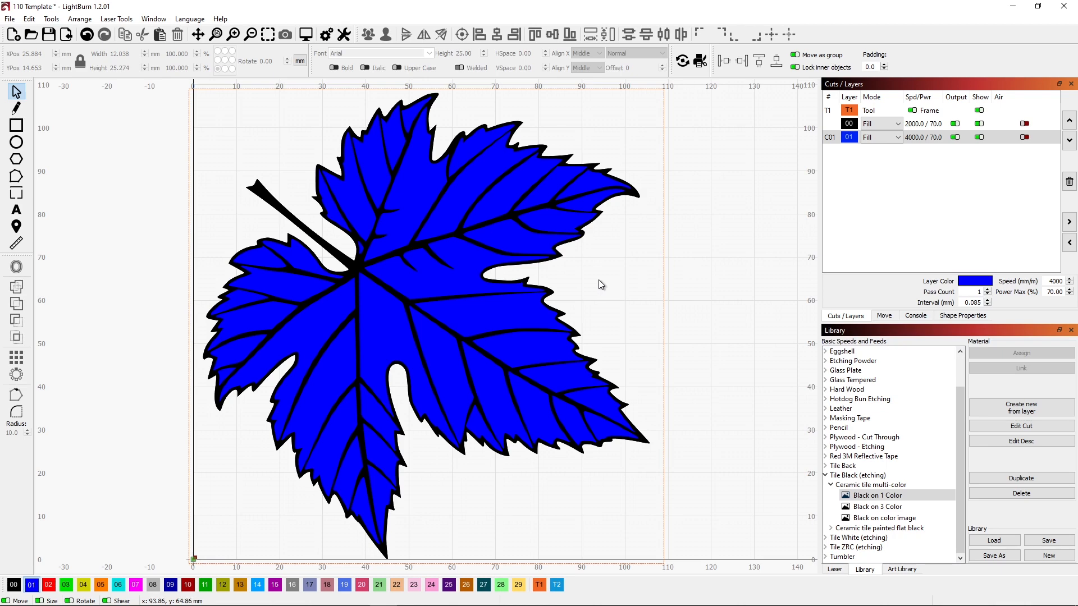
mouse_move(607, 284)
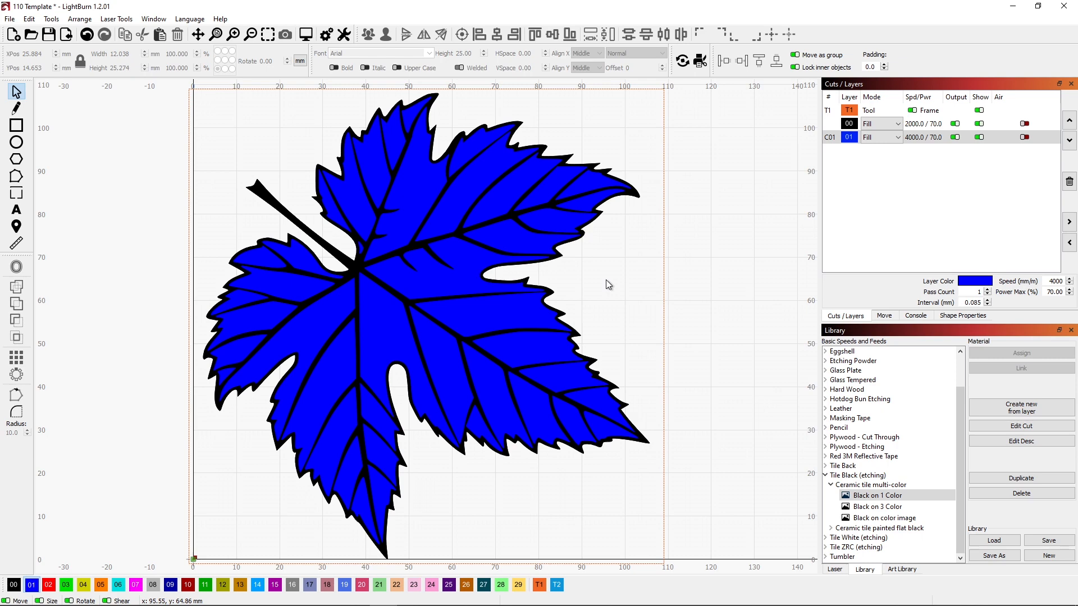
mouse_move(256, 135)
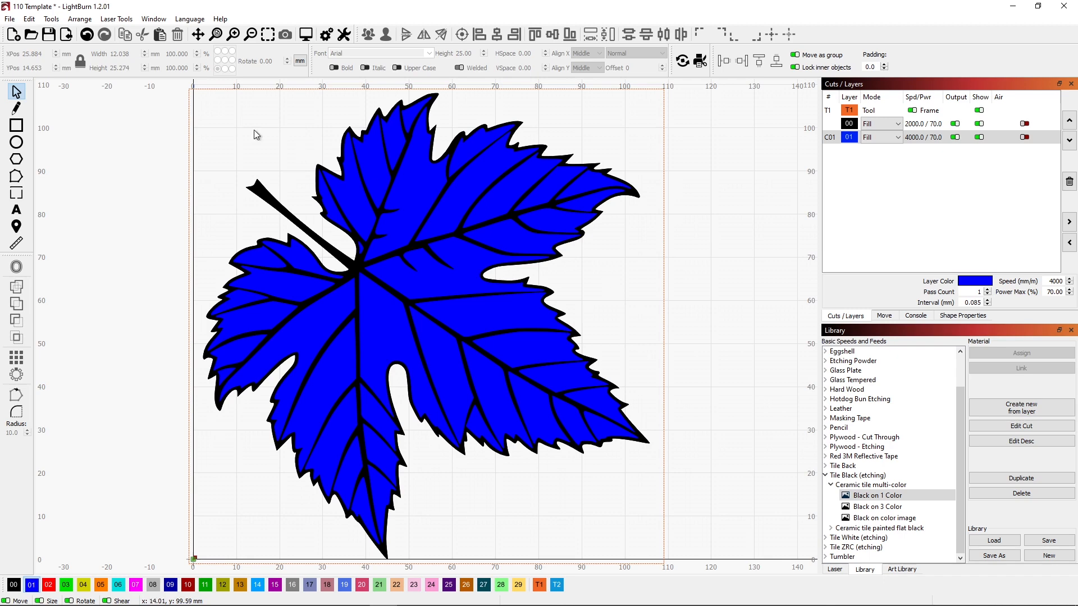
mouse_move(223, 140)
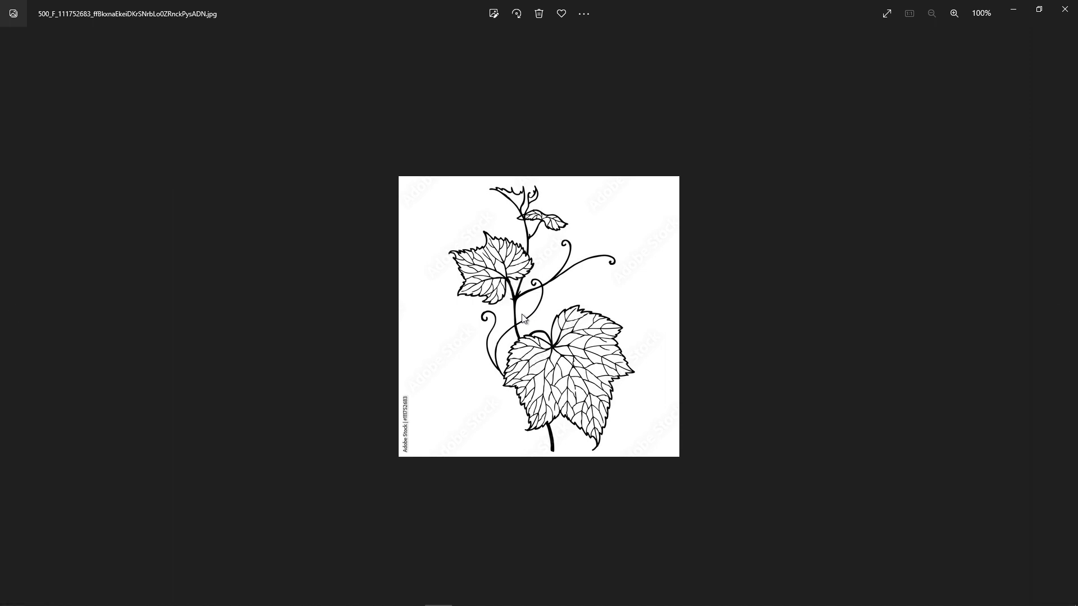
mouse_move(631, 171)
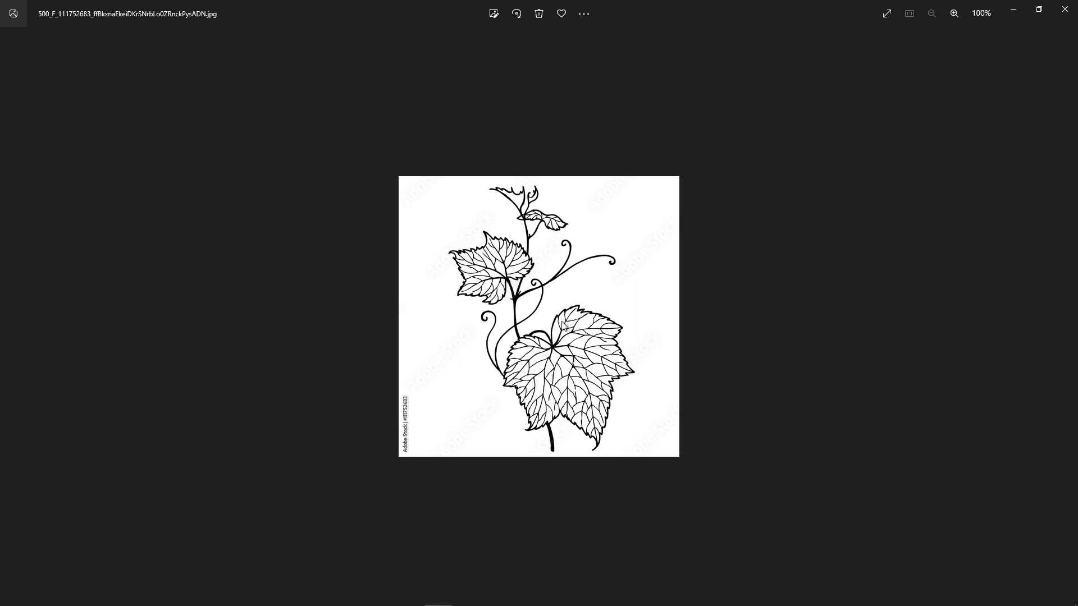
mouse_move(455, 363)
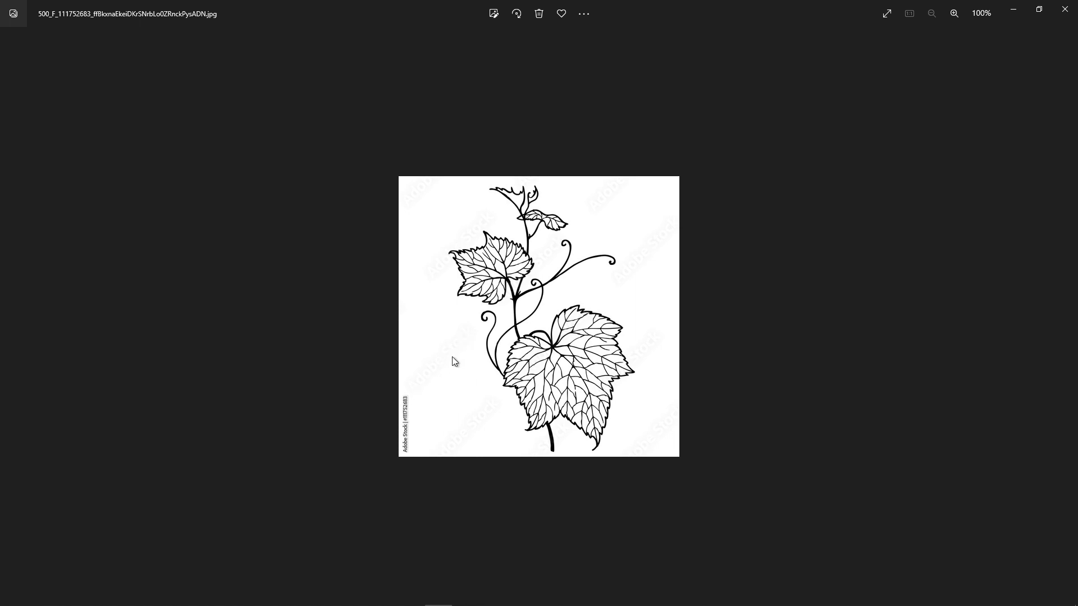
mouse_move(554, 199)
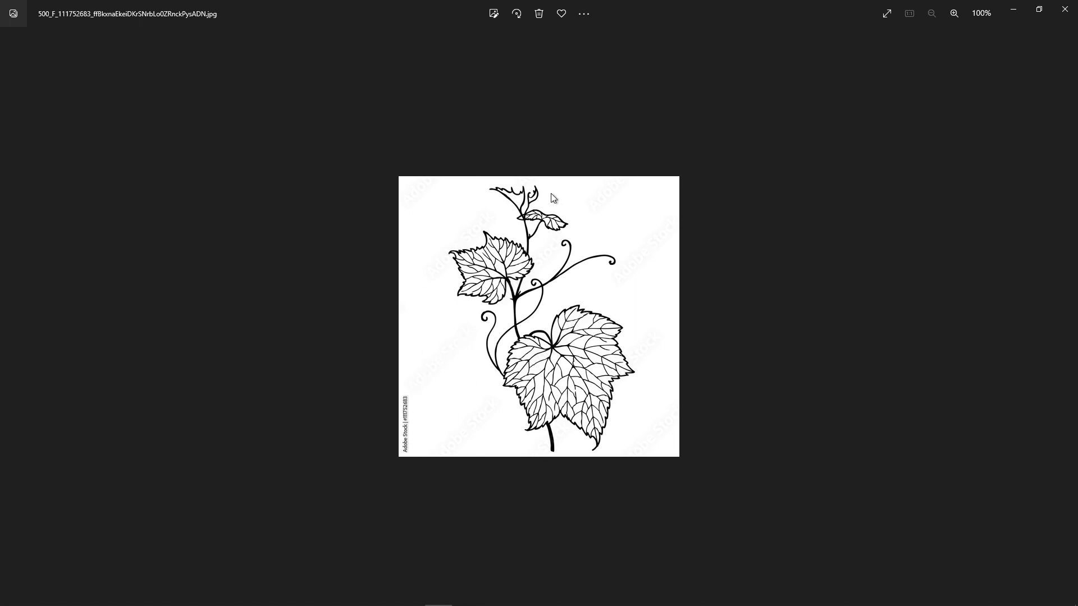
mouse_move(605, 205)
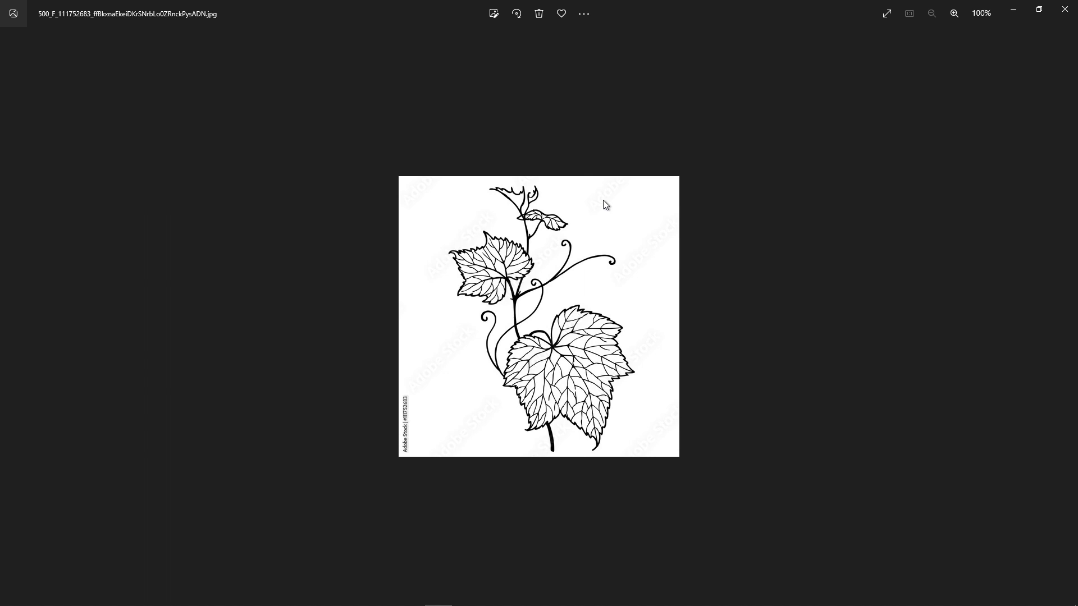
mouse_move(662, 254)
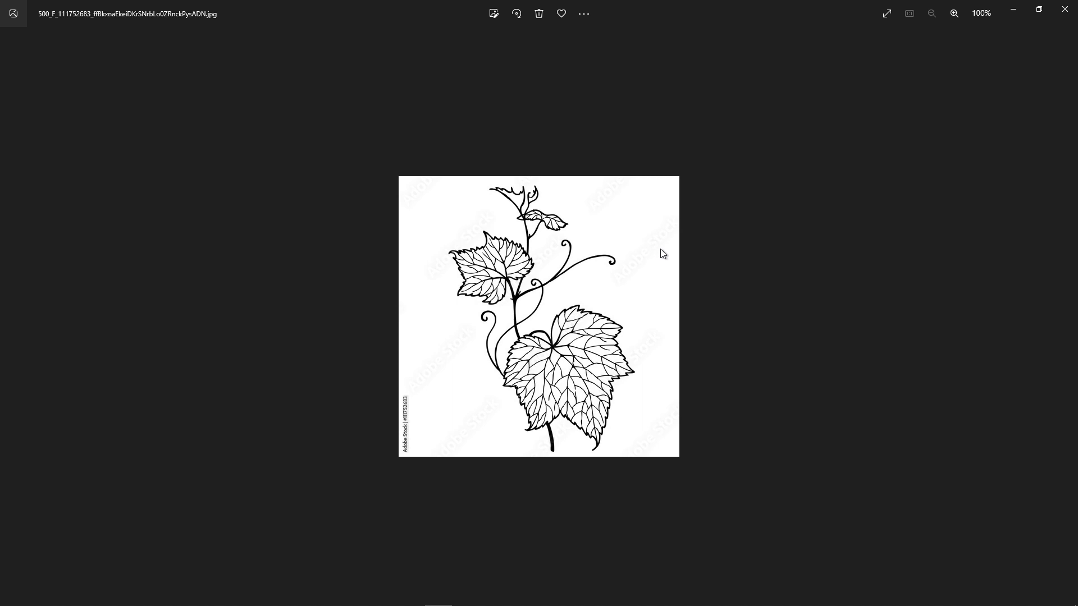
mouse_move(644, 275)
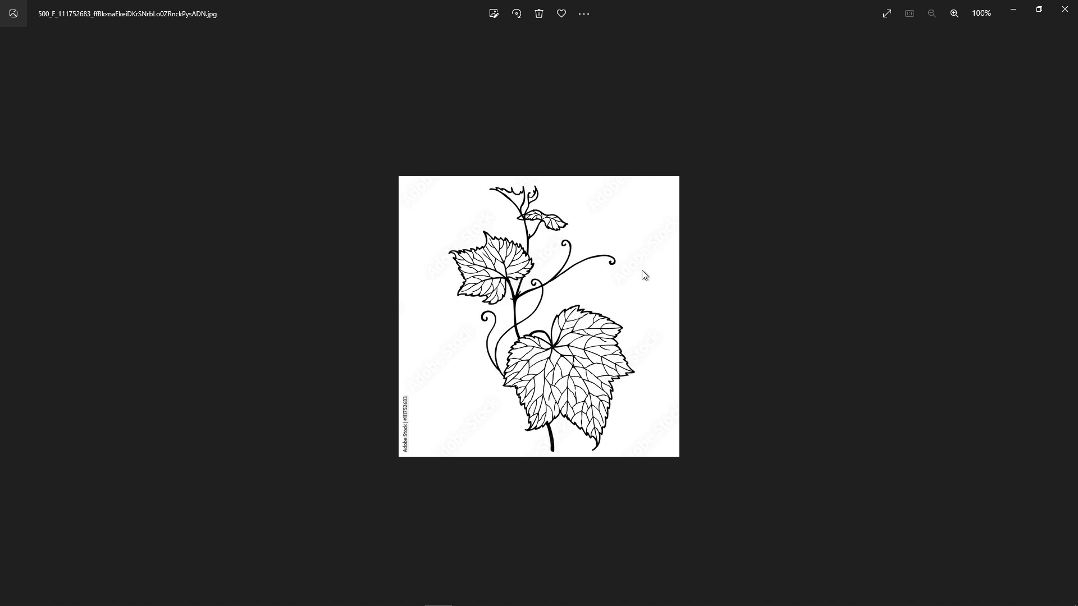
mouse_move(434, 441)
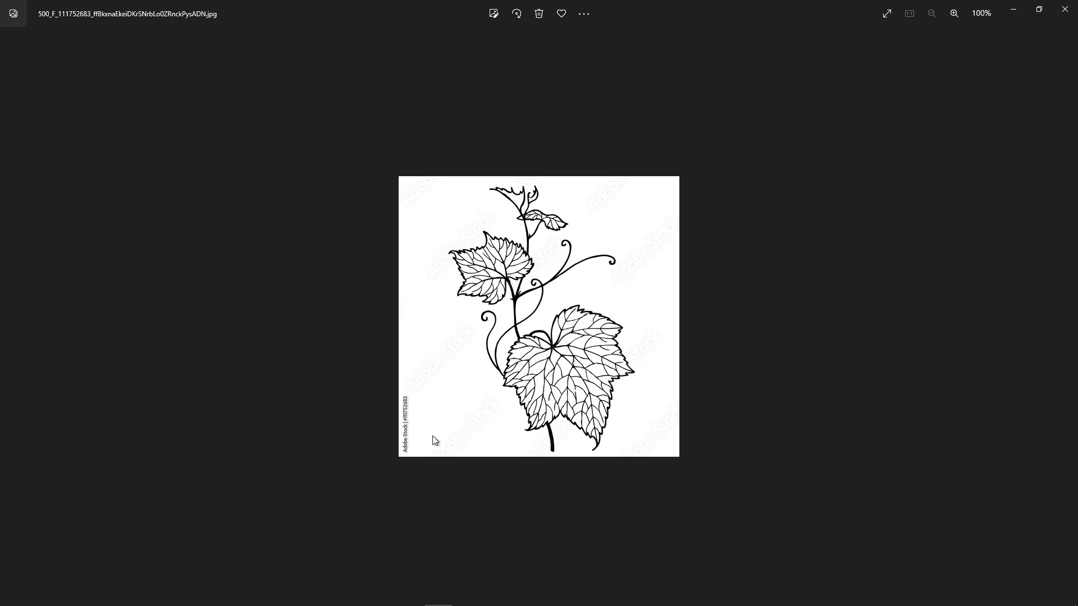
mouse_move(400, 444)
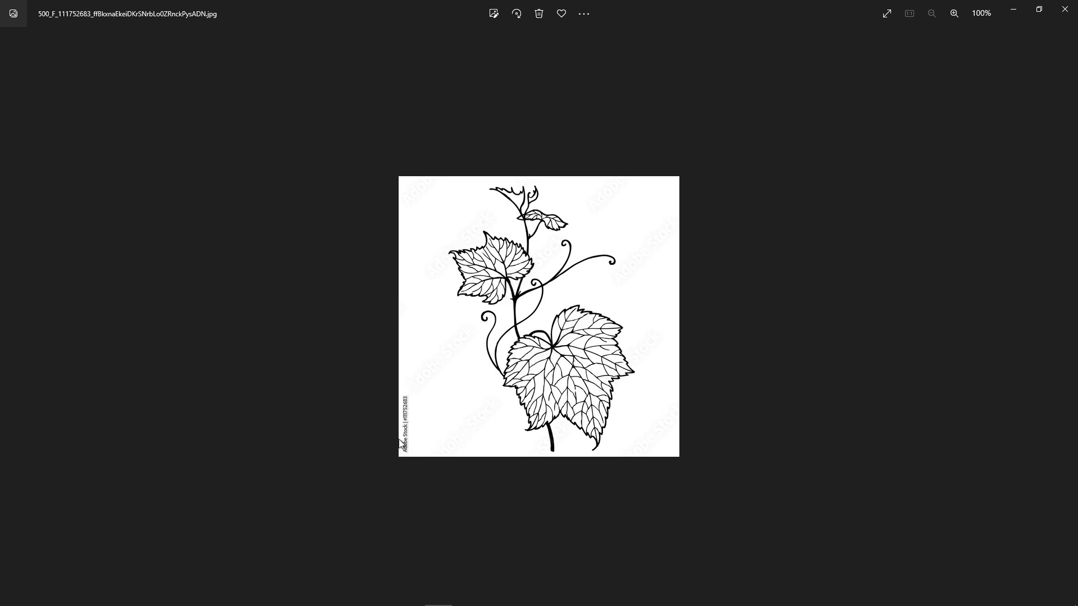
mouse_move(410, 365)
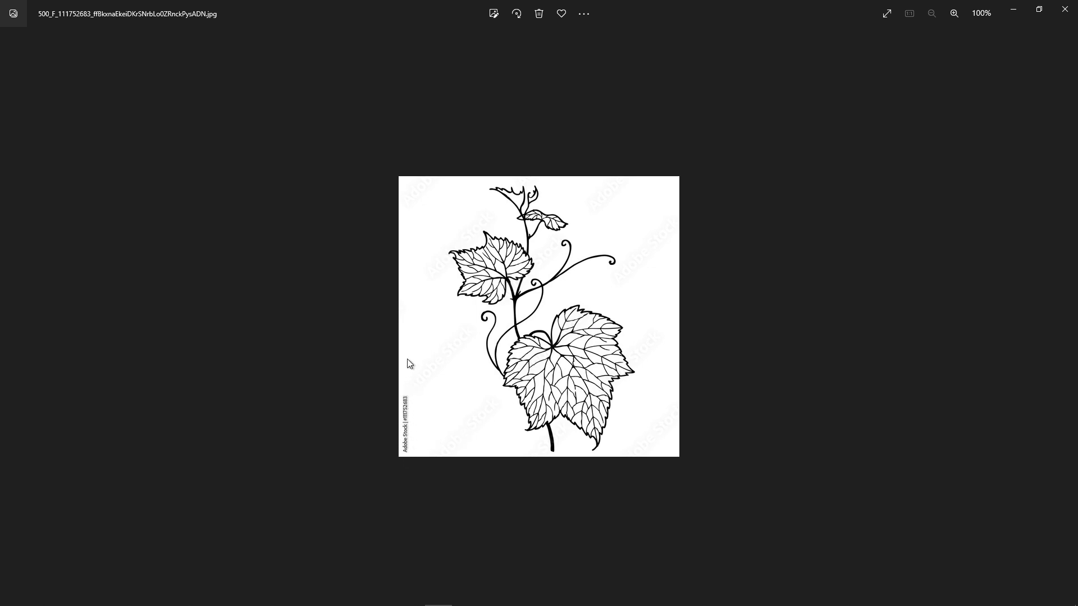
mouse_move(1066, 9)
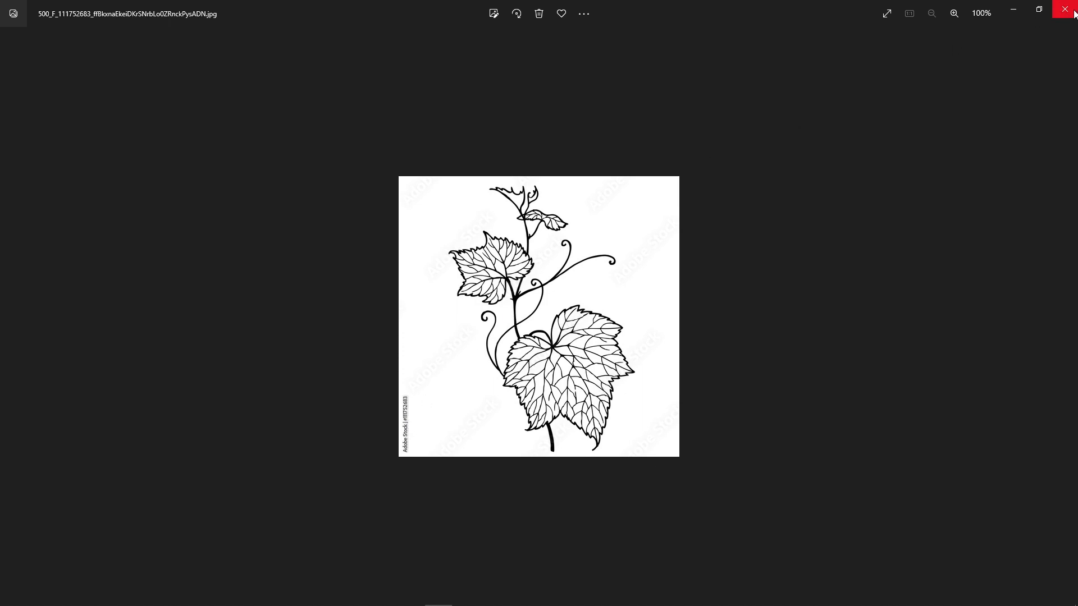
mouse_move(1069, 13)
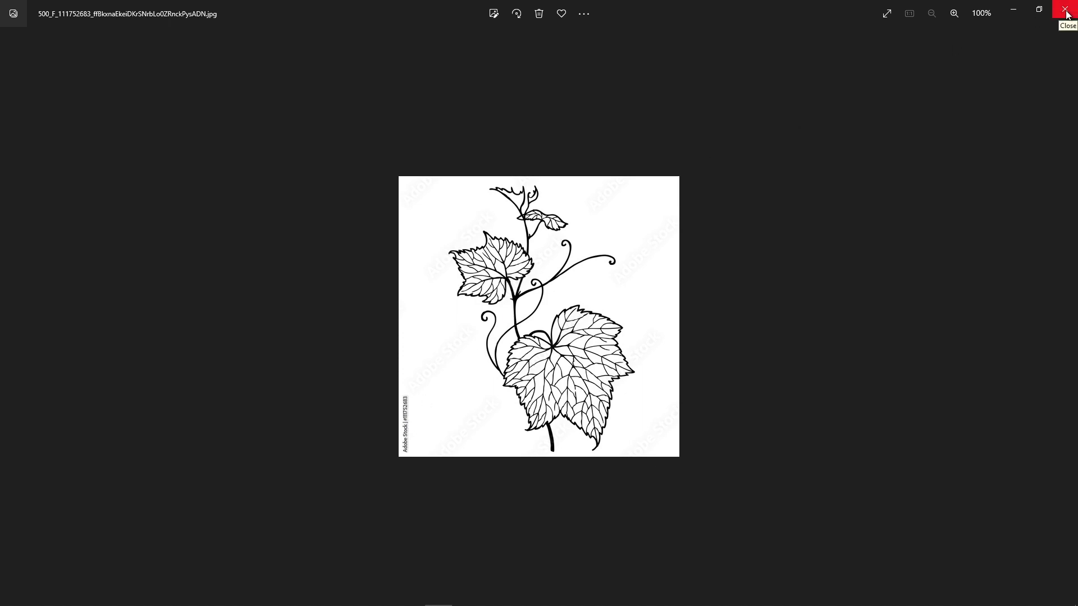
Close the vine-and-leaves JPG in Windows Photos
click(1066, 13)
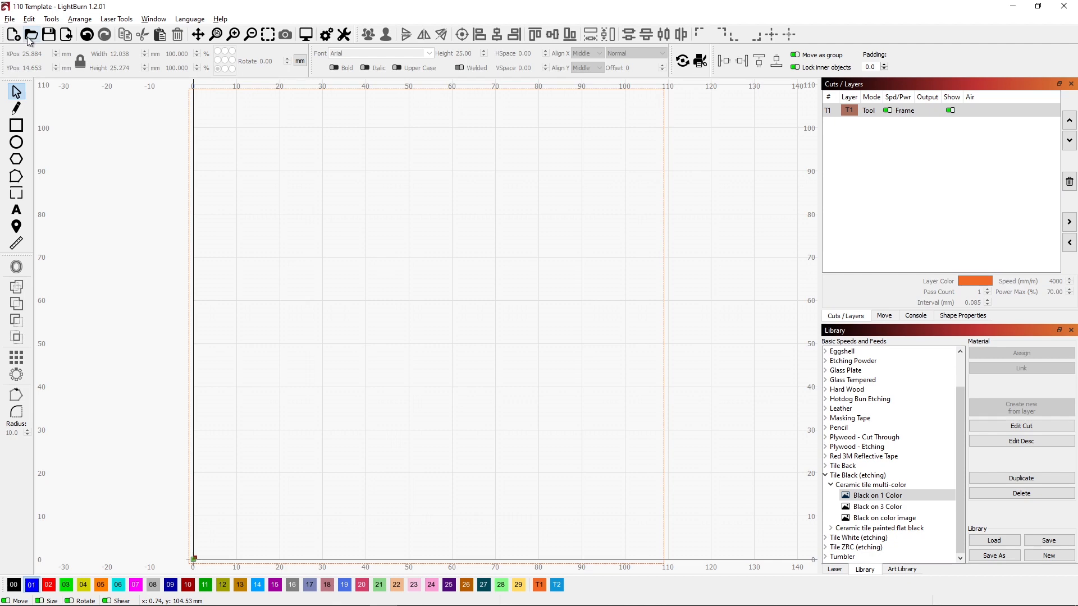
Import the vine-and-leaves JPG into the empty 110 Template project
click(9, 19)
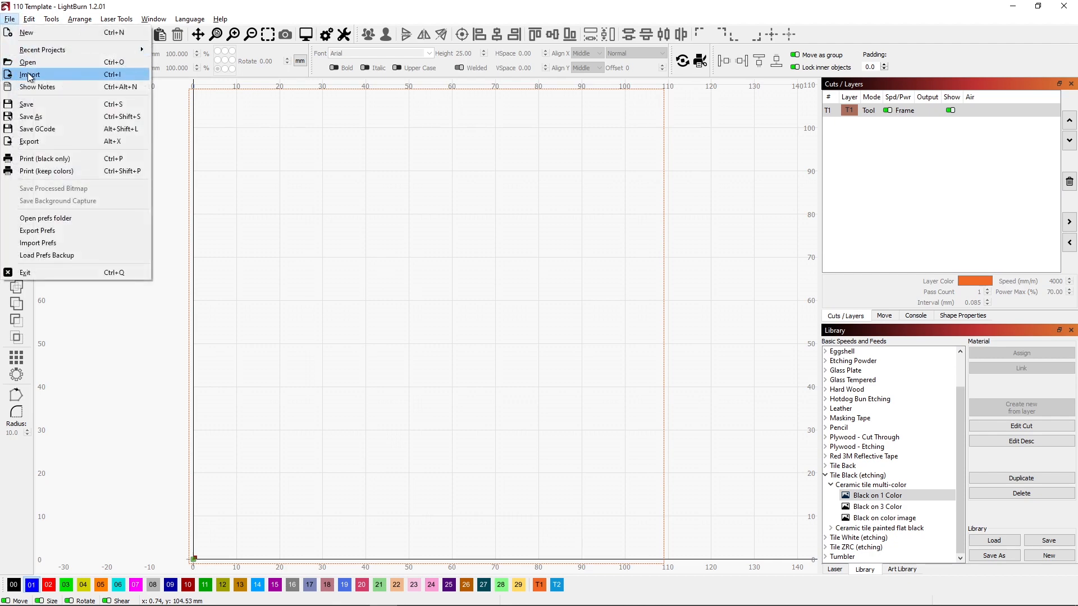
click(30, 74)
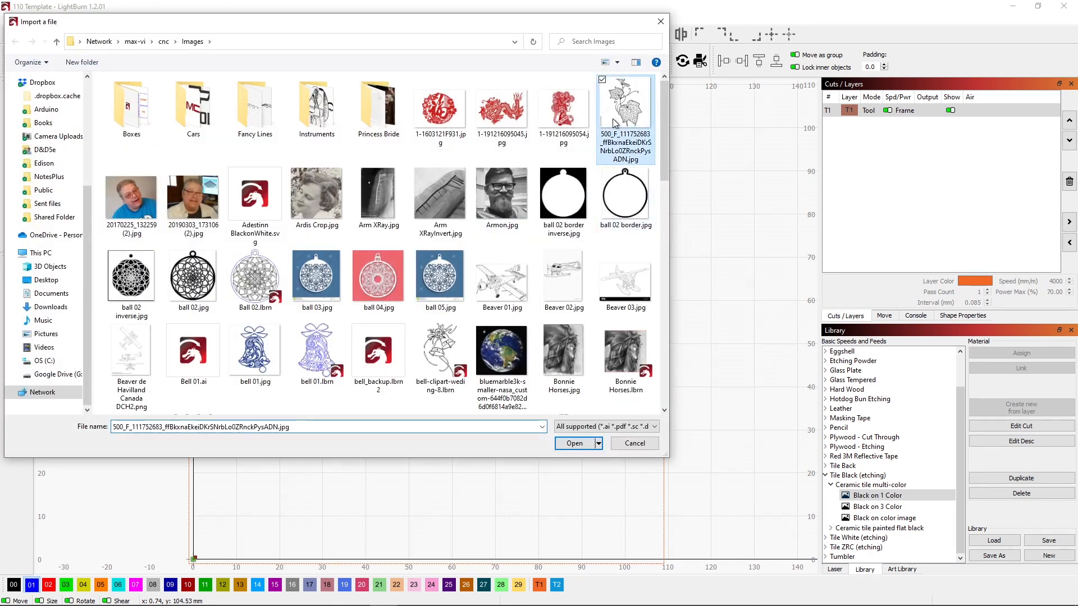
click(573, 443)
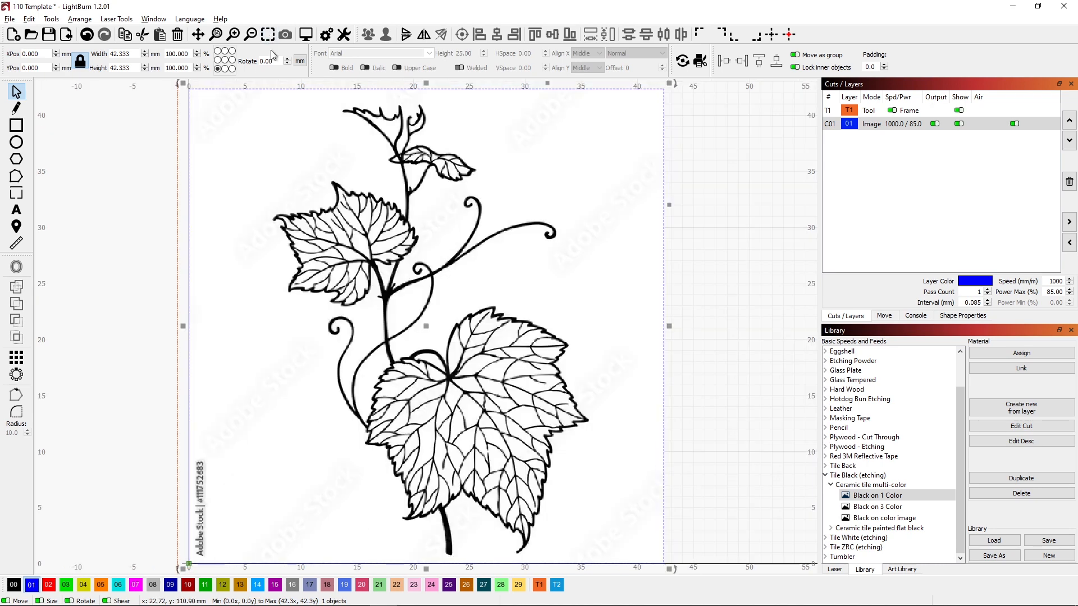
Trace the imported picture into vector outlines, deleting the original image
right_click(488, 306)
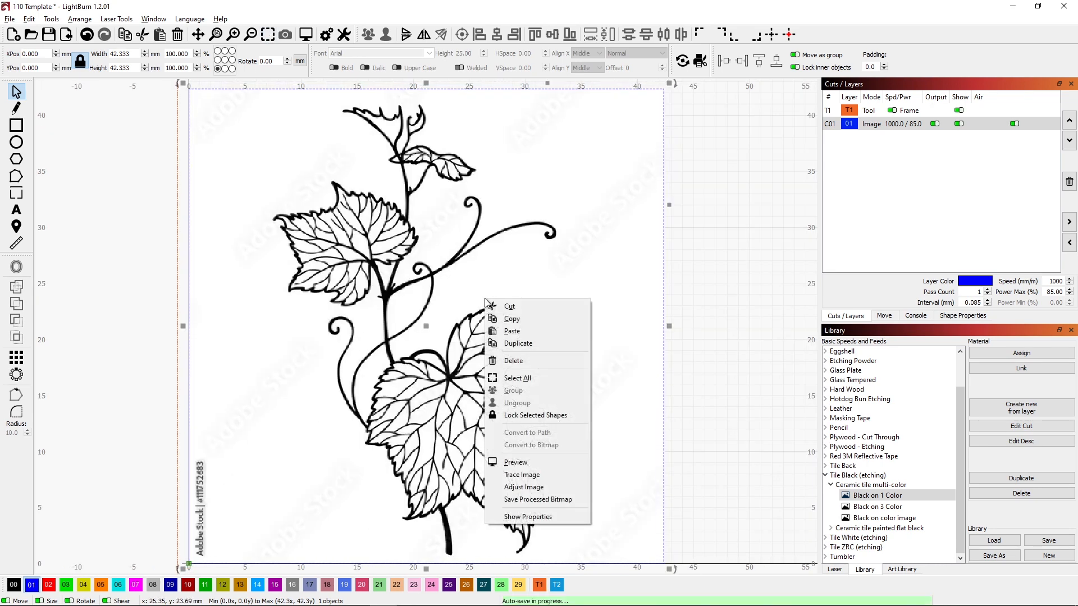
click(521, 474)
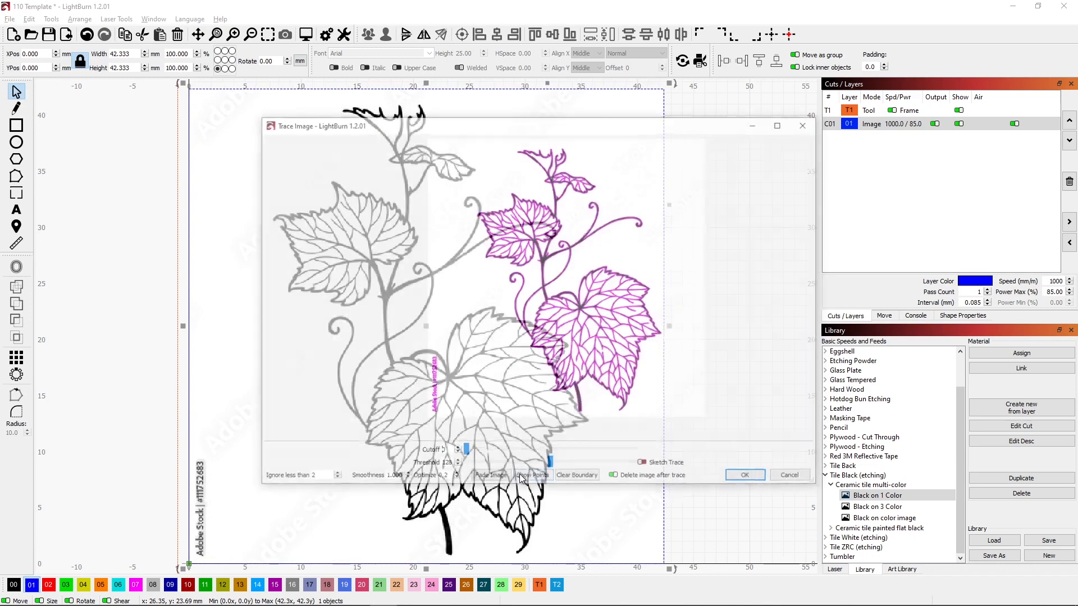
click(490, 477)
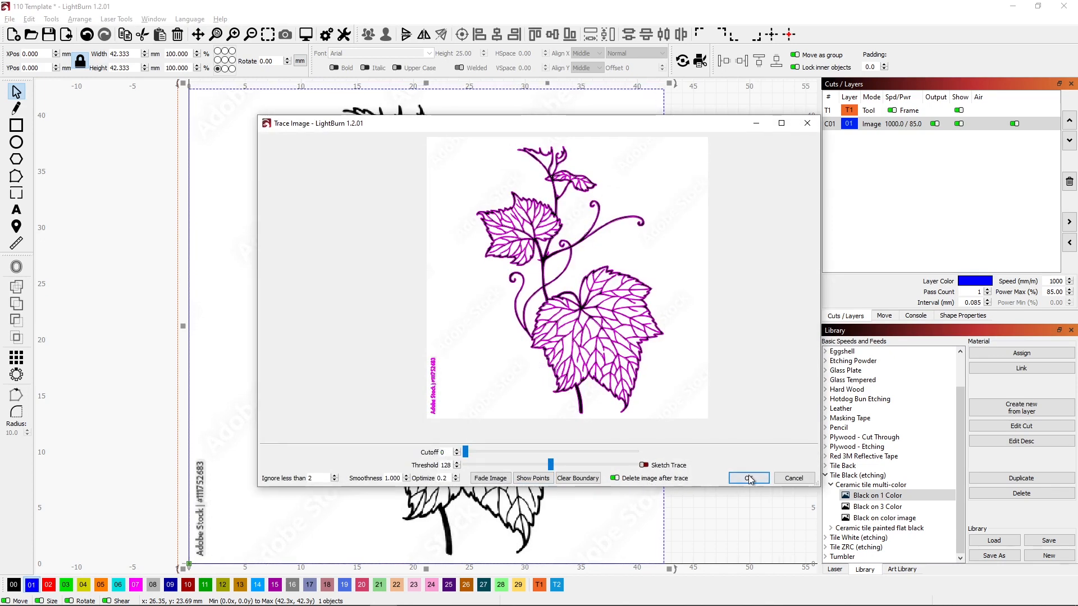
click(748, 477)
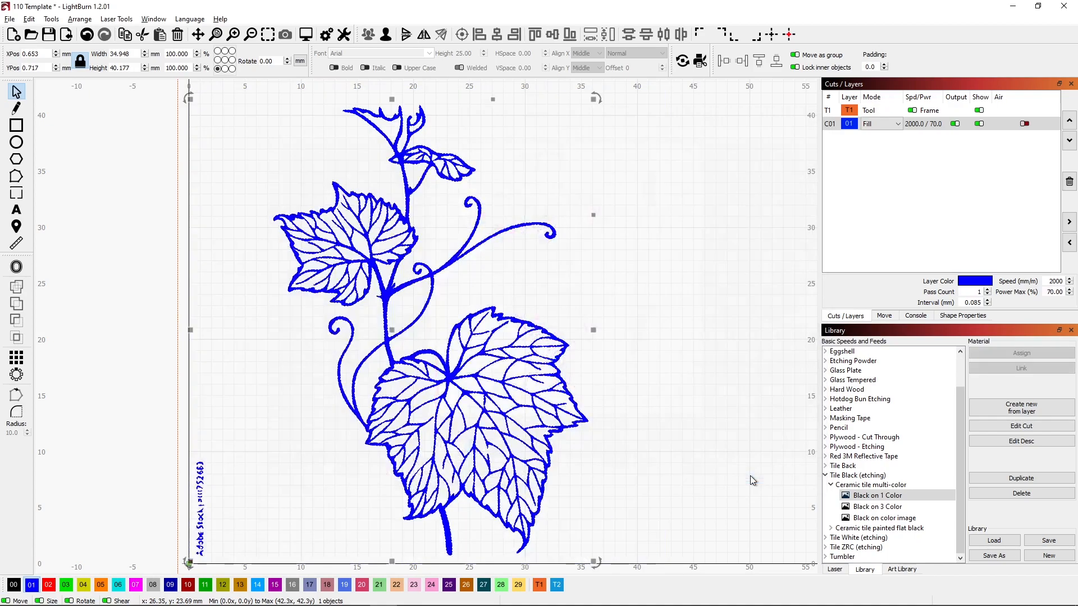
Switch vine layer 01 to Line mode, then back to Fill
click(880, 124)
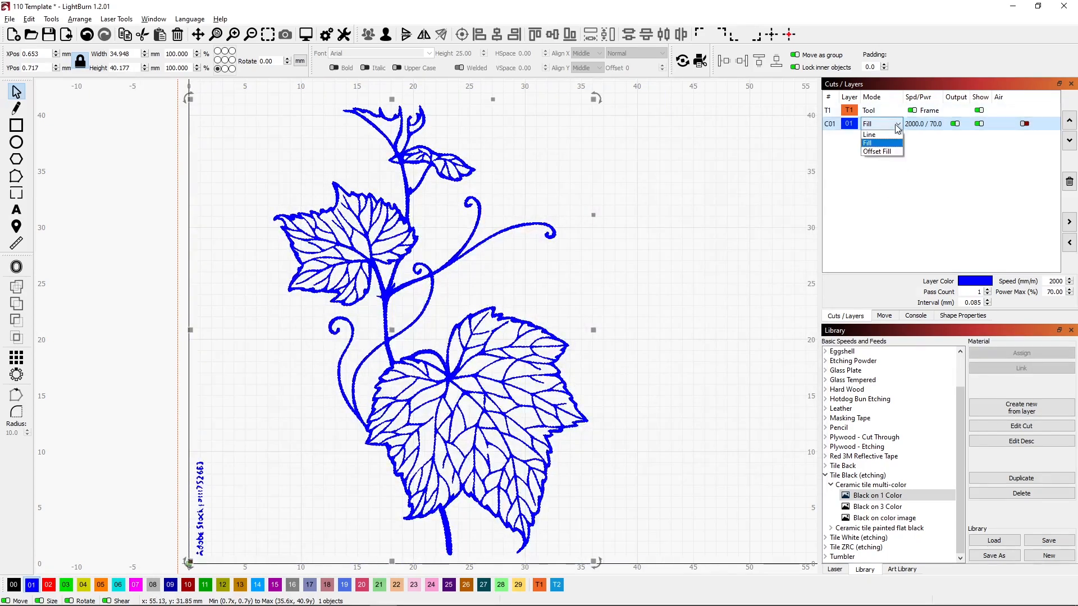
click(869, 134)
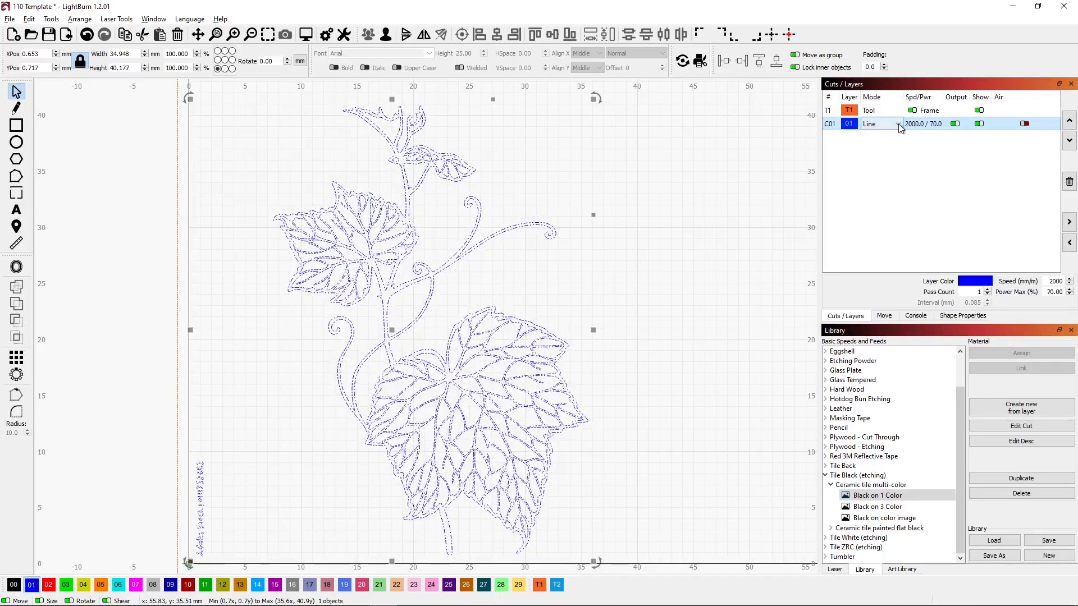
click(880, 124)
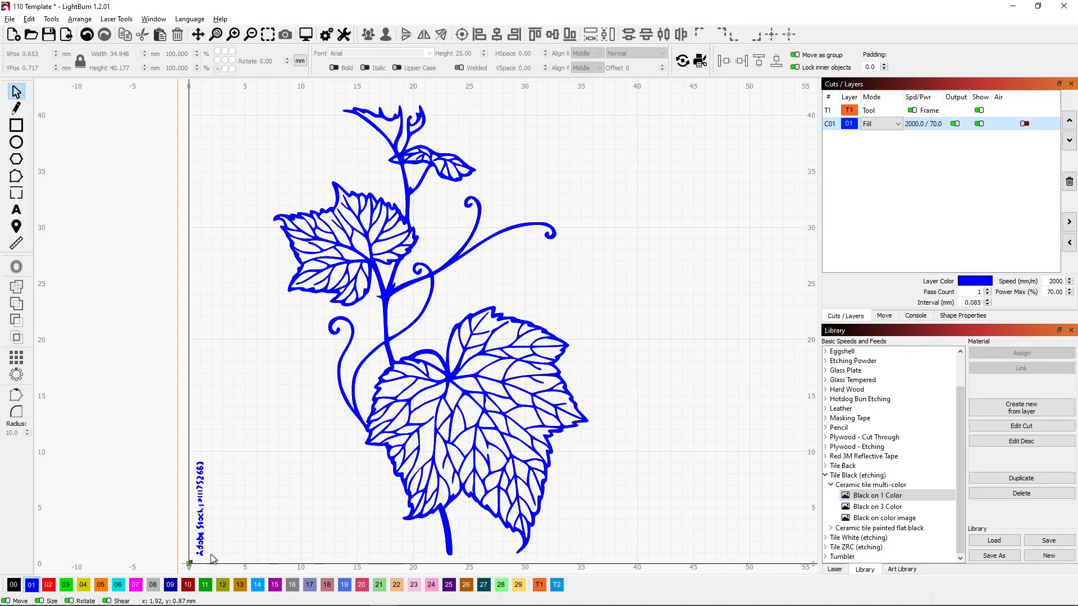
mouse_move(221, 561)
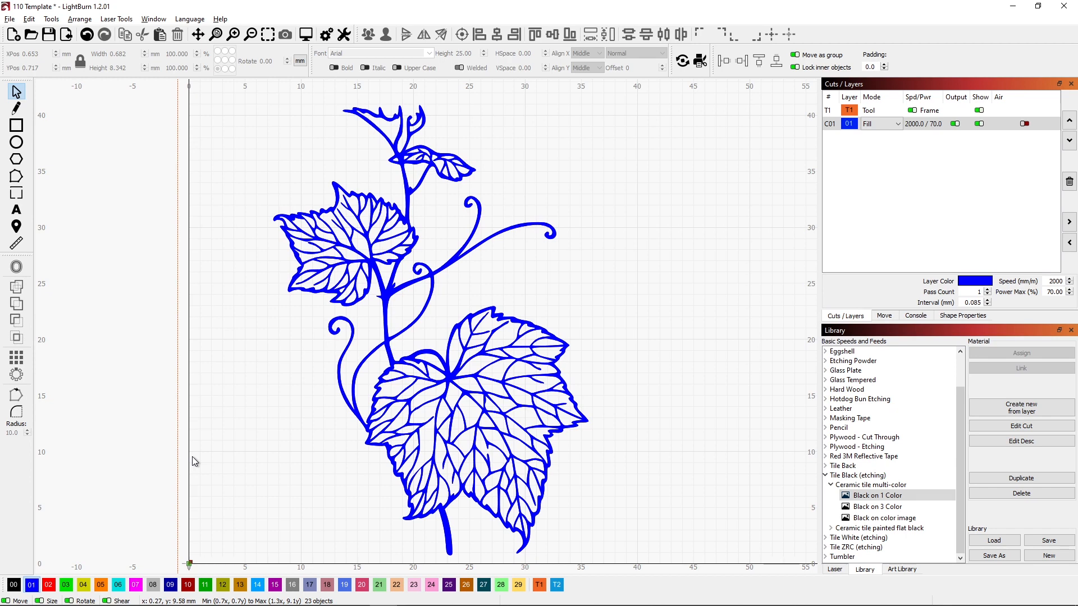
mouse_move(255, 445)
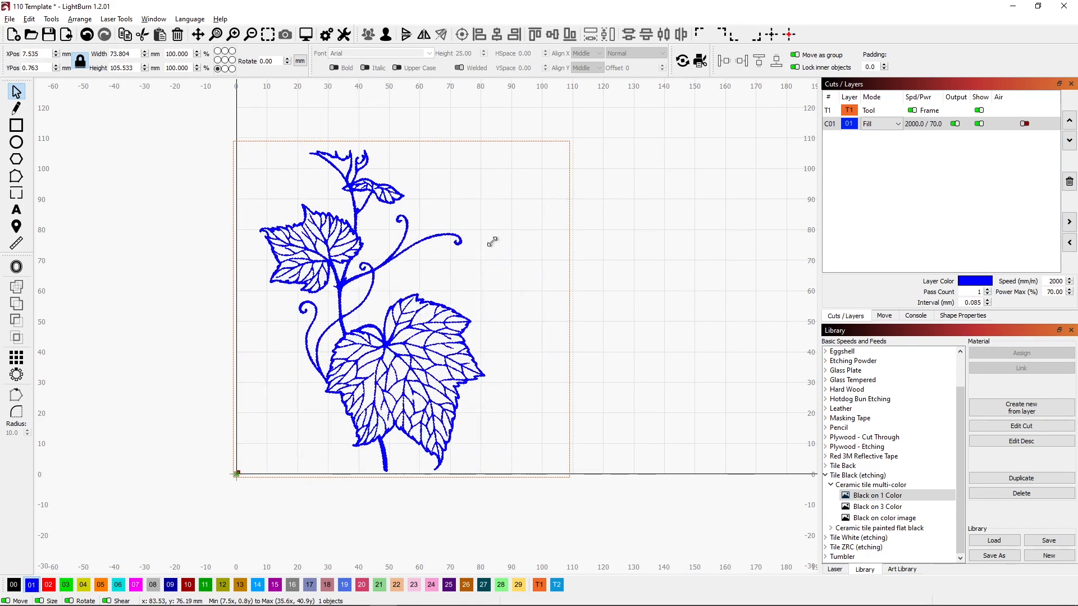
Rotate the traced vine diagonally inside the tile frame, about 91 by 106 mm
click(358, 309)
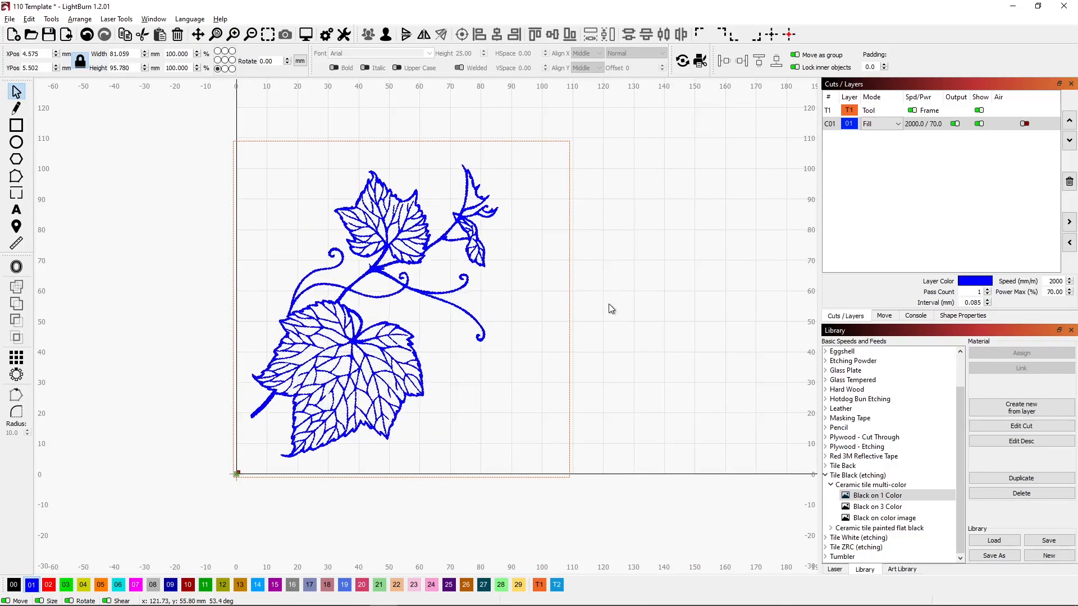
click(405, 319)
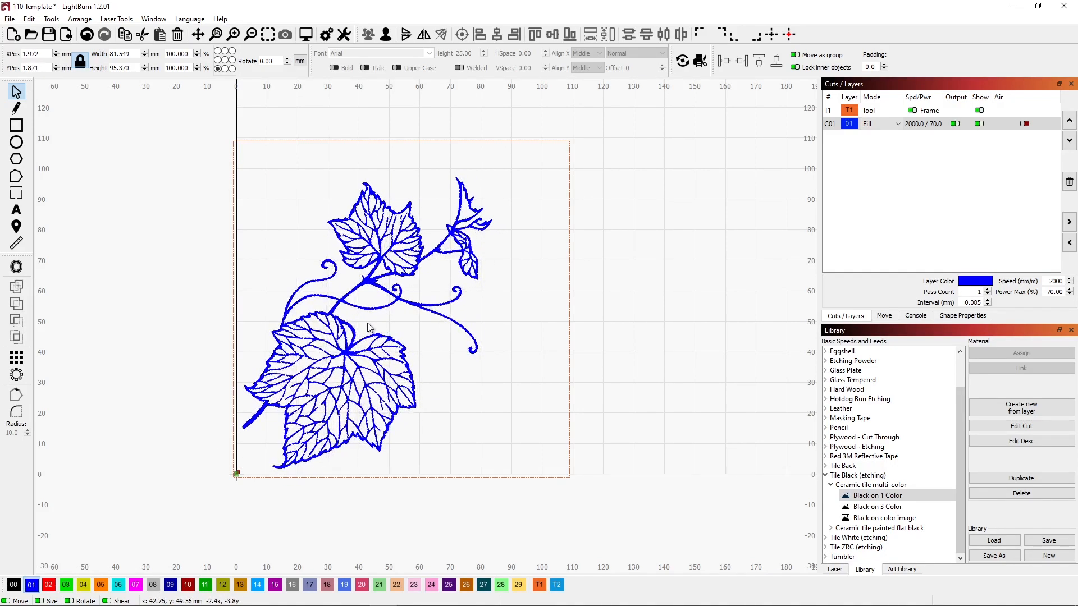
click(364, 326)
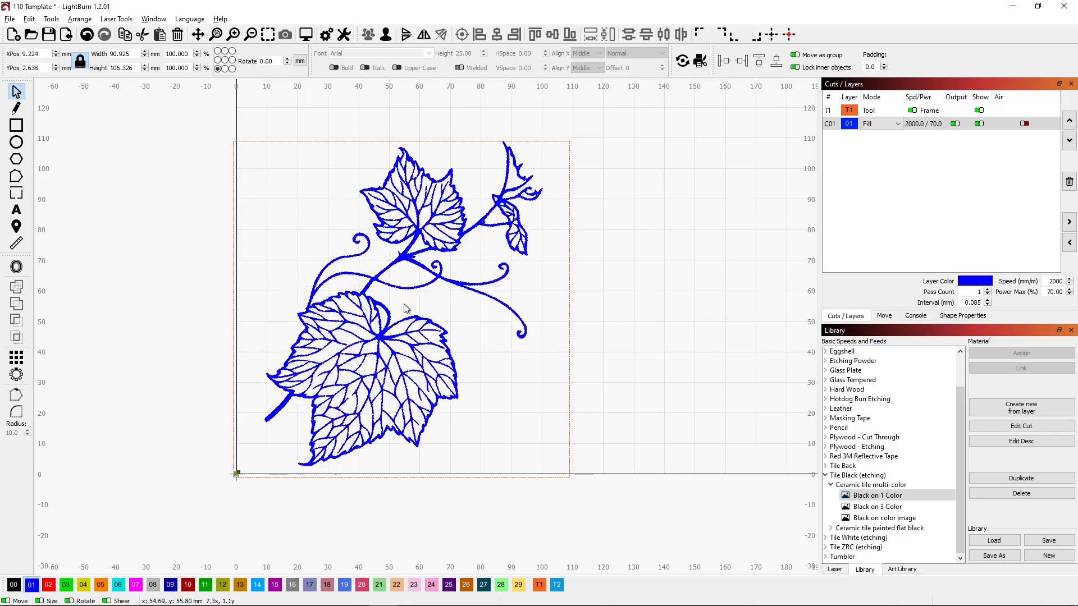
click(401, 309)
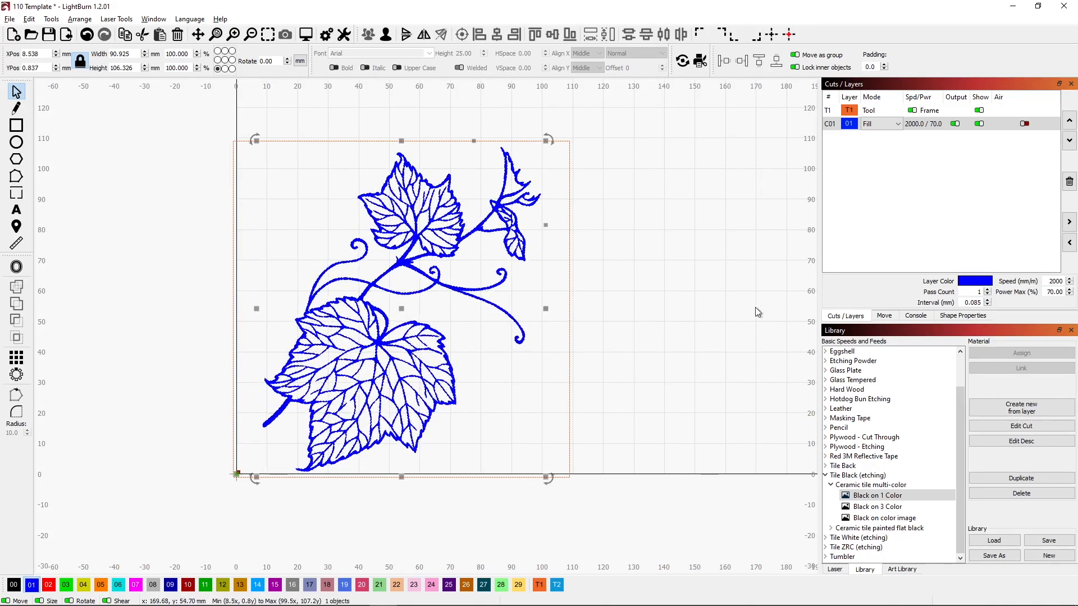
click(683, 288)
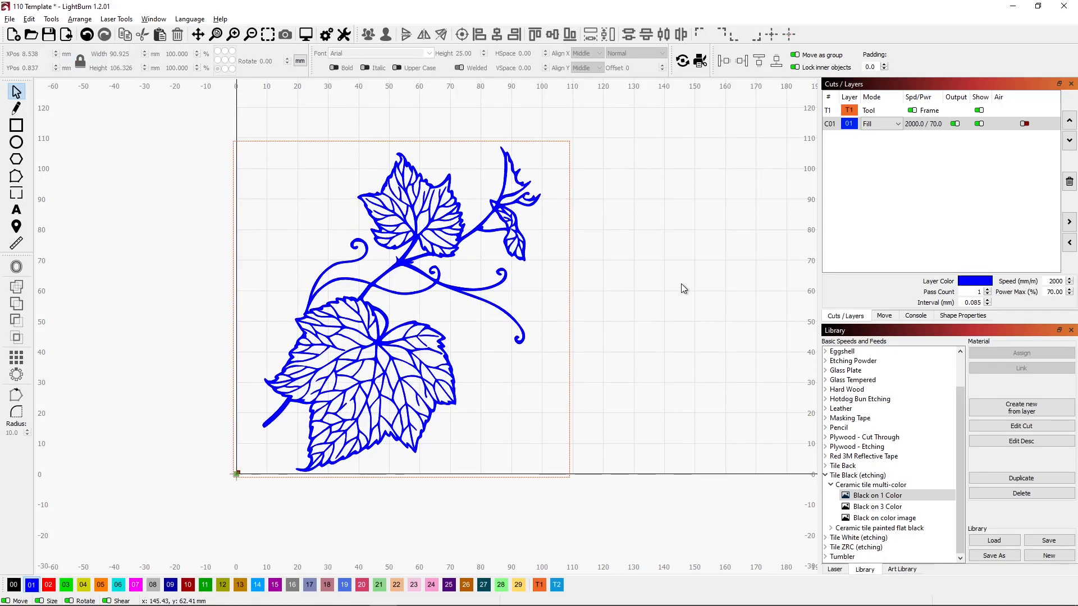
mouse_move(378, 285)
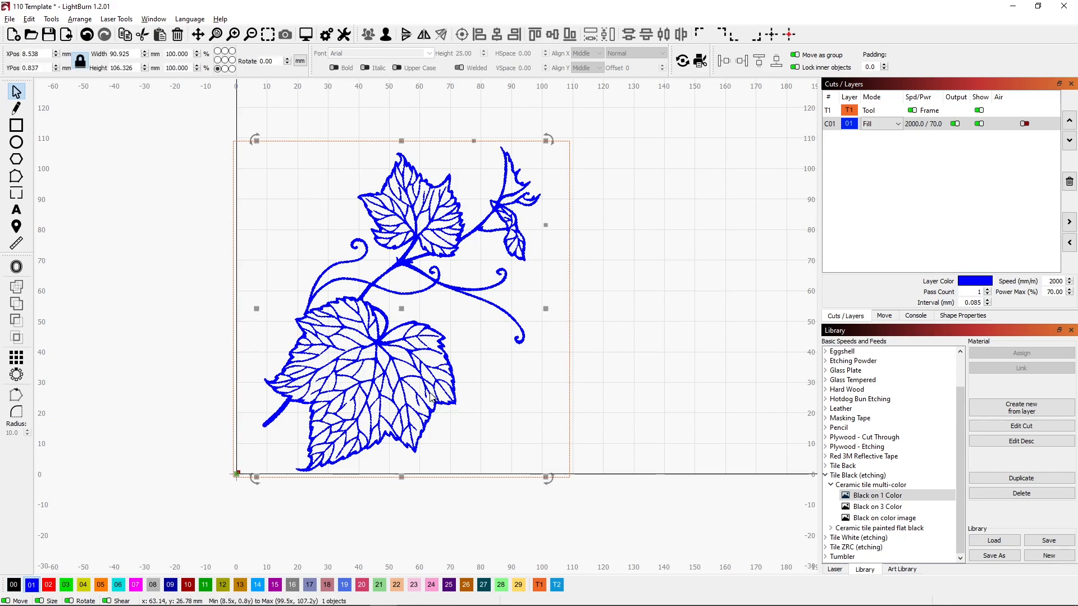
Assign the vine to black layer 00, add a blue layer 01 copy, and hide layer 00
click(14, 585)
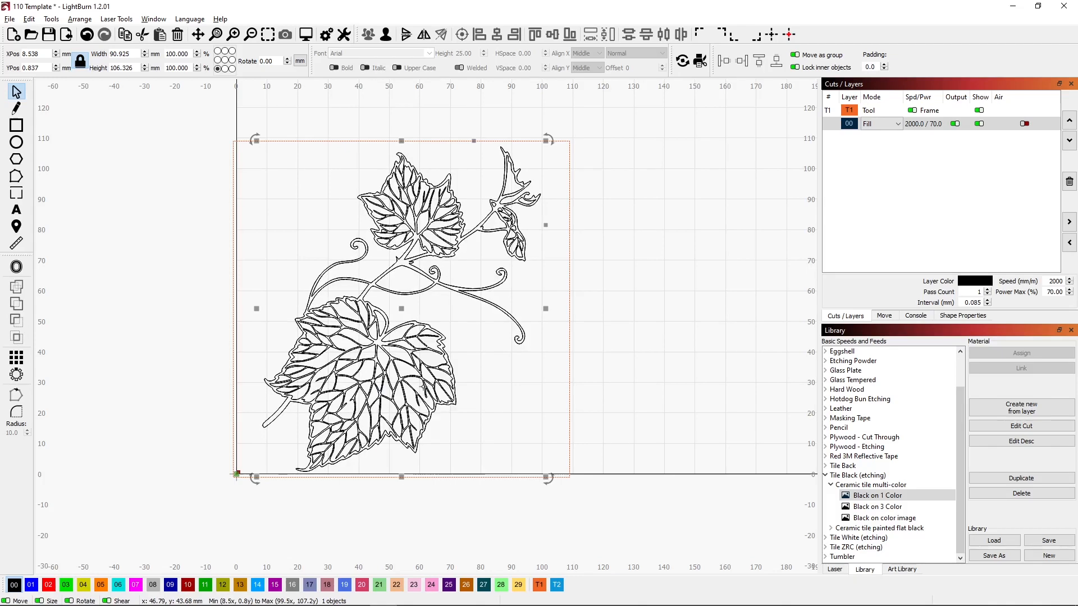
mouse_move(3, 559)
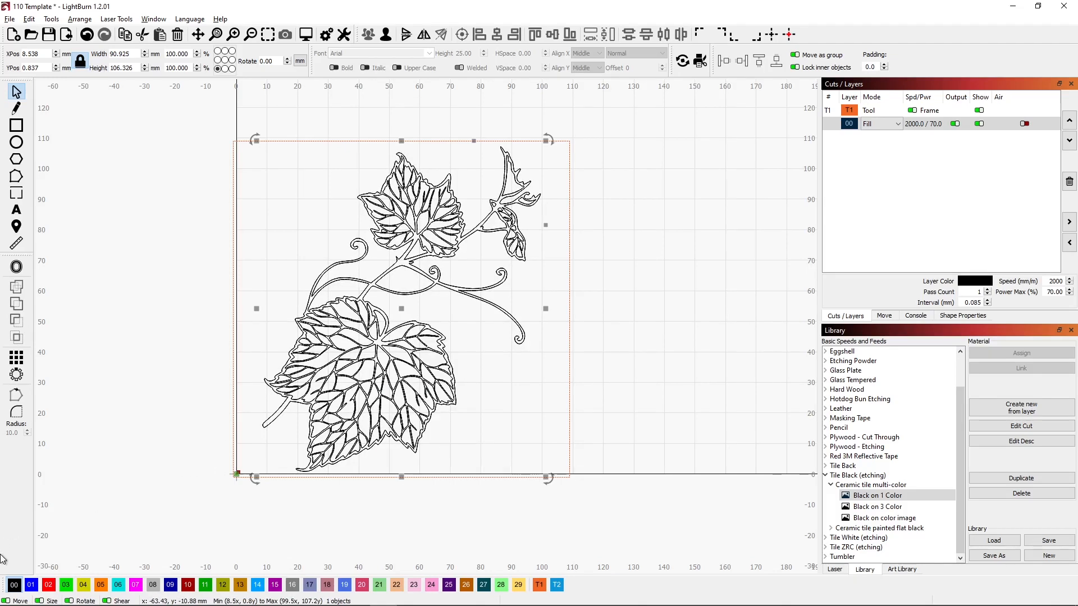
click(30, 585)
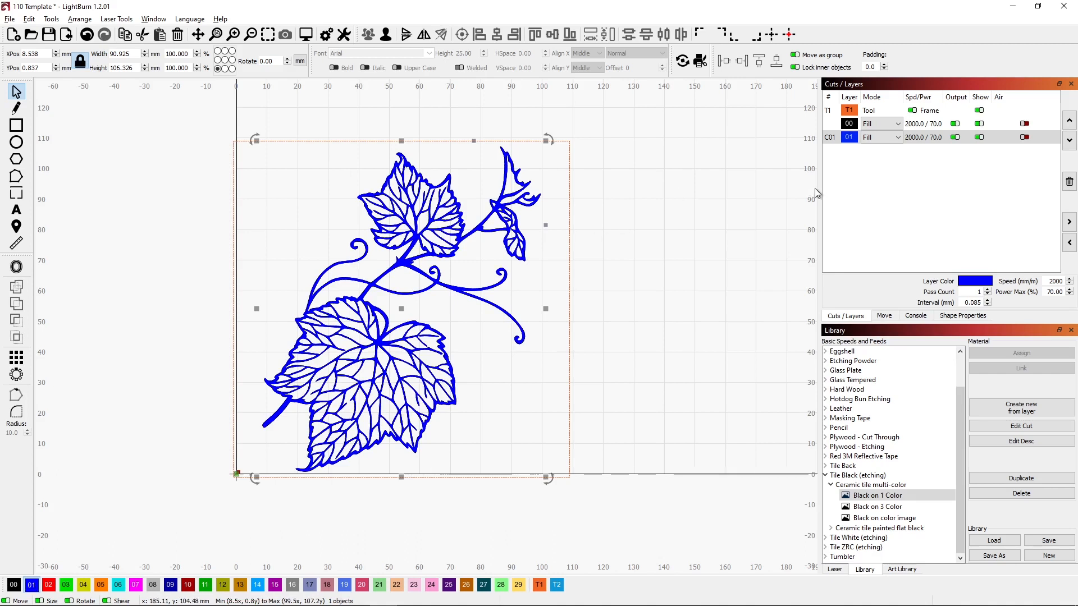
mouse_move(488, 236)
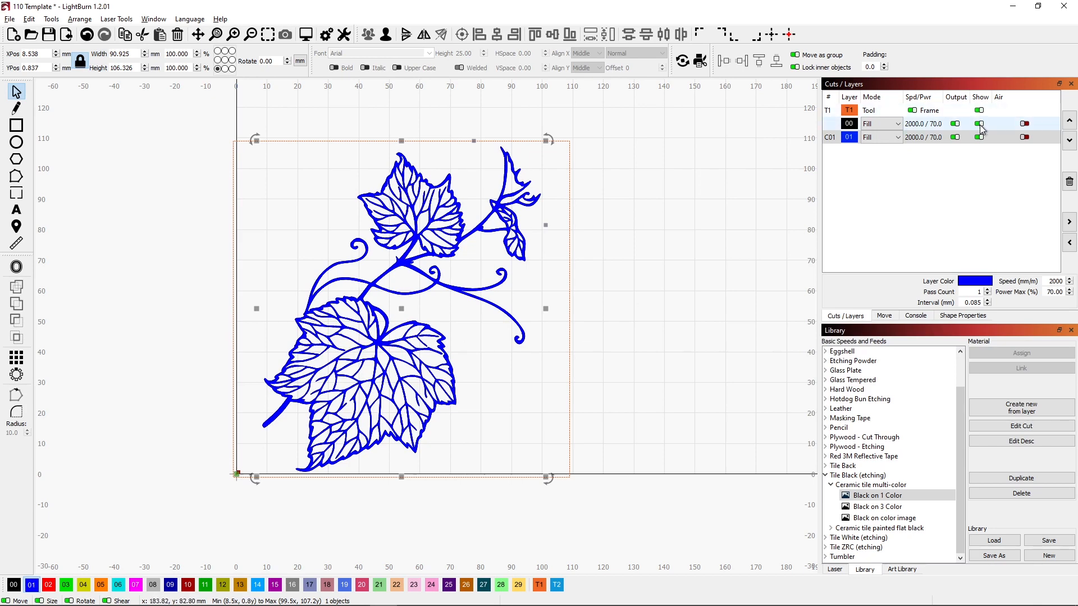
click(978, 124)
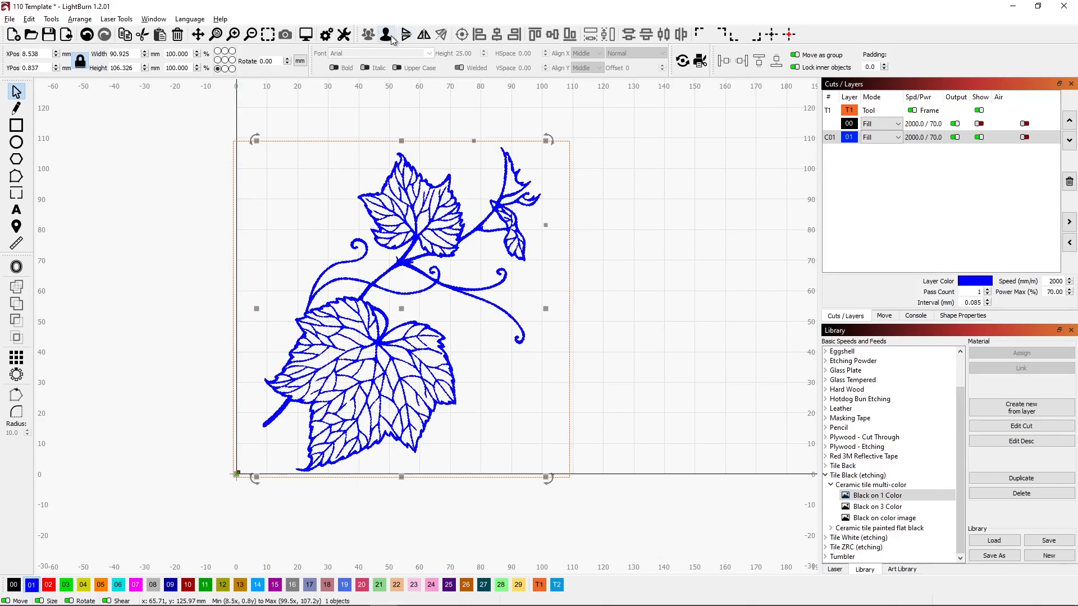
Ungroup the blue copy, set layer 01 to Line mode, and select vine pieces to delete
click(879, 137)
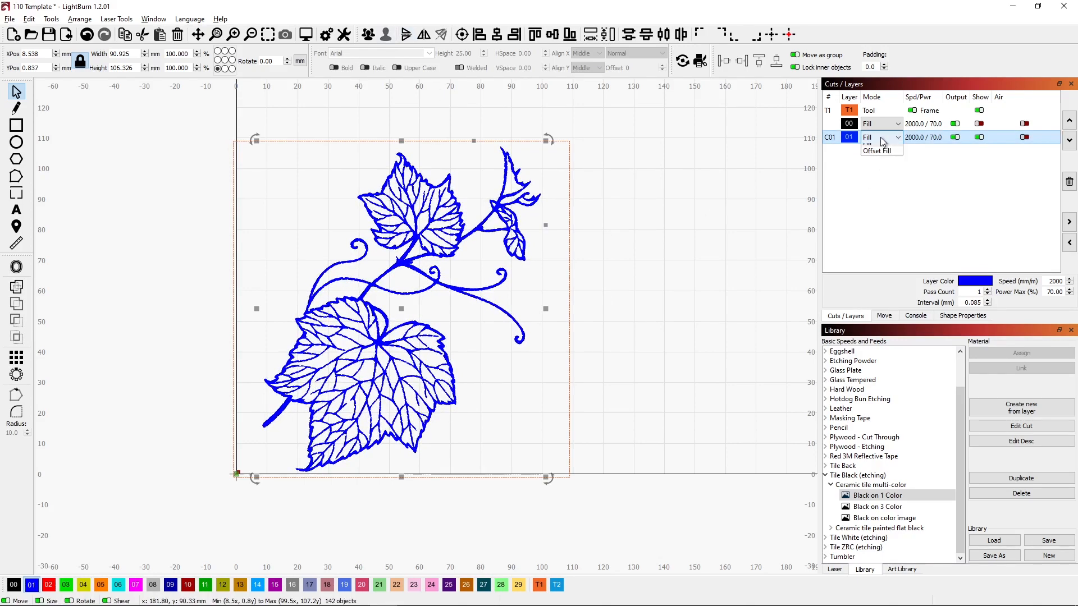
click(867, 137)
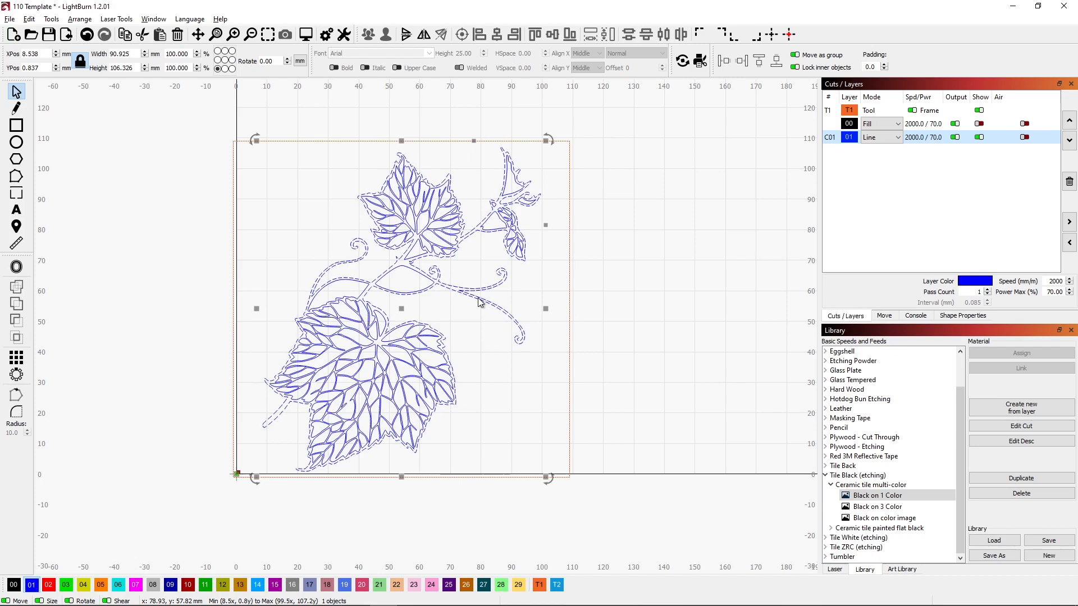
click(541, 352)
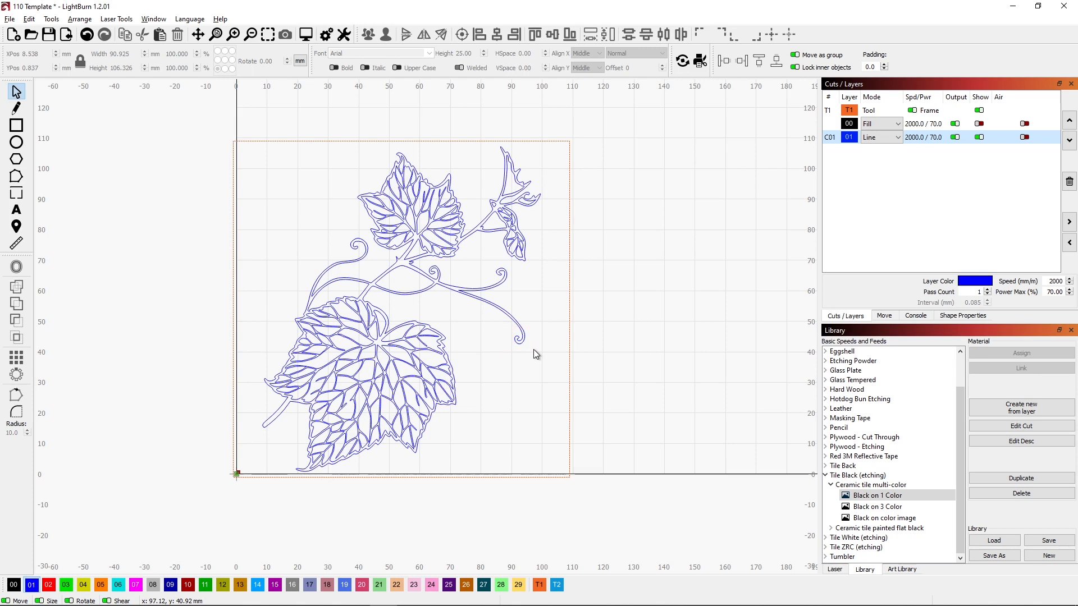
mouse_move(536, 355)
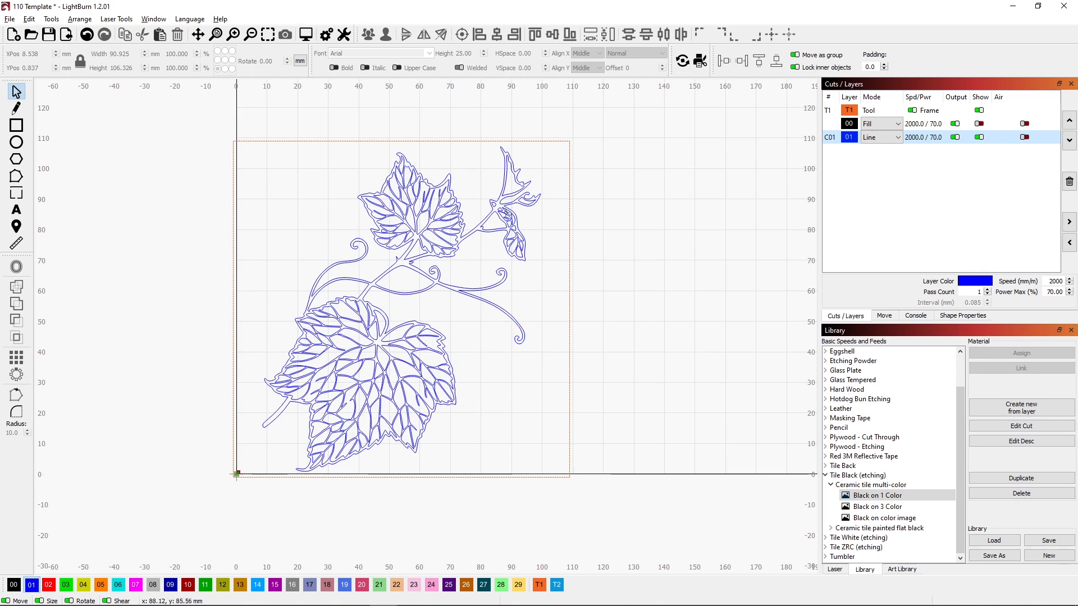
click(512, 220)
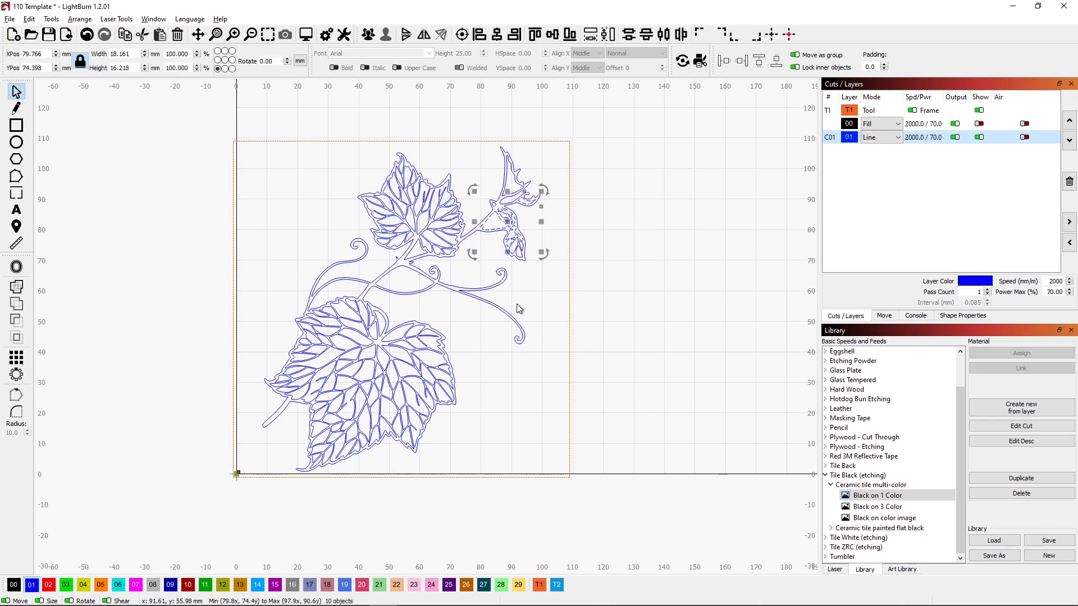
click(521, 338)
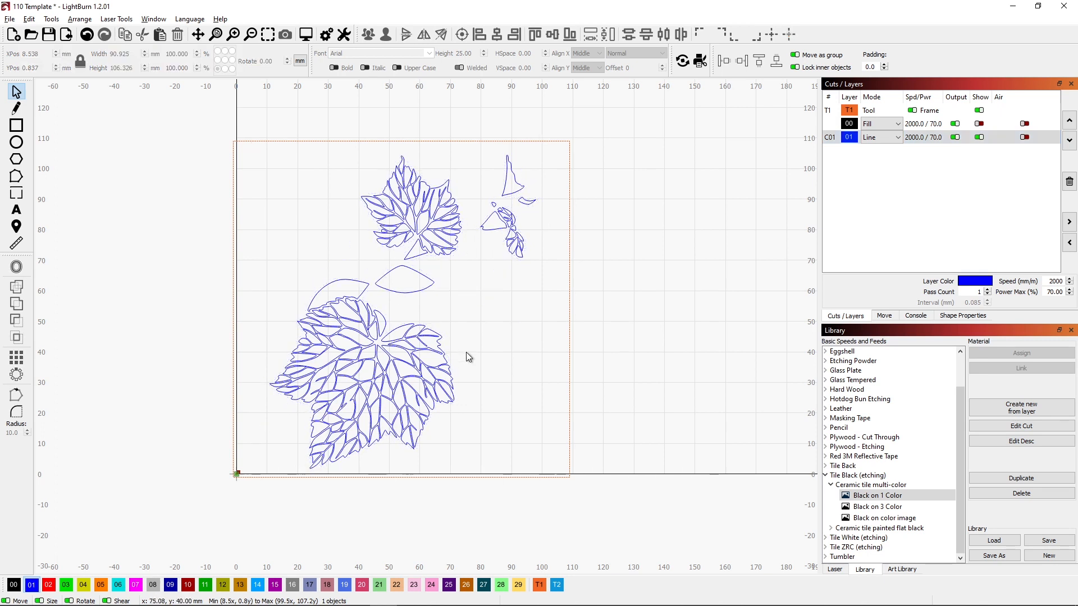
mouse_move(477, 357)
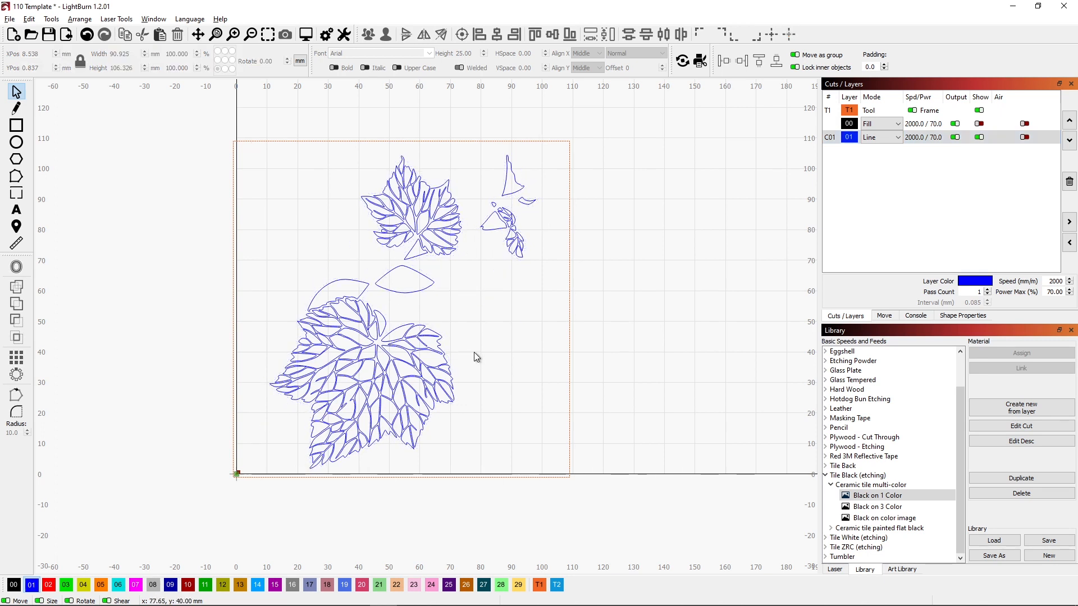
mouse_move(428, 294)
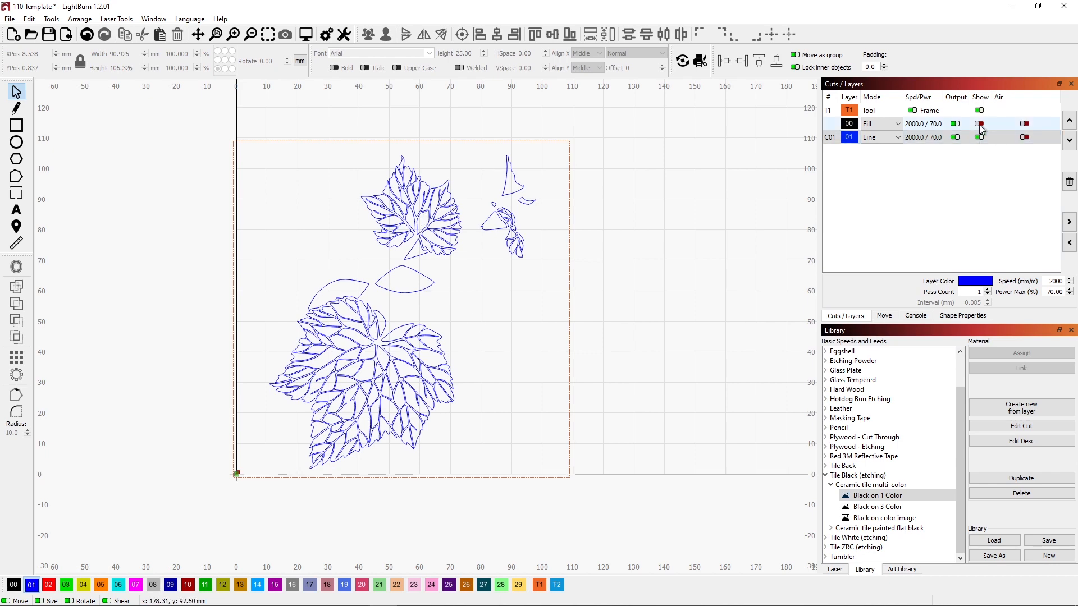
Compare against black layer 00, delete the two middle leaf shapes and upper-right fragment, then show layer 00
click(979, 123)
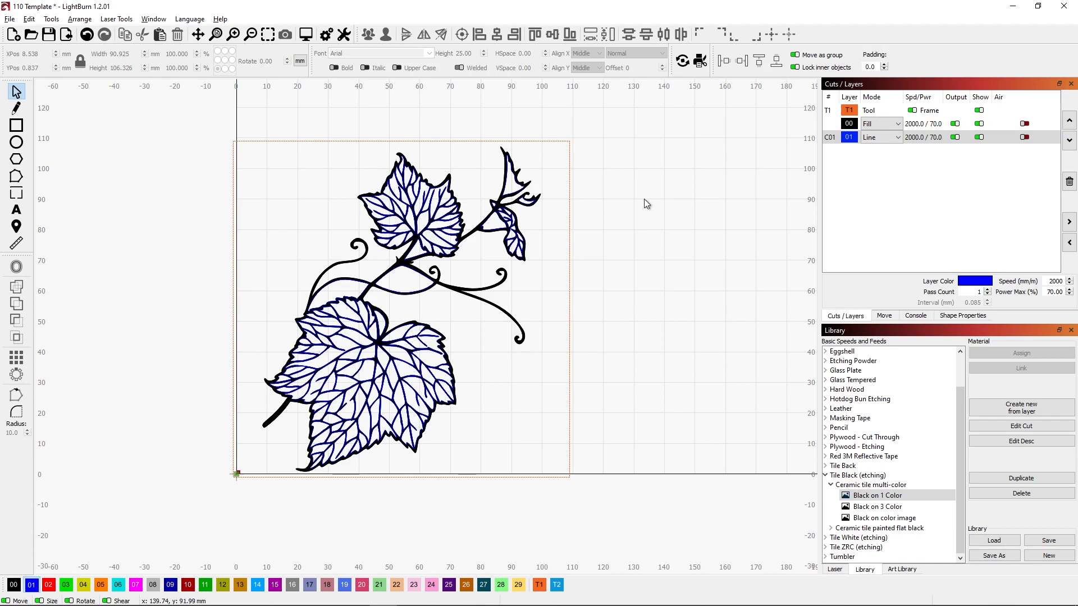
mouse_move(402, 288)
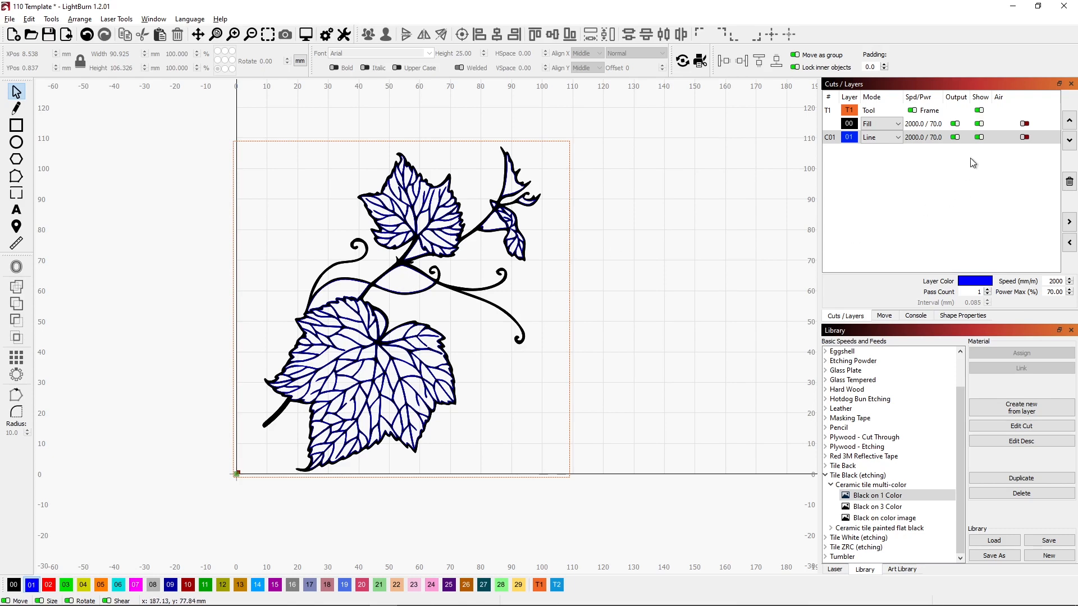
click(954, 123)
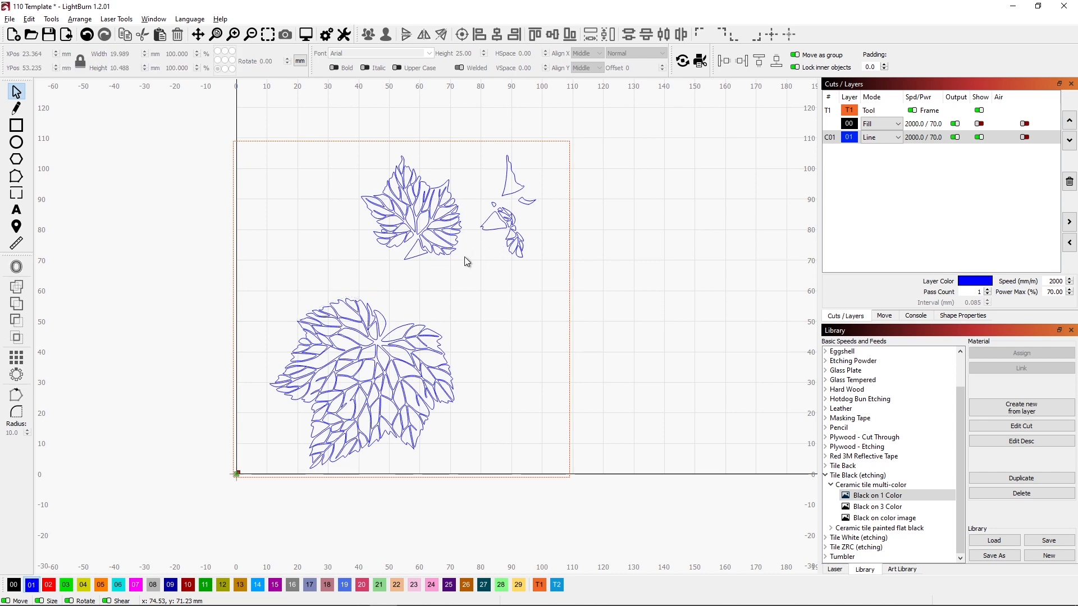
click(979, 123)
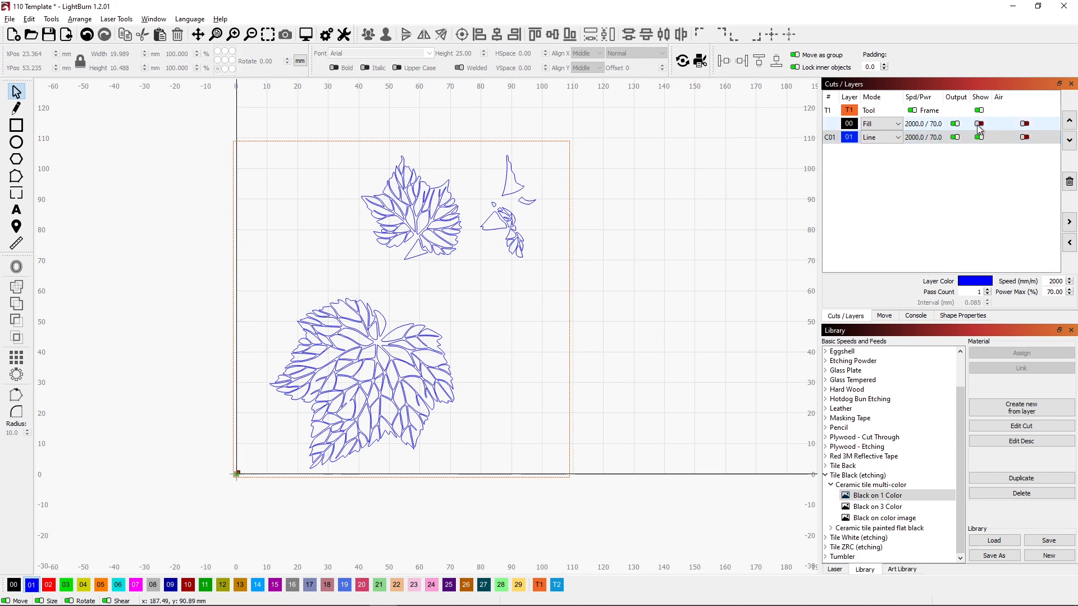
click(954, 124)
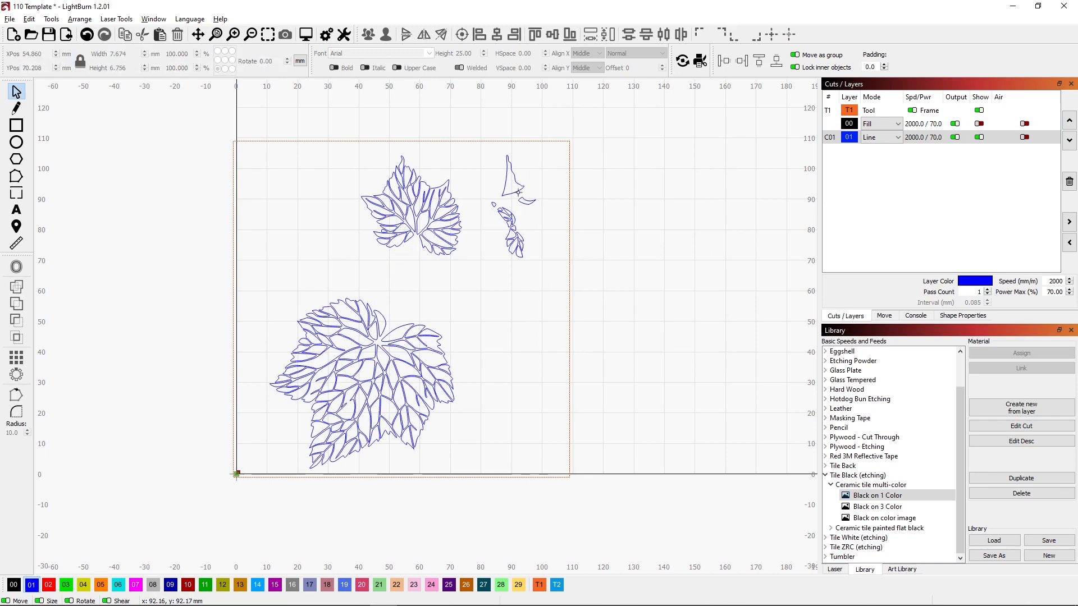
click(980, 124)
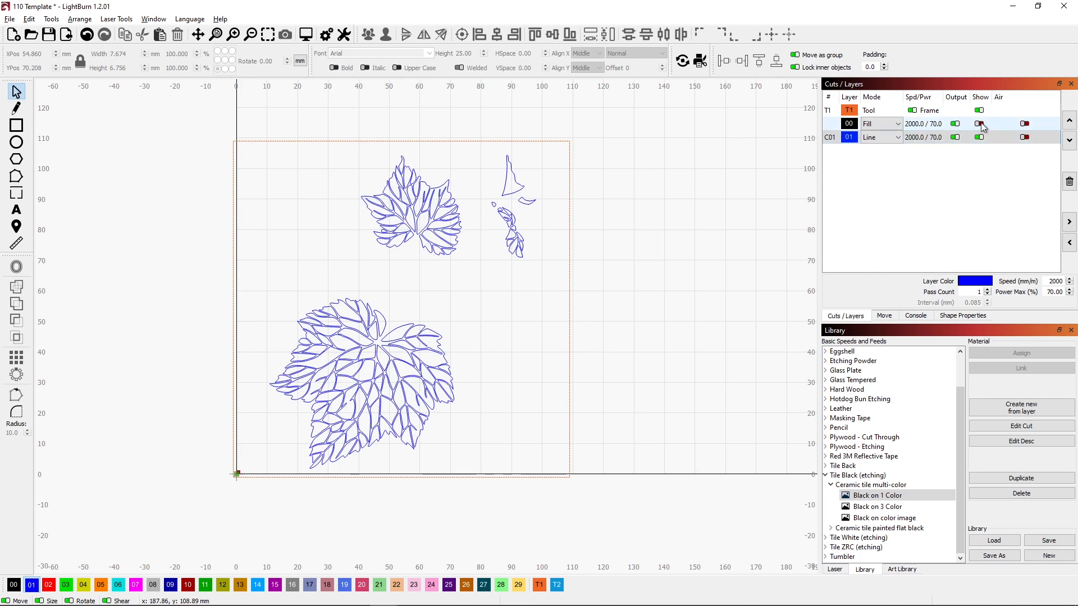
click(979, 123)
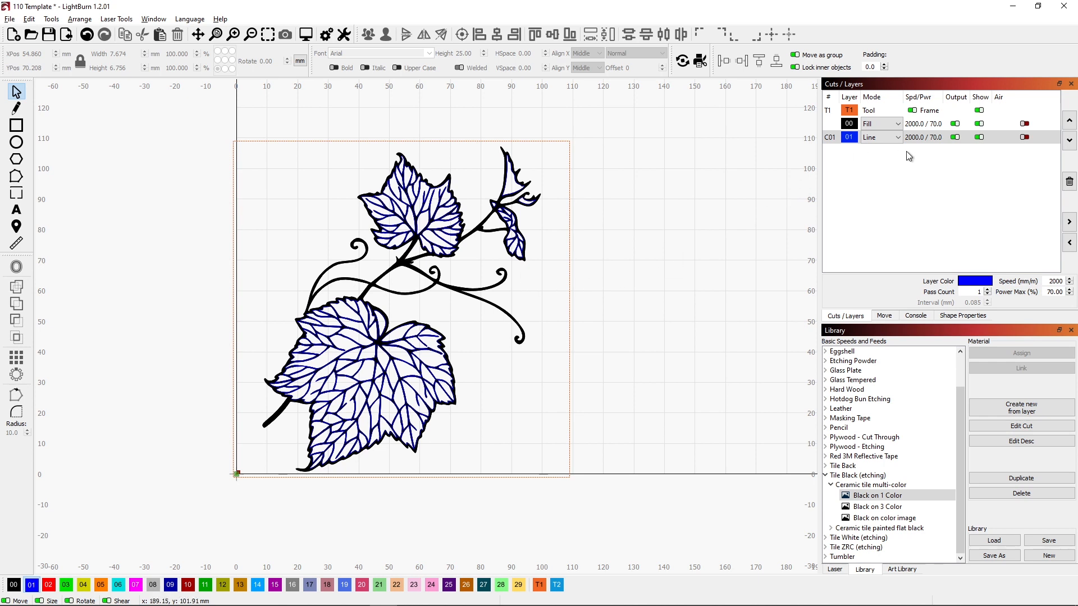
Switch blue layer 01's mode from Line to Fill
click(879, 137)
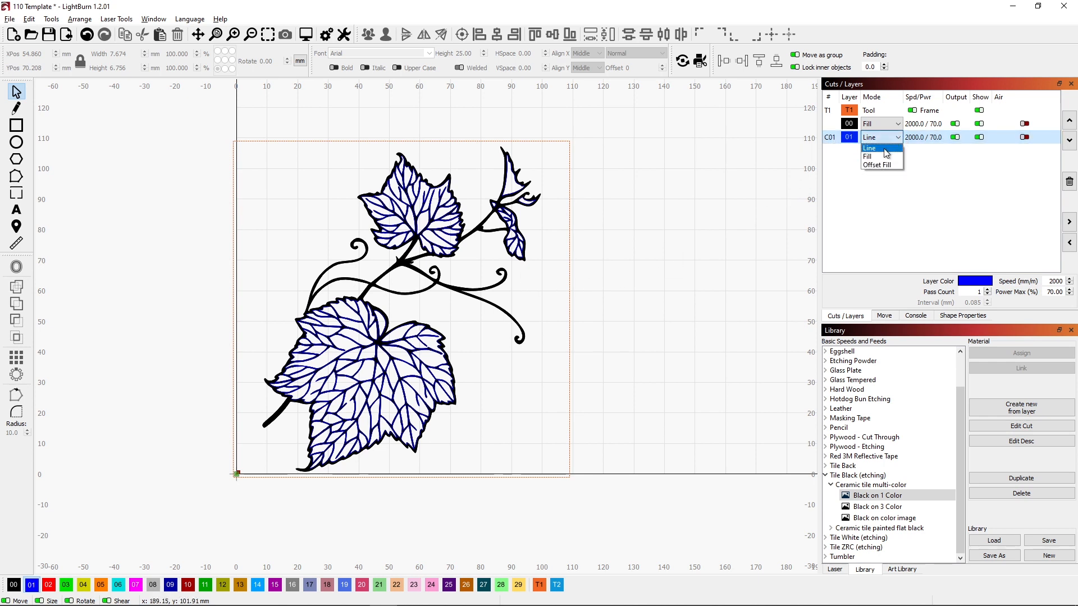
click(869, 148)
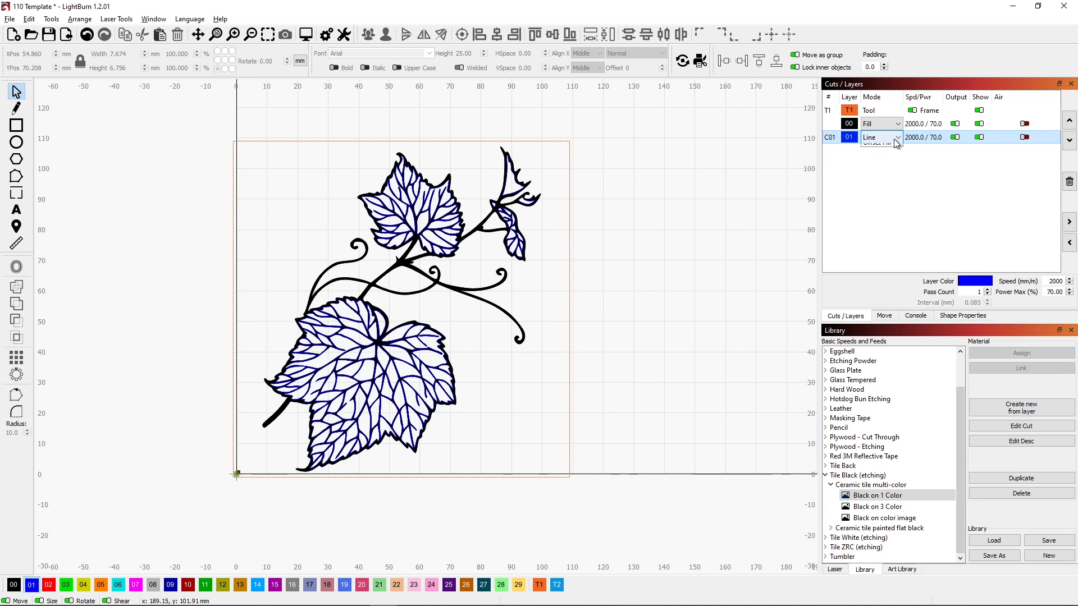
click(879, 137)
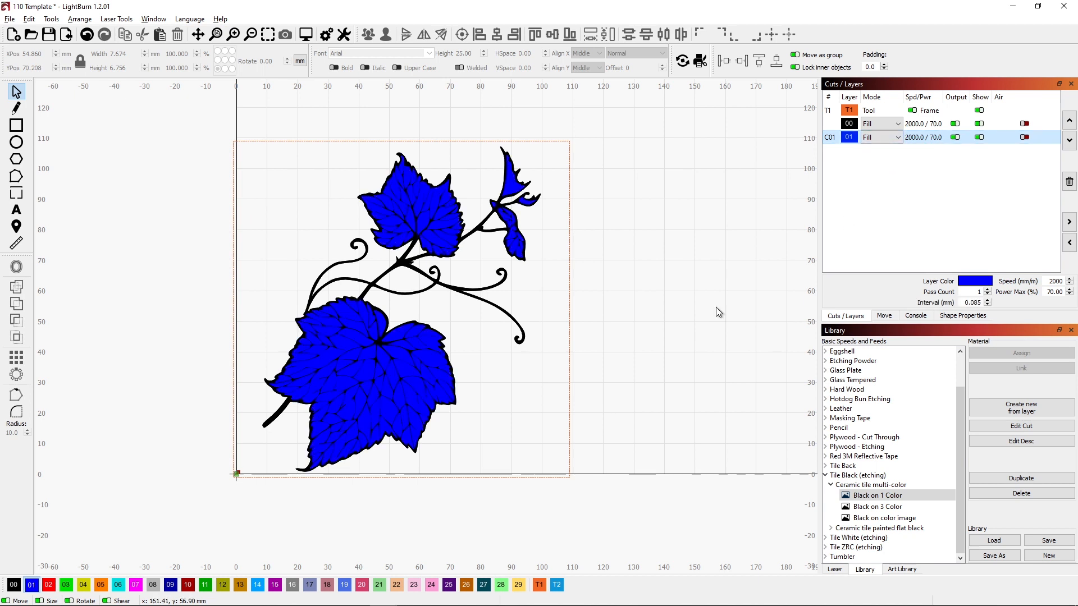
mouse_move(718, 312)
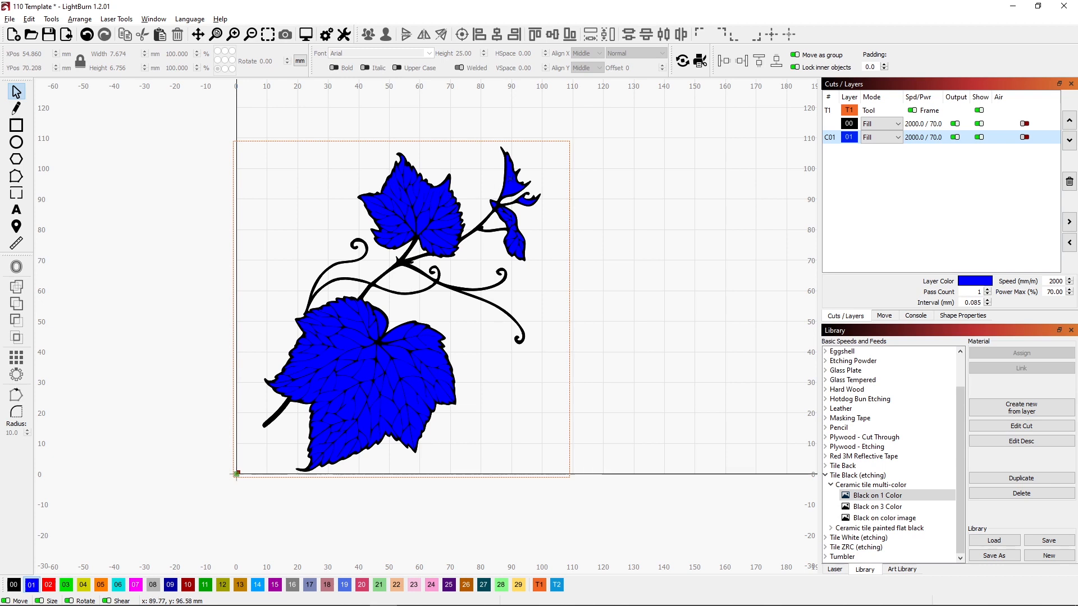
mouse_move(487, 210)
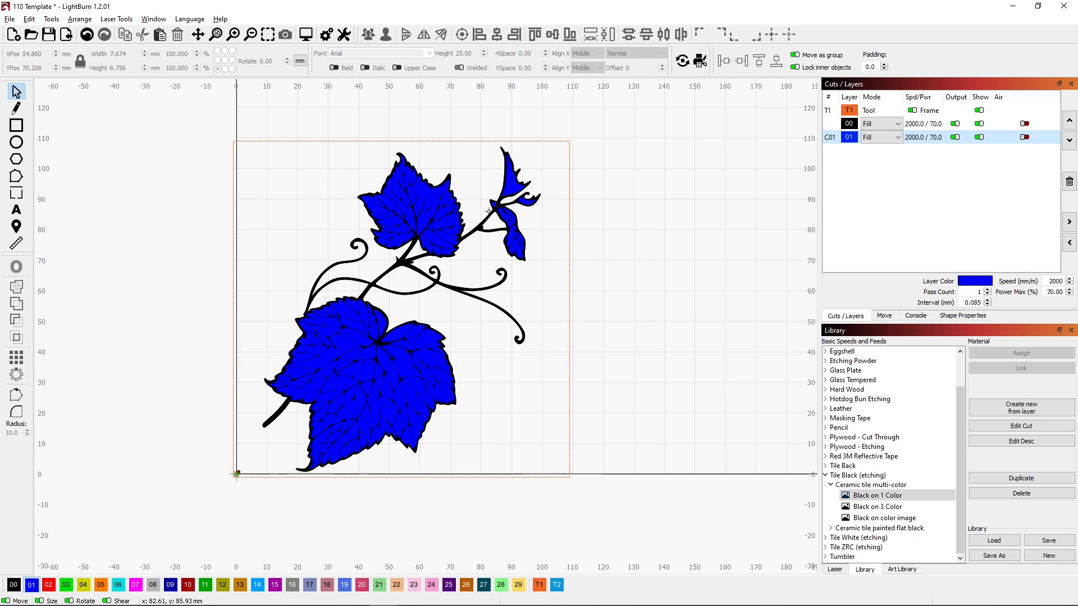
mouse_move(440, 330)
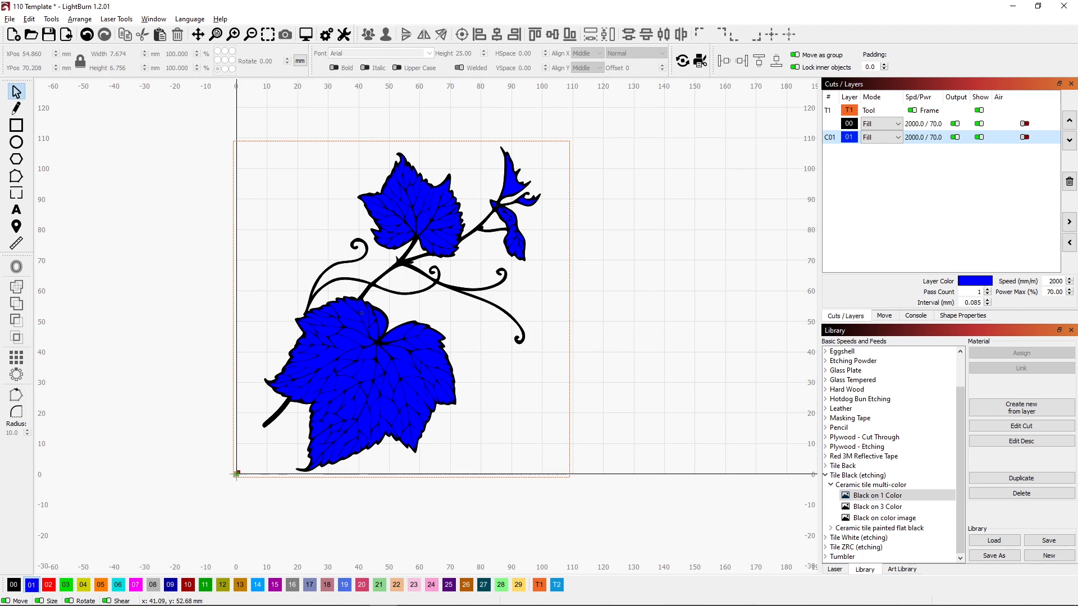
mouse_move(253, 178)
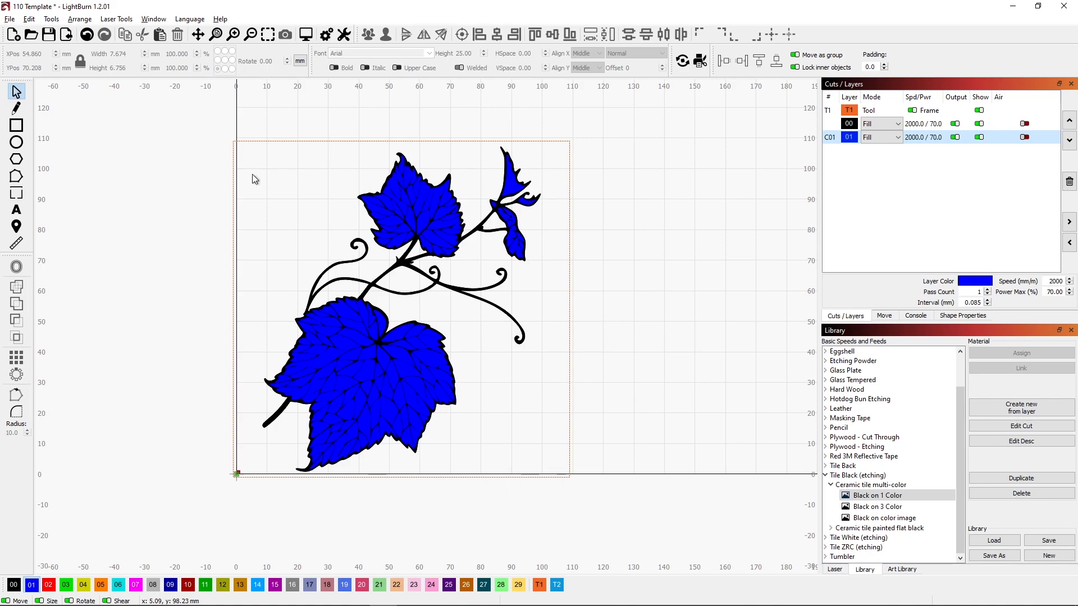
mouse_move(255, 170)
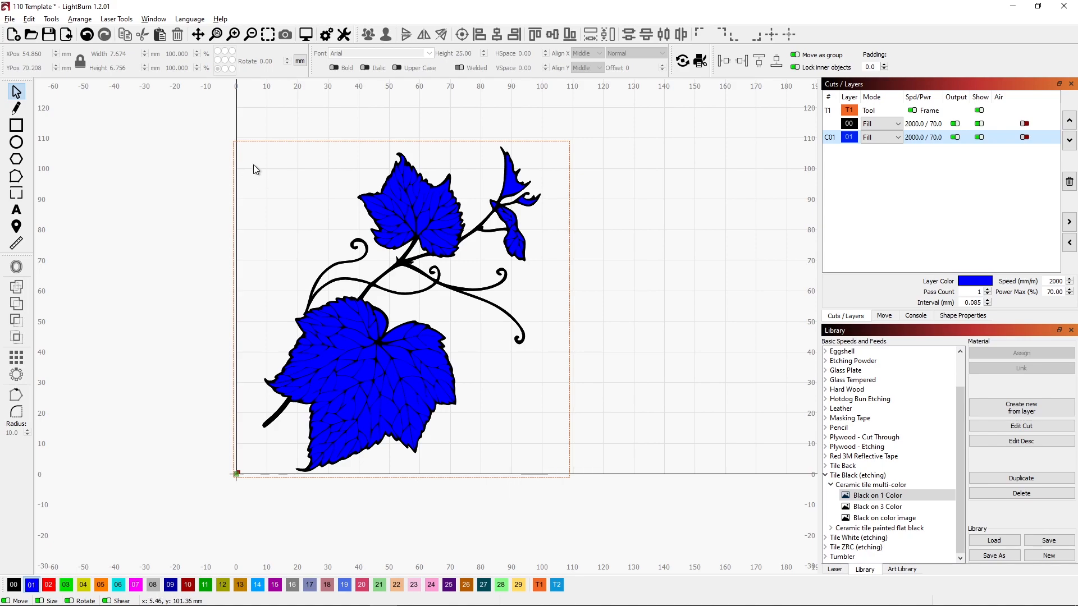